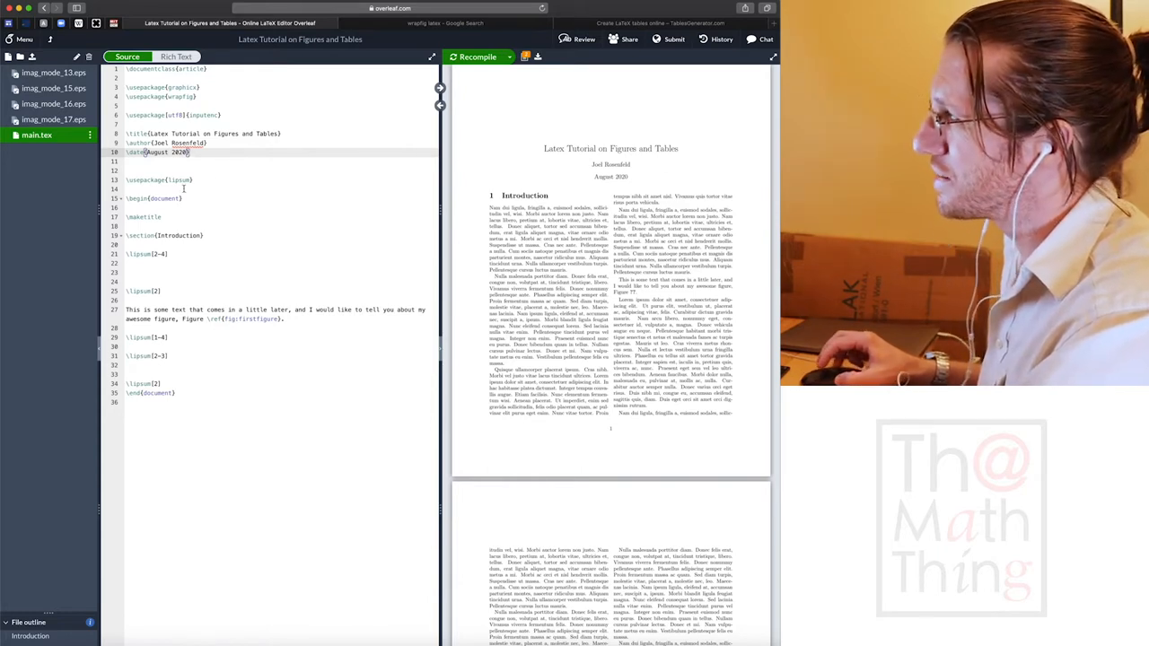
- Recompile so the preview shows the title page and lipsum introduction in one column
{"action": "double_click", "coordinate": [178, 180]}
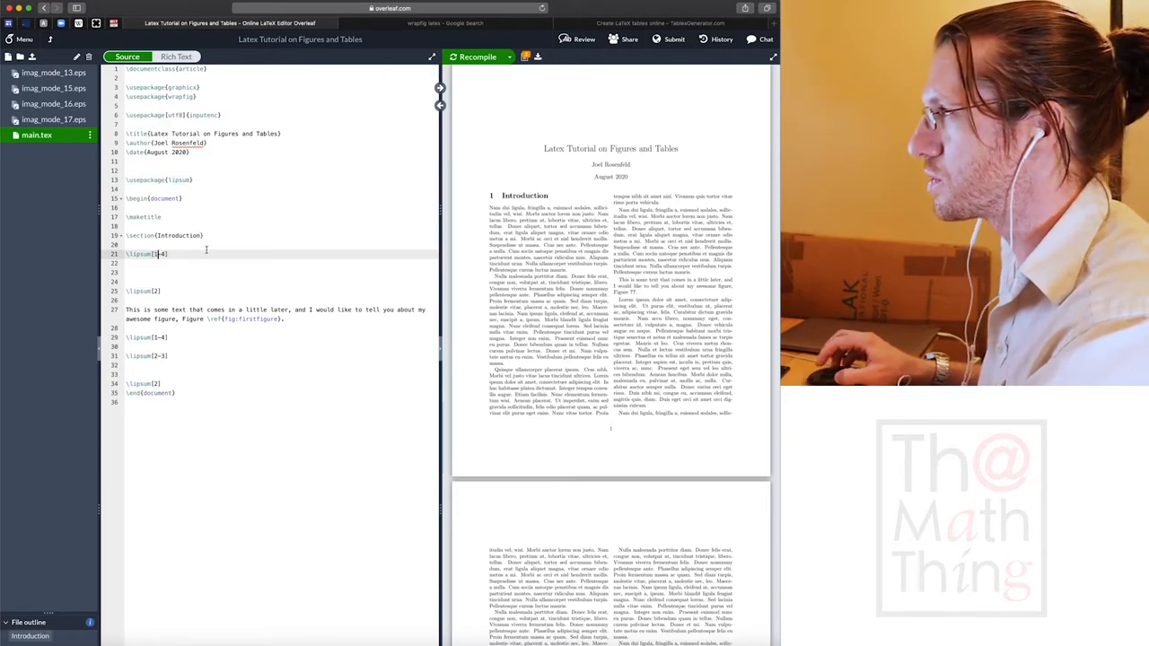
{"action": "left_click", "coordinate": [478, 56]}
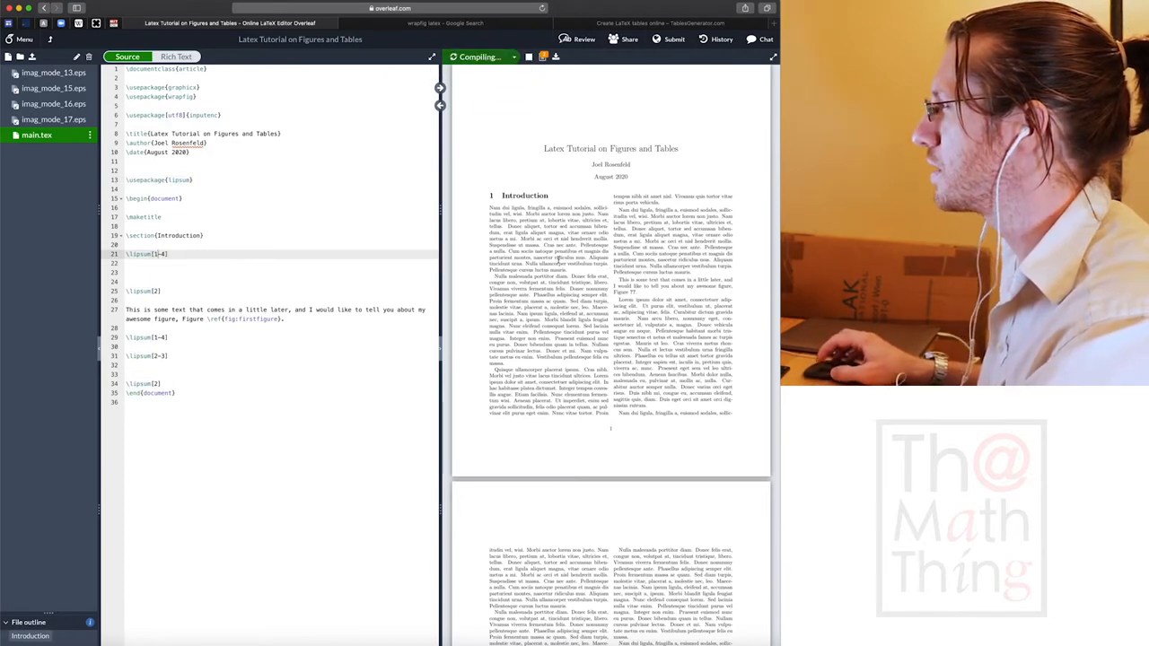
{"action": "left_click", "coordinate": [478, 55]}
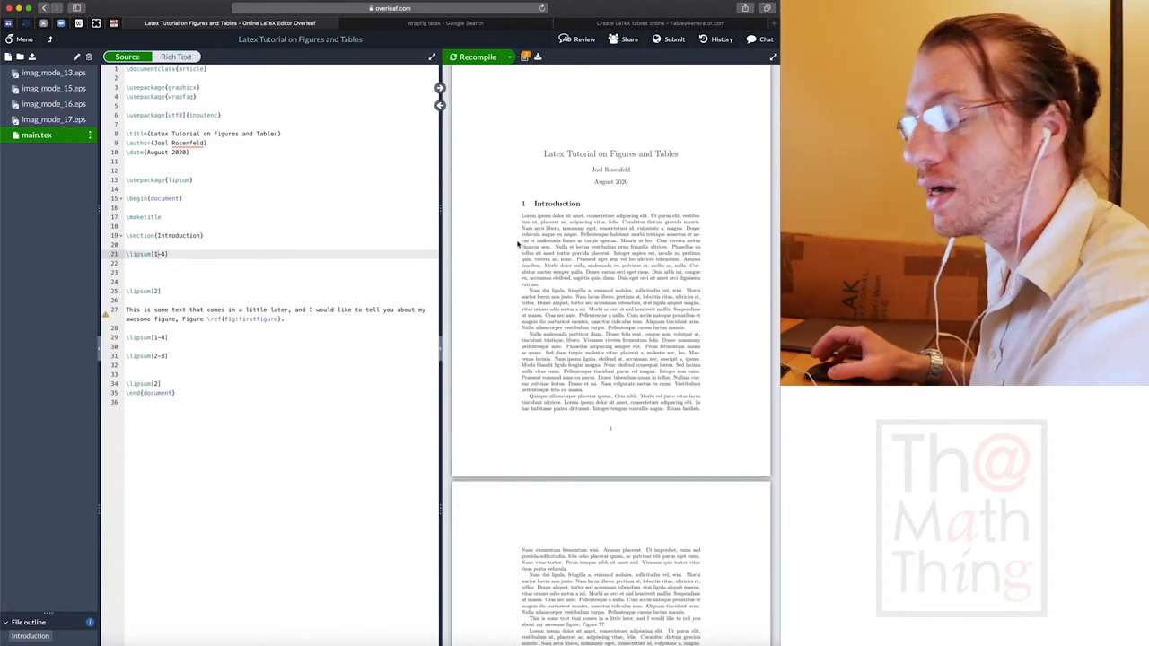
{"action": "mouse_move", "coordinate": [344, 277]}
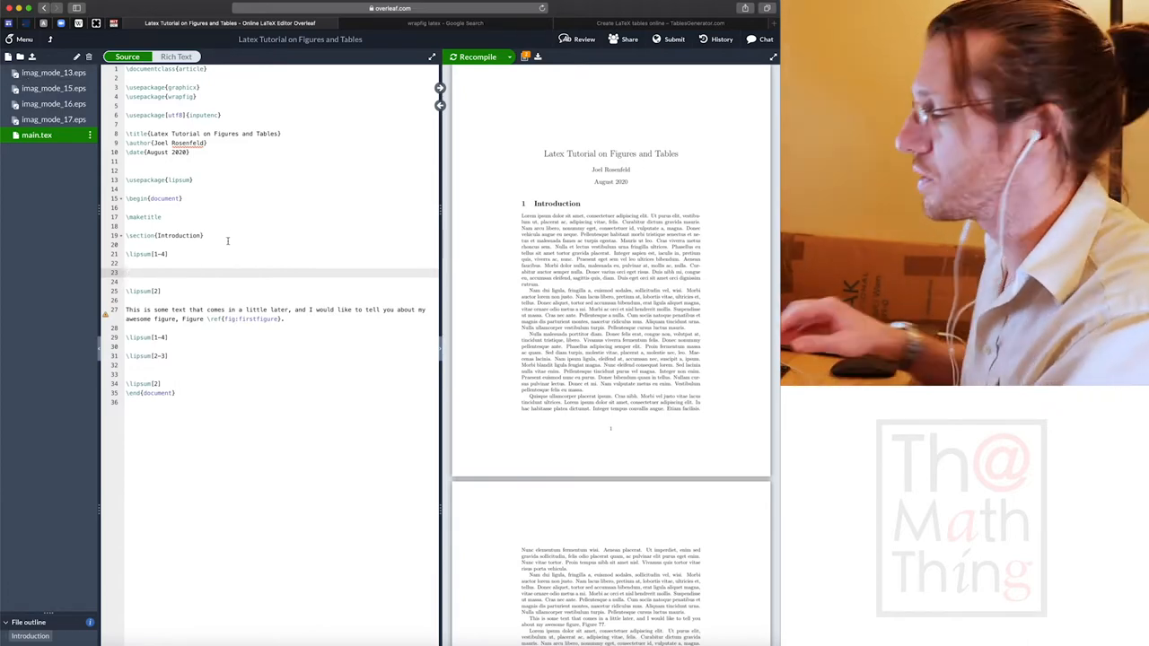
- Insert a figure environment below \lipsum[1-4], near the graphicx package line
{"action": "left_click", "coordinate": [205, 86]}
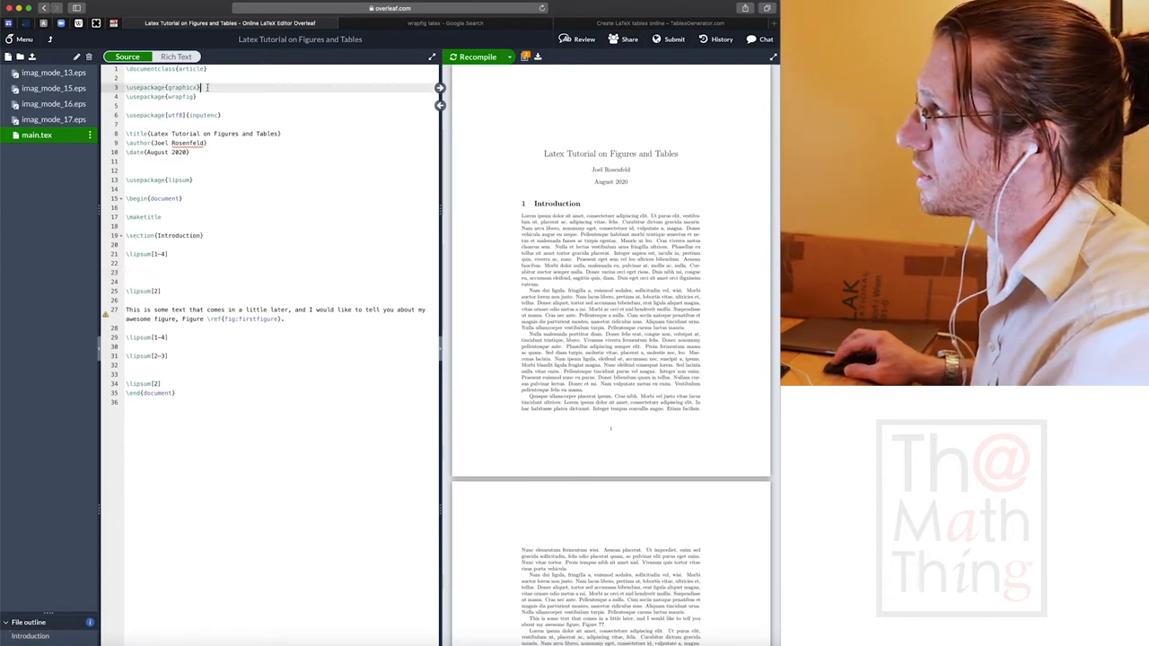
{"action": "double_click", "coordinate": [183, 86]}
{"action": "type", "text": "\\begin{figure}"}
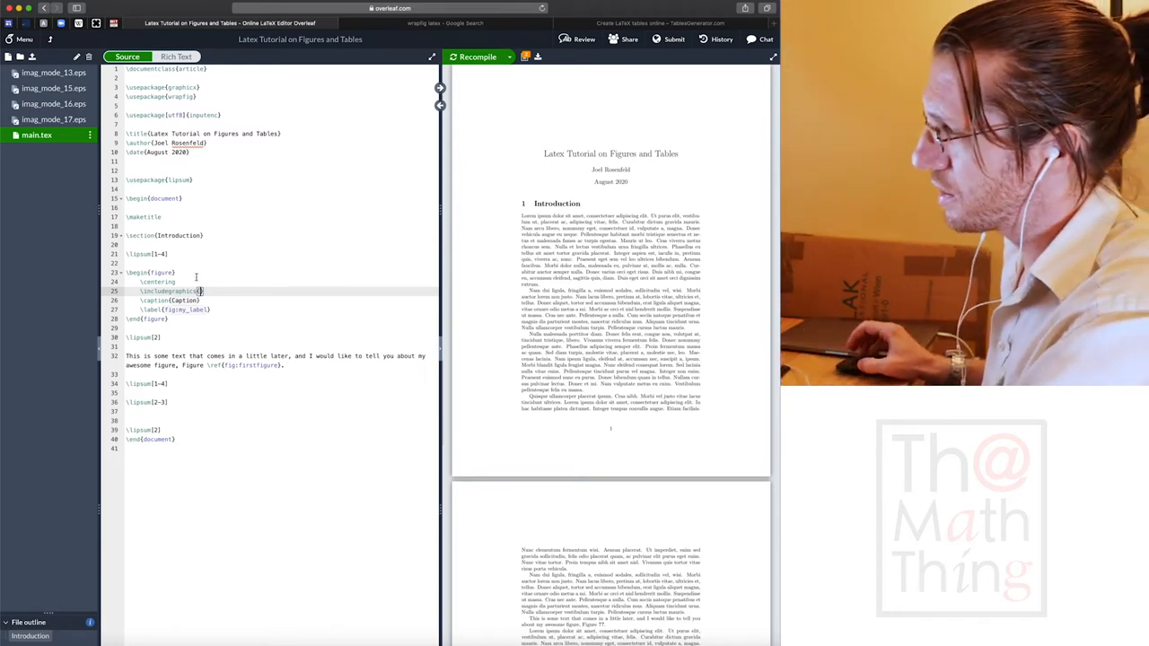
{"action": "double_click", "coordinate": [162, 273]}
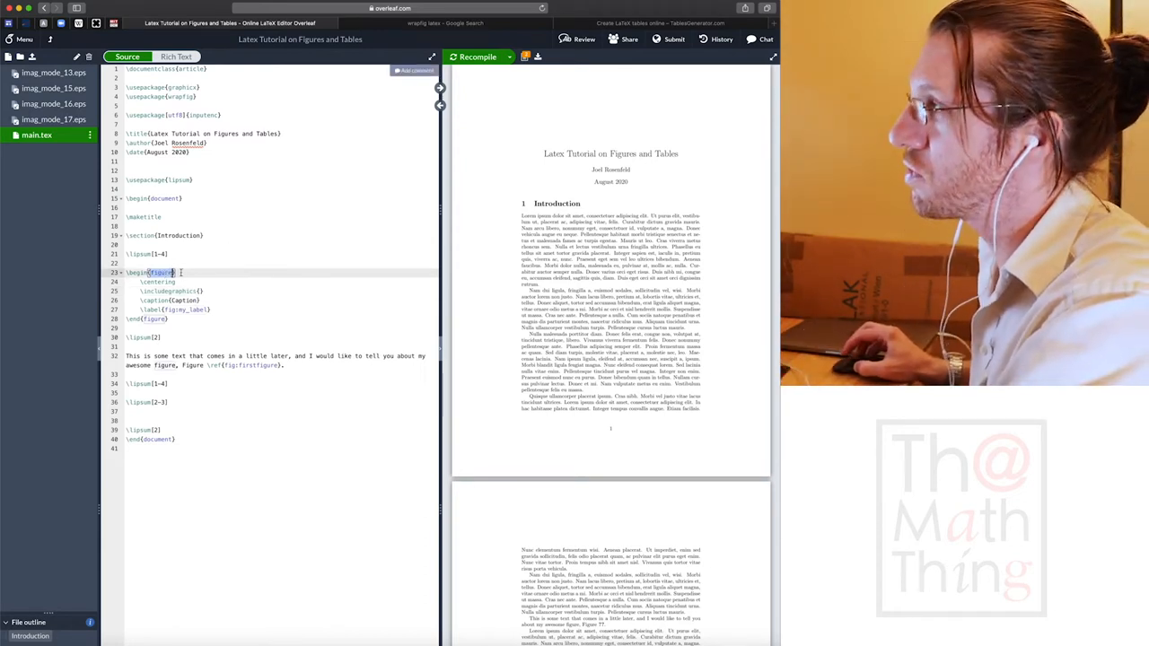
{"action": "left_click", "coordinate": [158, 282]}
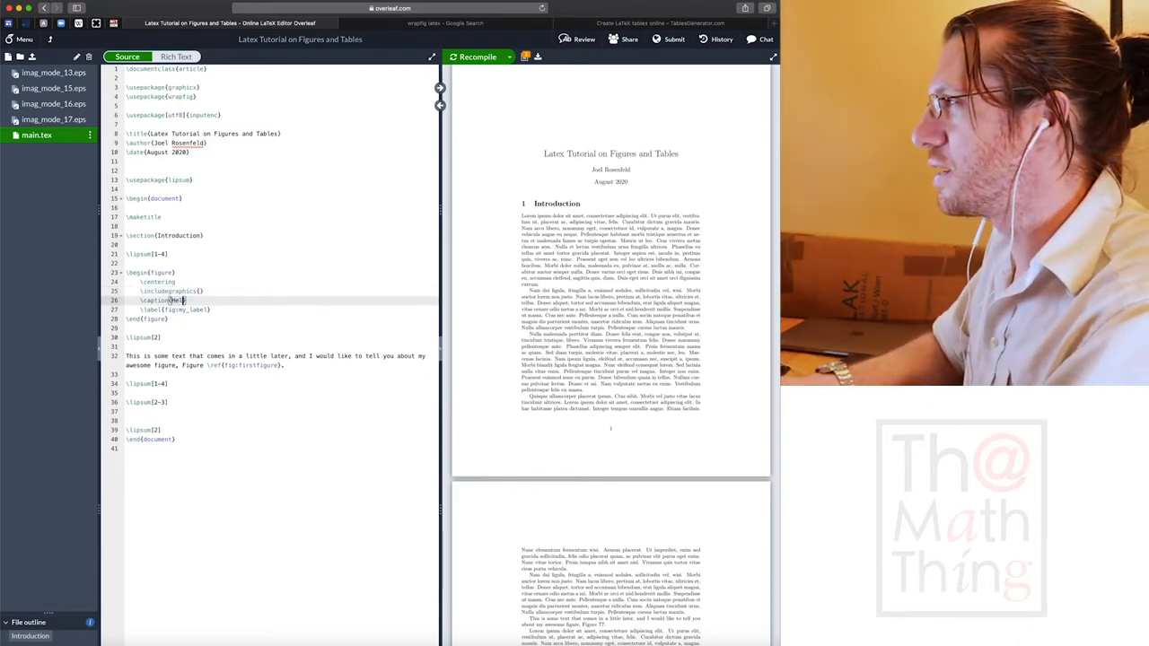
- Caption the figure 'Hello everyone! I am making figures!' and label it fig:first
{"action": "type", "text": "Hello everyone"}
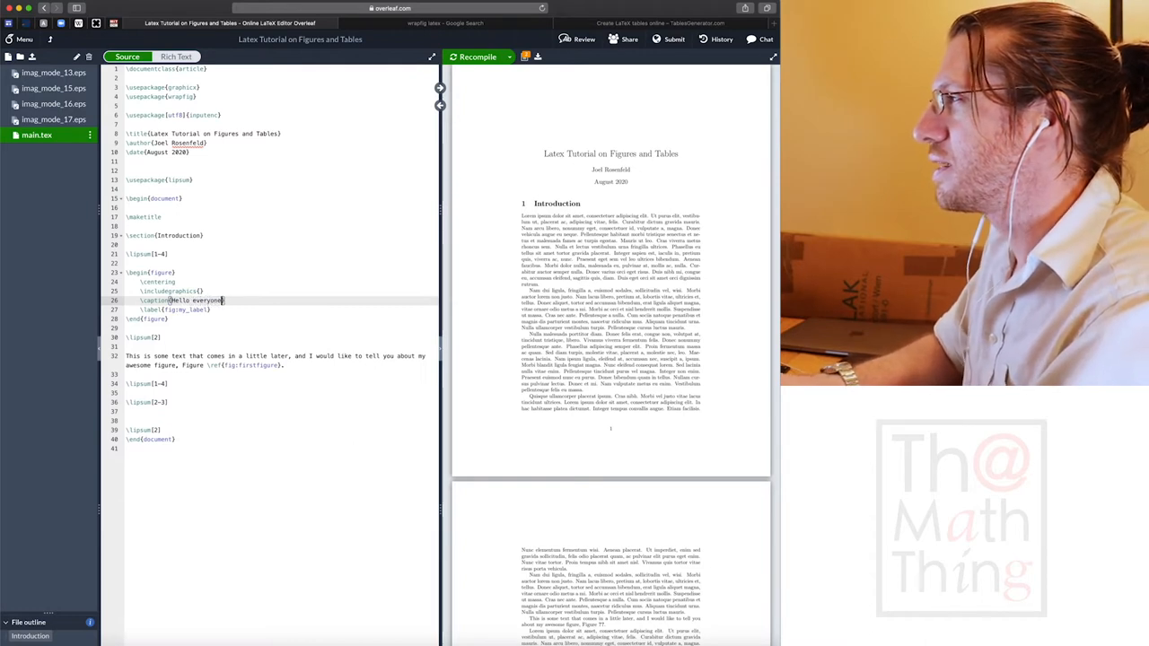
{"action": "type", "text": "I am making figures!"}
{"action": "left_click", "coordinate": [282, 309]}
{"action": "type", "text": "dlfkjasdl f"}
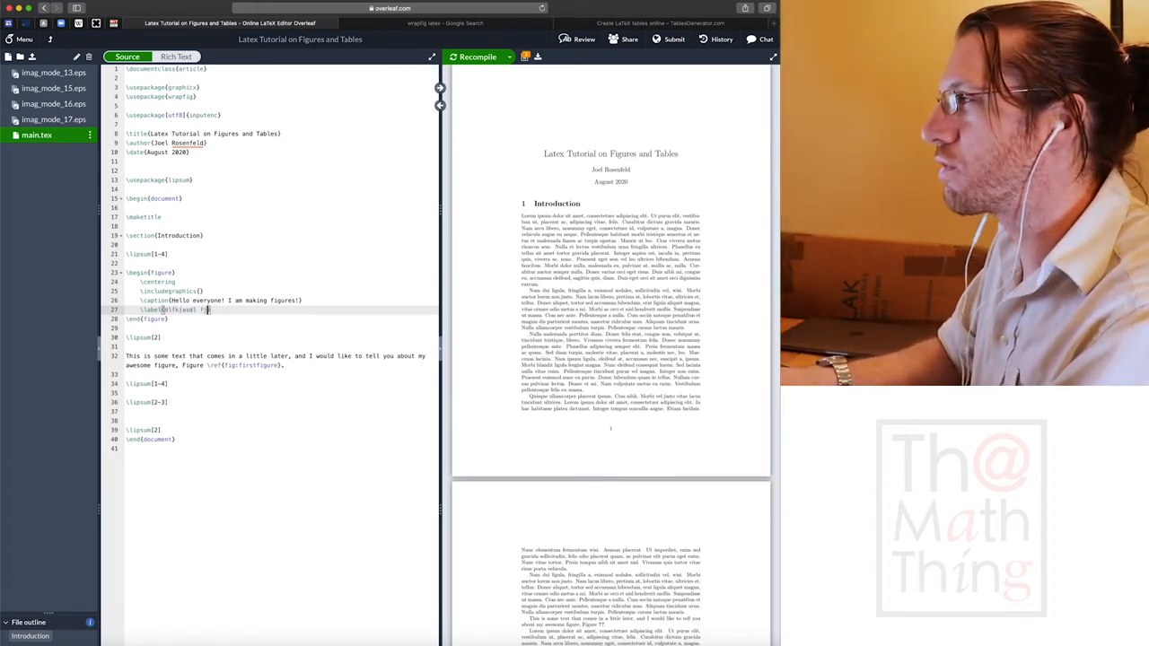
{"action": "left_click", "coordinate": [180, 308]}
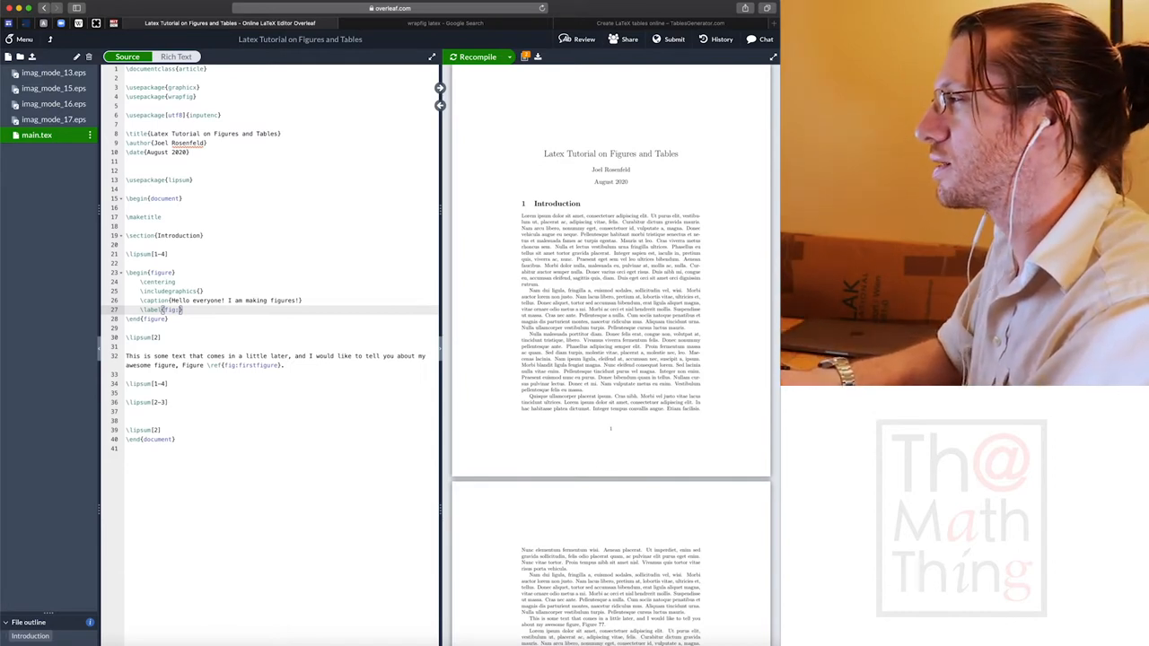
{"action": "type", "text": "first"}
{"action": "left_click", "coordinate": [282, 291]}
{"action": "type", "text": "image"}
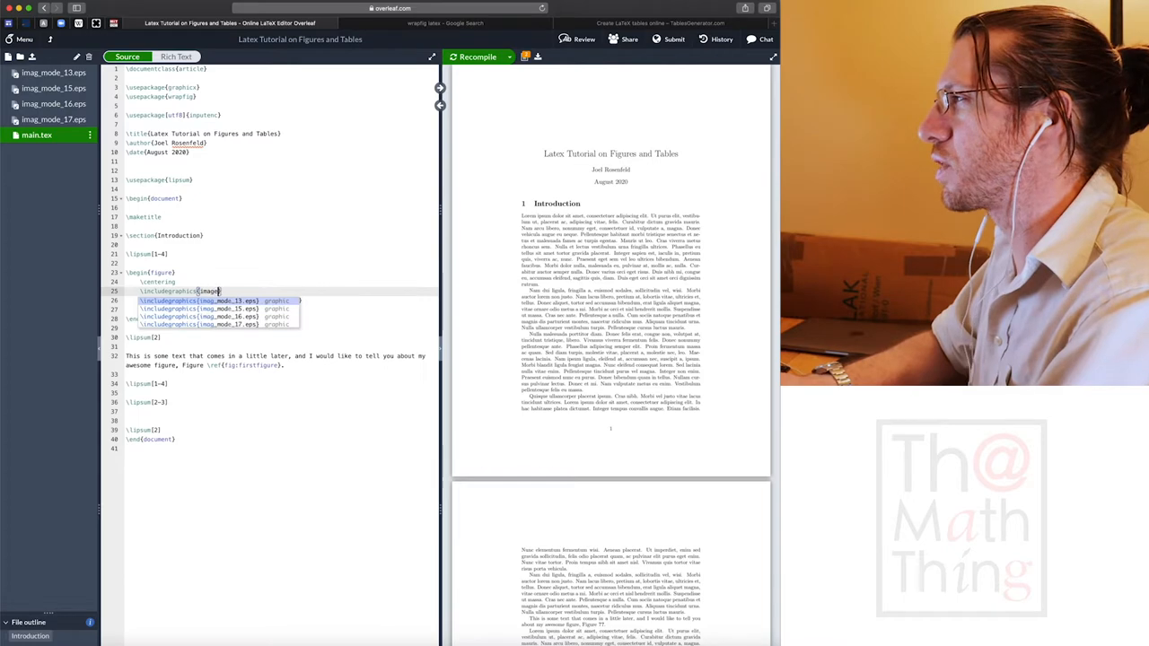
- Include imag_mode_13.eps in the figure and recompile to view the mode 13 plot with its caption
{"action": "left_click", "coordinate": [225, 299]}
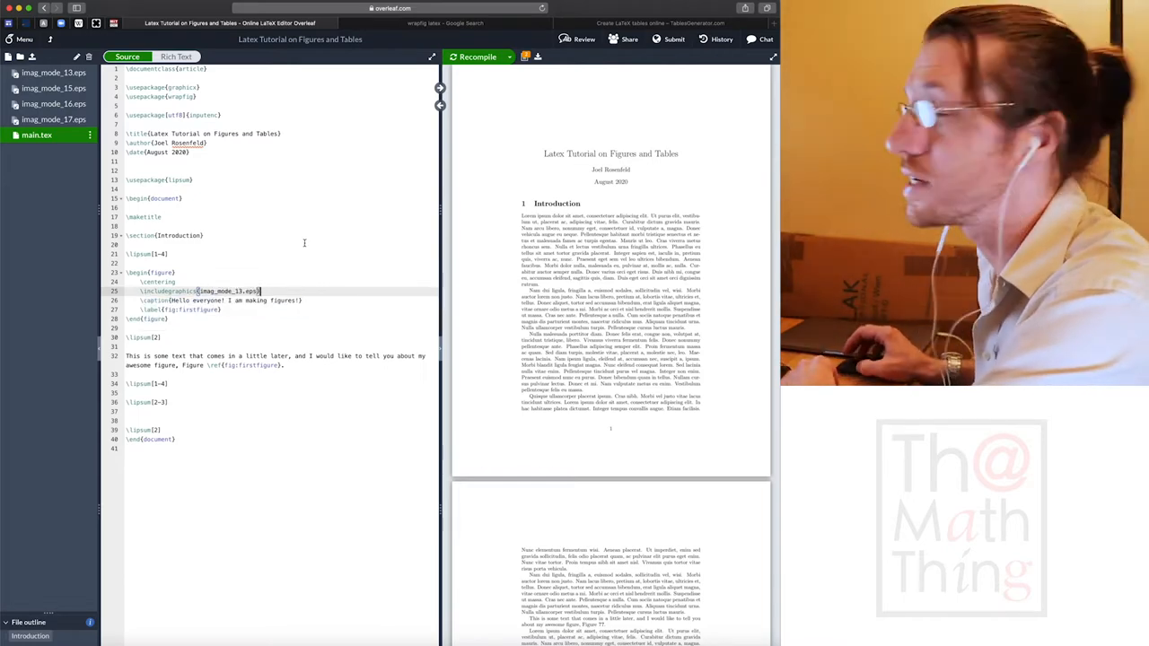
{"action": "left_click", "coordinate": [478, 56]}
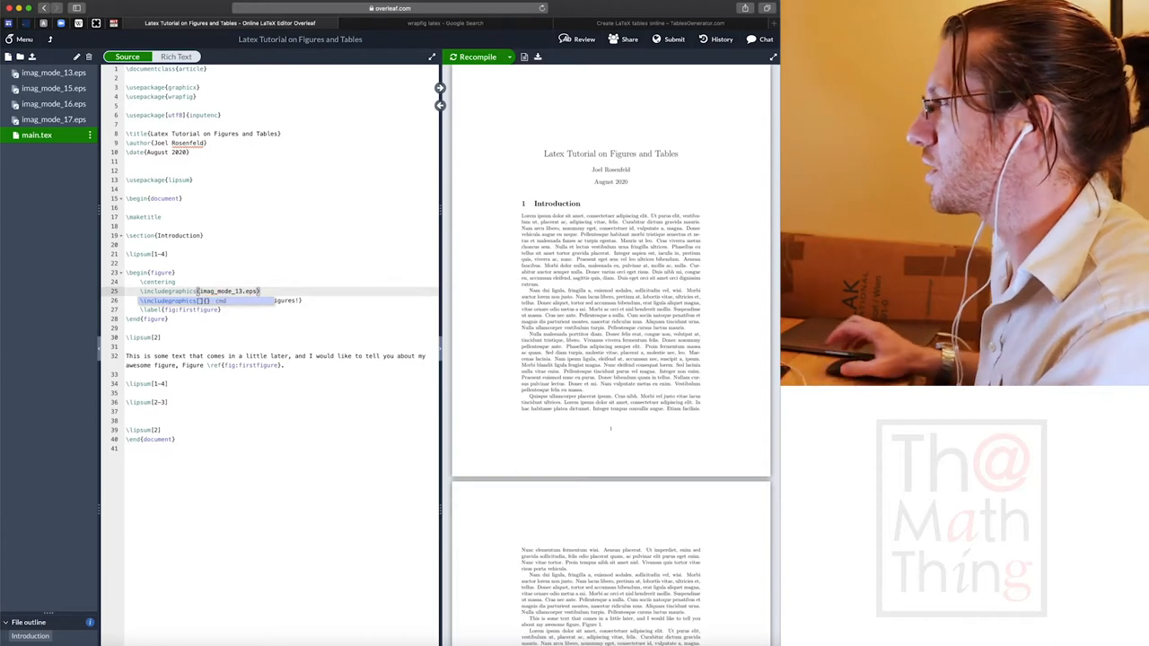
{"action": "scroll", "scroll_direction": "down", "scroll_amount": 3}
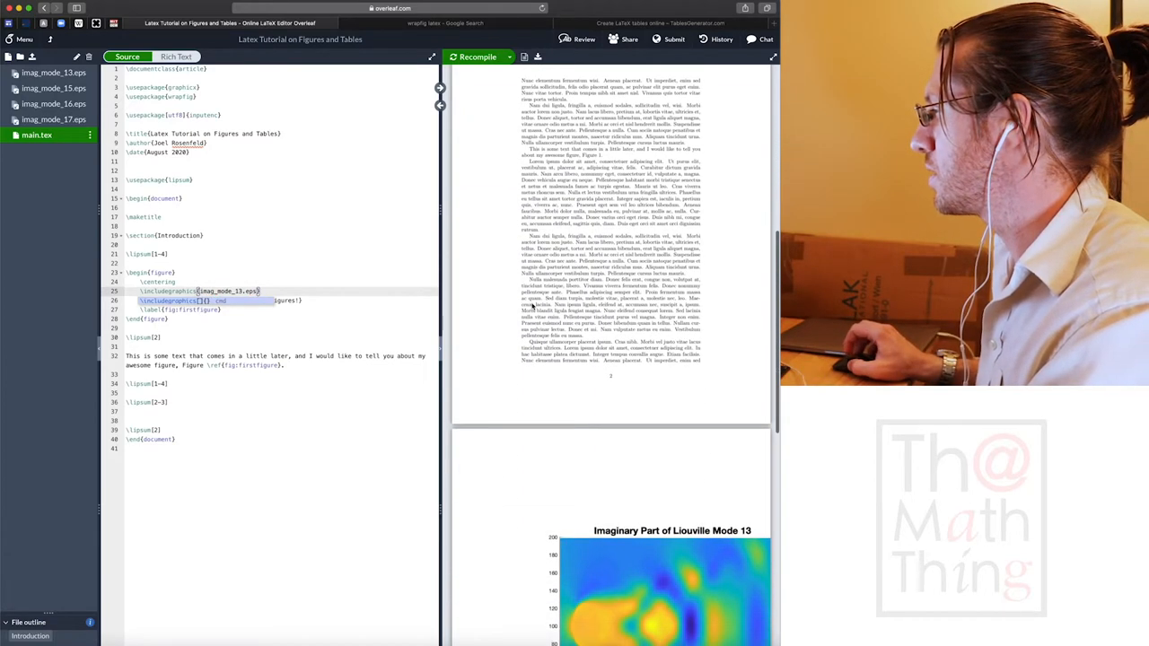
{"action": "scroll", "scroll_direction": "up", "scroll_amount": 3}
{"action": "type", "text": "[scale=0.5]"}
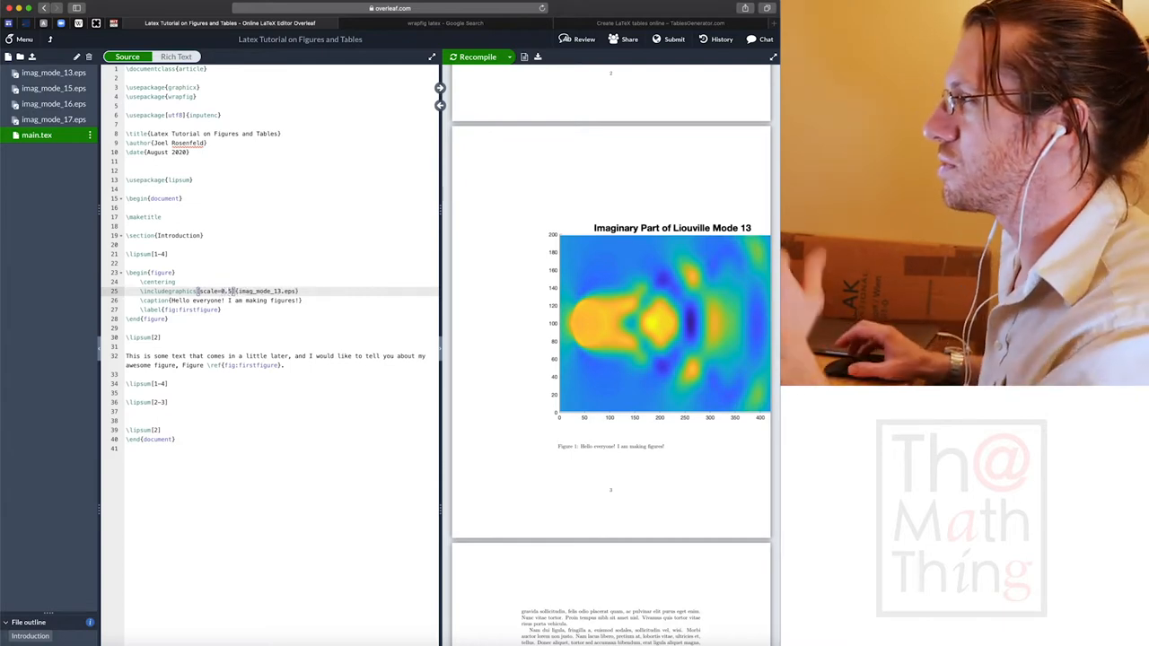
- Recompile the scaled plot, then size the mode 13 image with width=1in instead of scale=0.5
{"action": "left_click", "coordinate": [477, 56]}
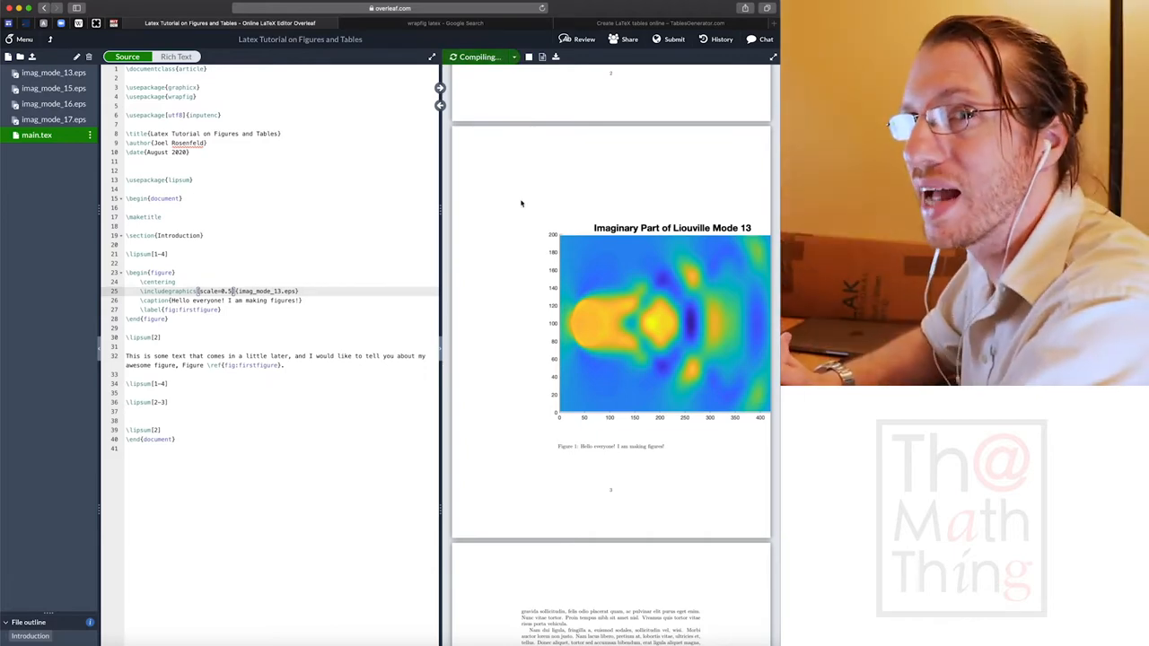
{"action": "left_click", "coordinate": [477, 55]}
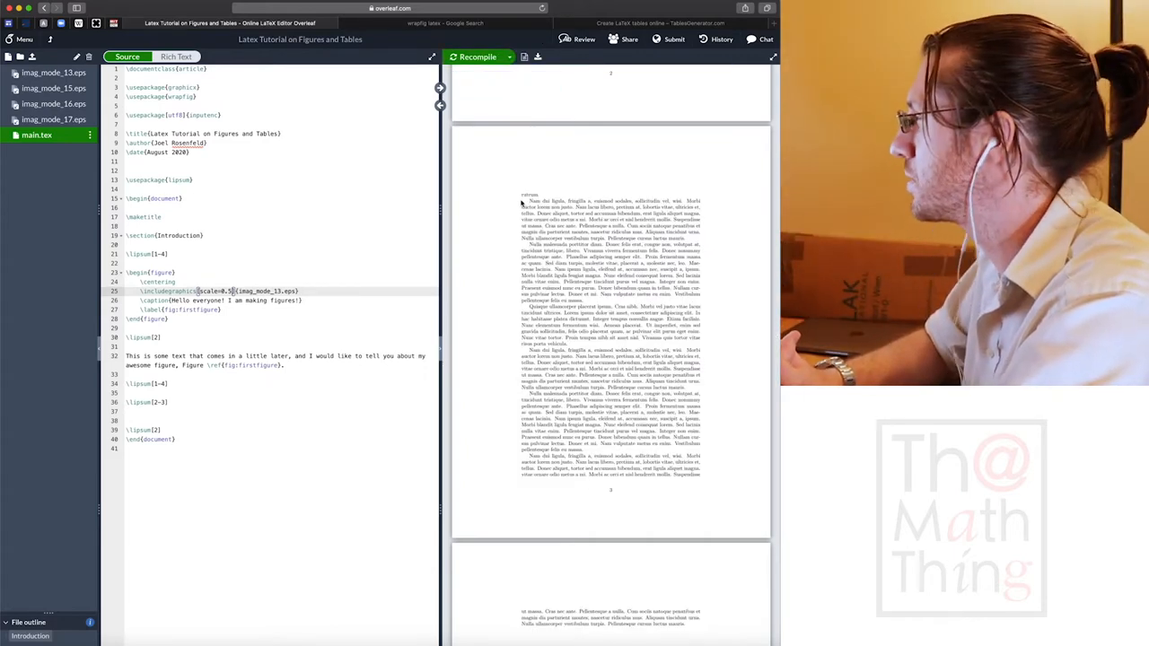
{"action": "left_click", "coordinate": [478, 55]}
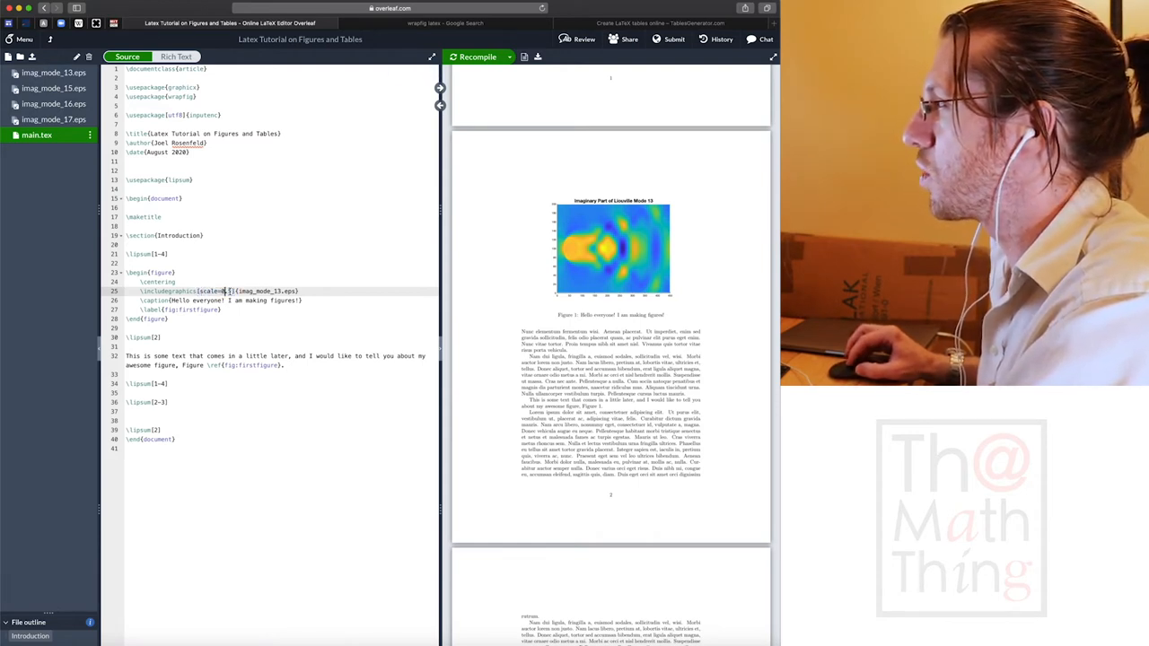
{"action": "double_click", "coordinate": [214, 291]}
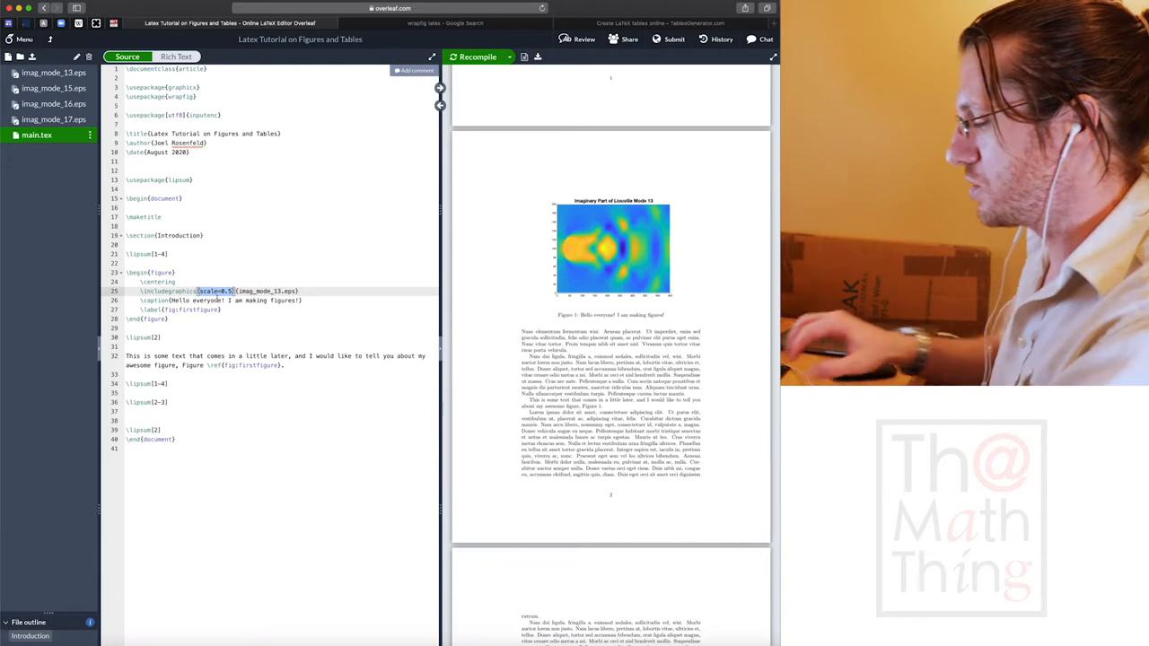
{"action": "type", "text": "width"}
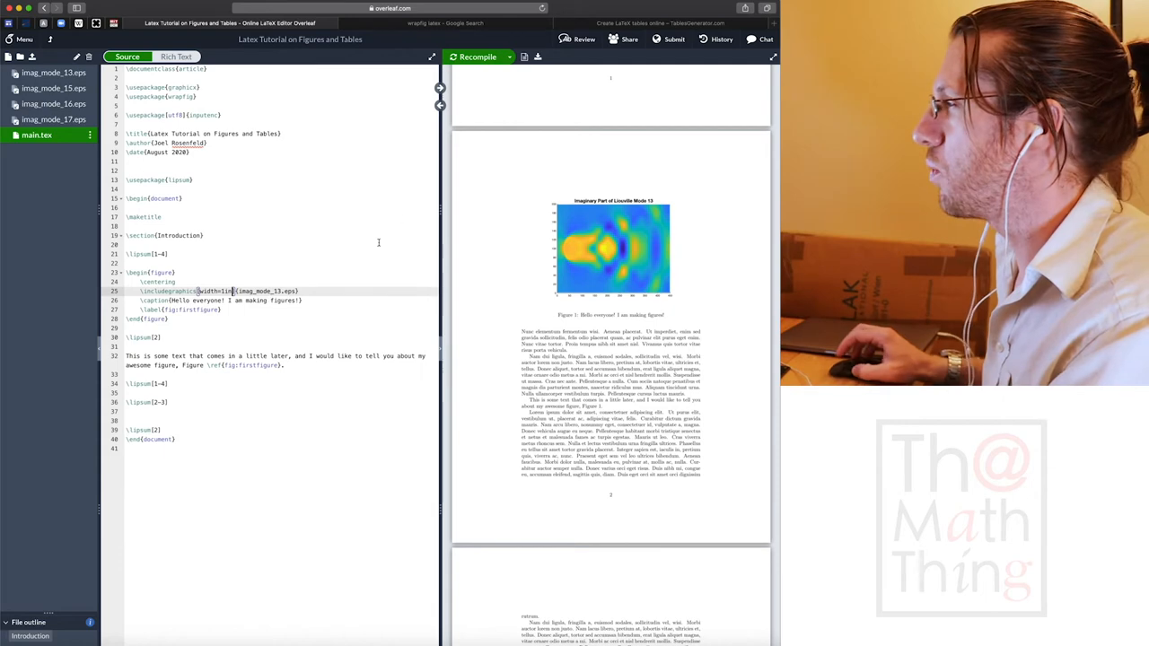
- Recompile to check the smaller plot and start a second include line for imag_mode_15.eps
{"action": "left_click", "coordinate": [478, 55]}
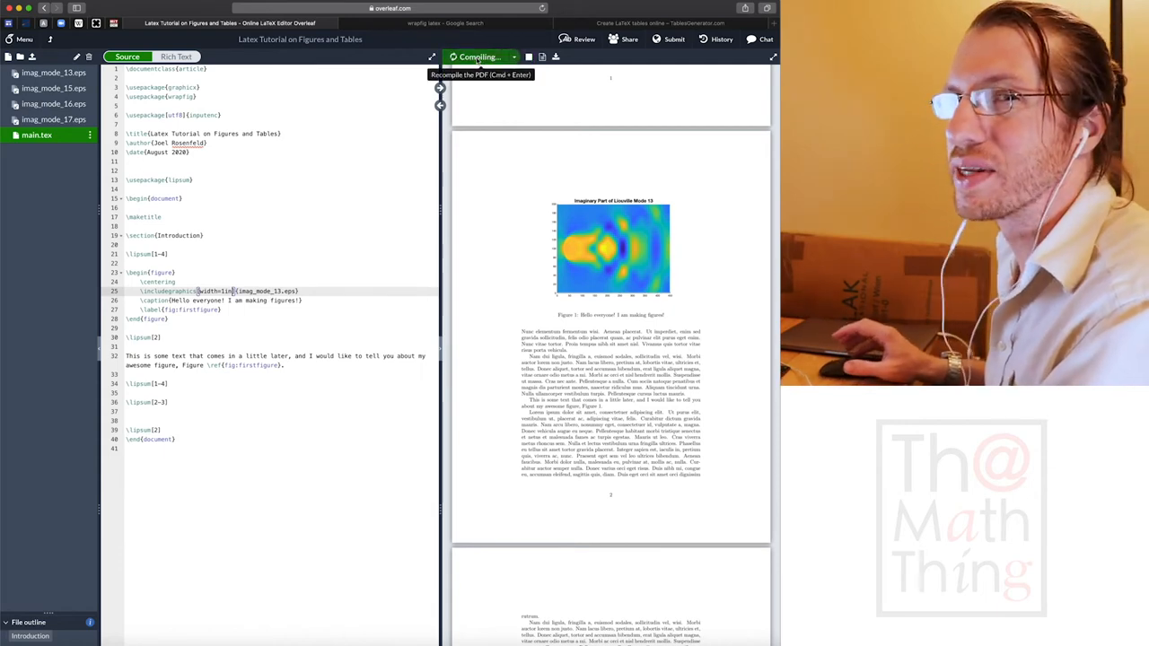
{"action": "left_click", "coordinate": [478, 55]}
{"action": "type", "text": "2cm"}
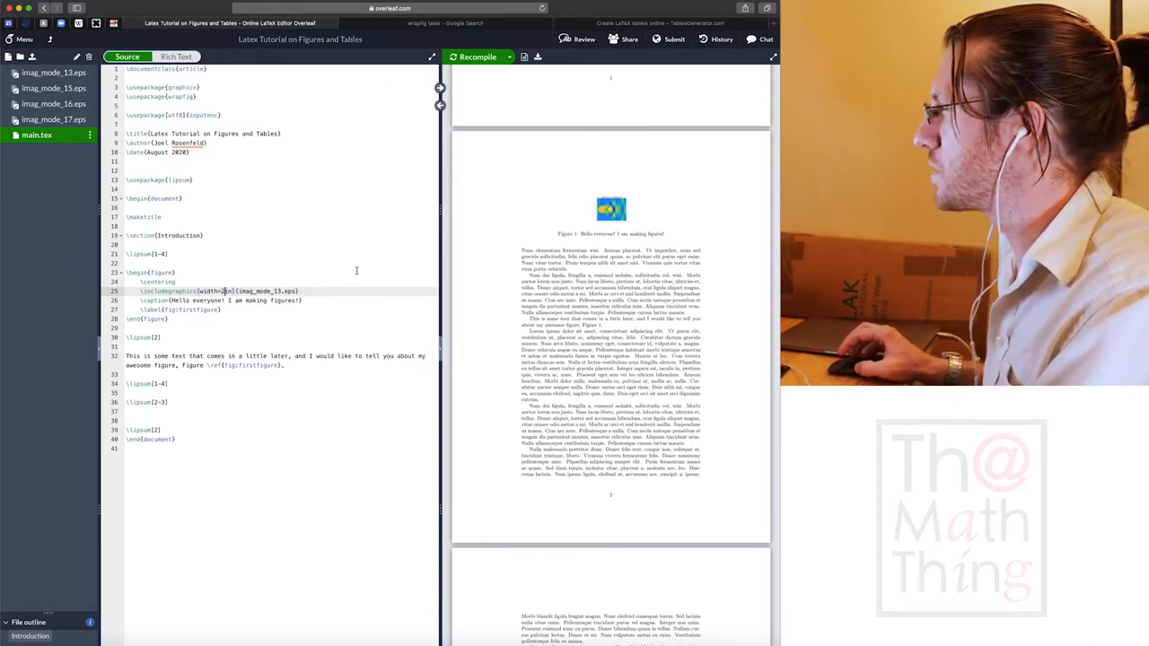
{"action": "left_click", "coordinate": [477, 55]}
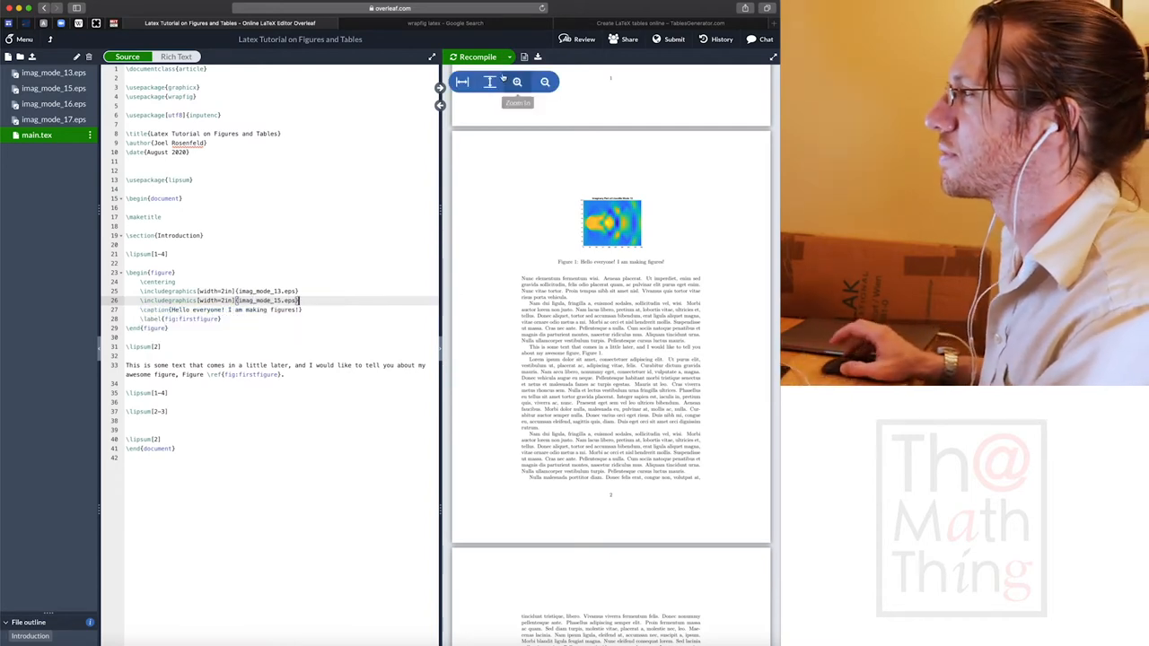
- Add \includegraphics[width=2in]{imag_mode_15.eps} and recompile to show the plots side by side
{"action": "left_click", "coordinate": [478, 56]}
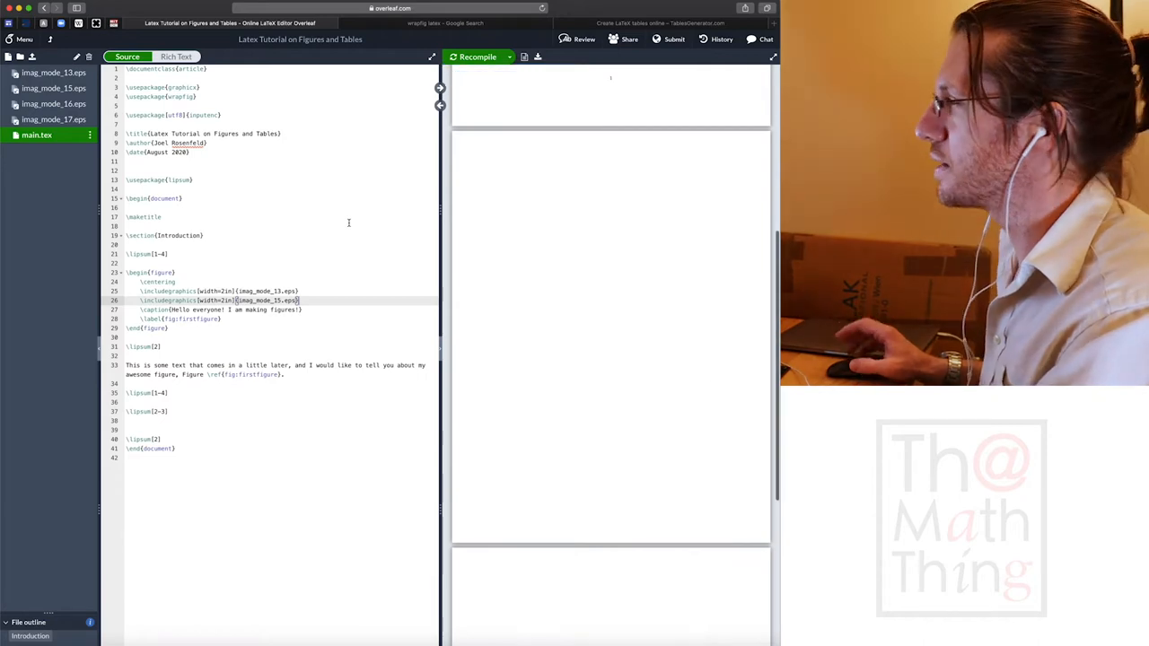
{"action": "left_click", "coordinate": [477, 56]}
{"action": "type", "text": "\\includegraphics["}
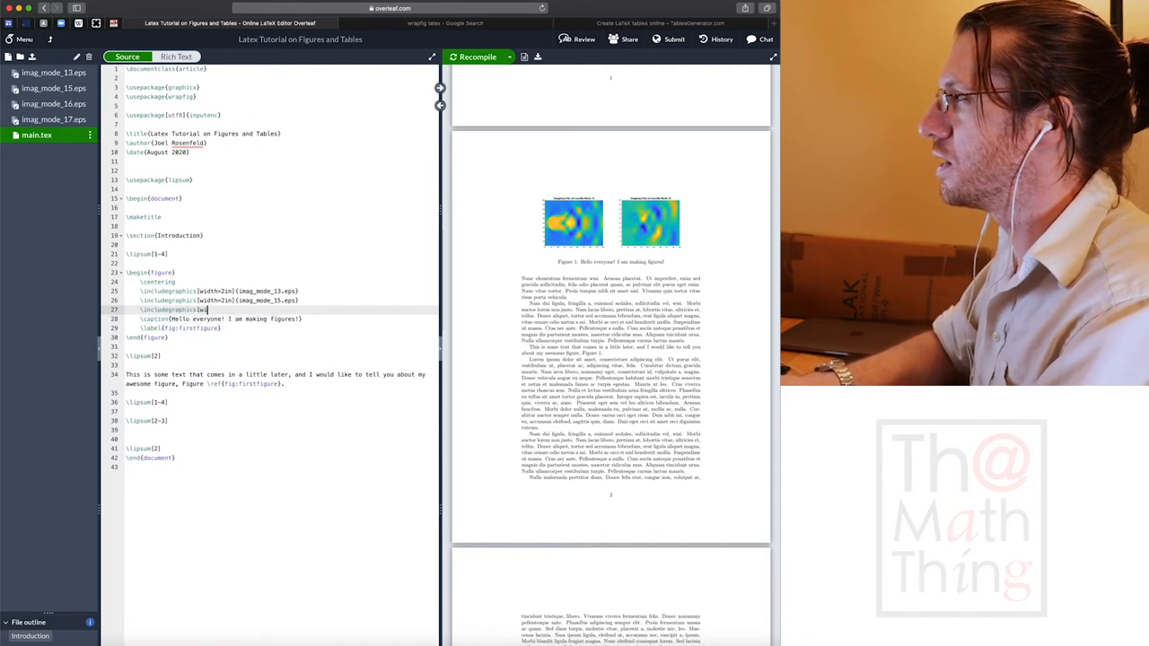
{"action": "type", "text": "width=2in"}
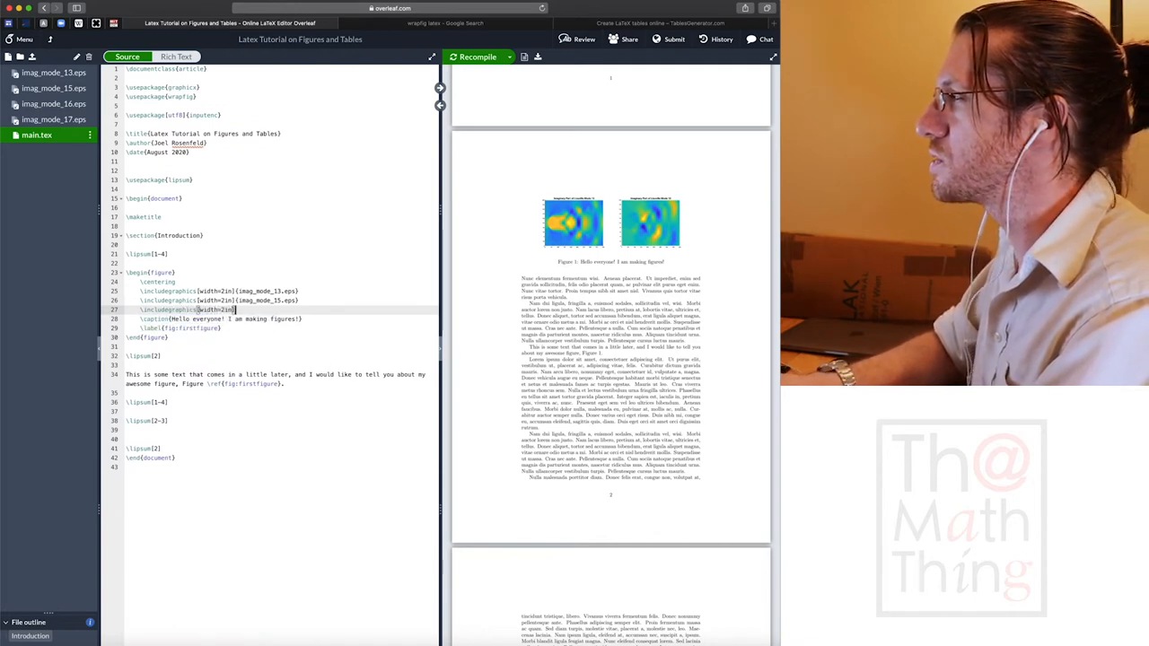
{"action": "type", "text": "{imag_mode_16.eps"}
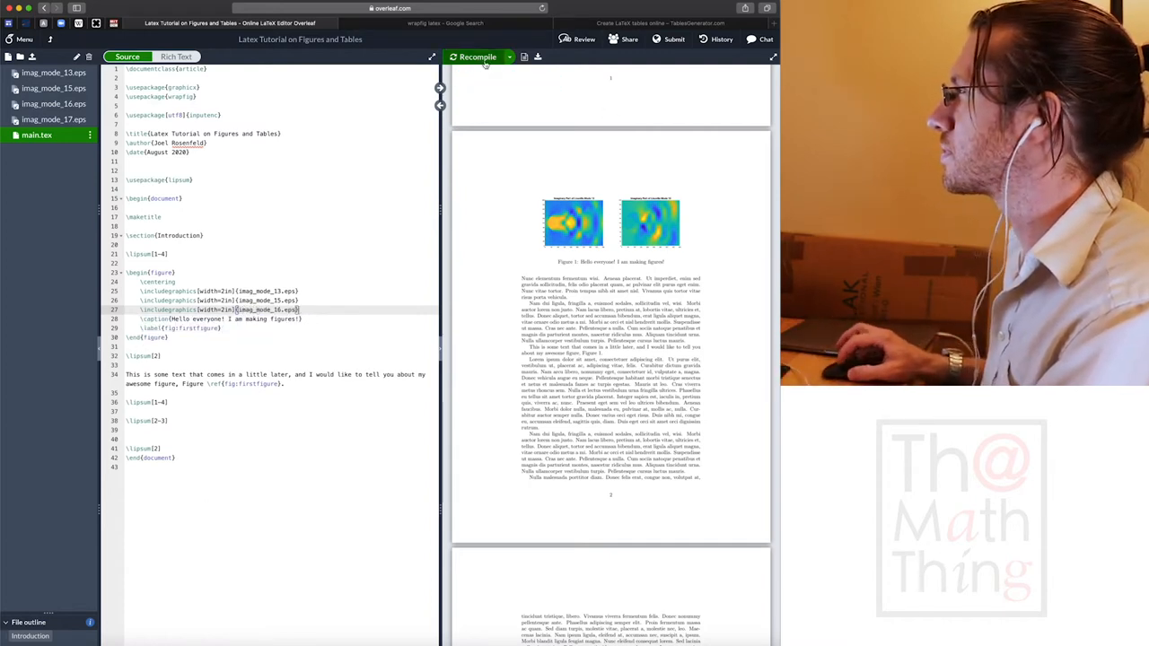
{"action": "left_click", "coordinate": [478, 56]}
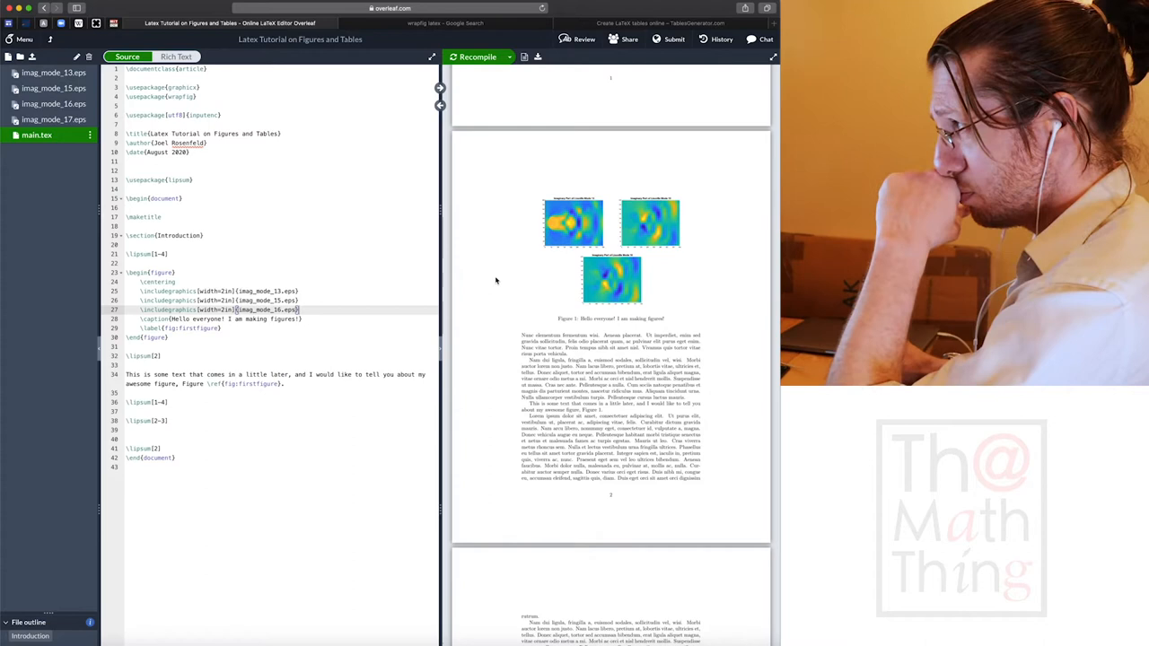
{"action": "mouse_move", "coordinate": [691, 208]}
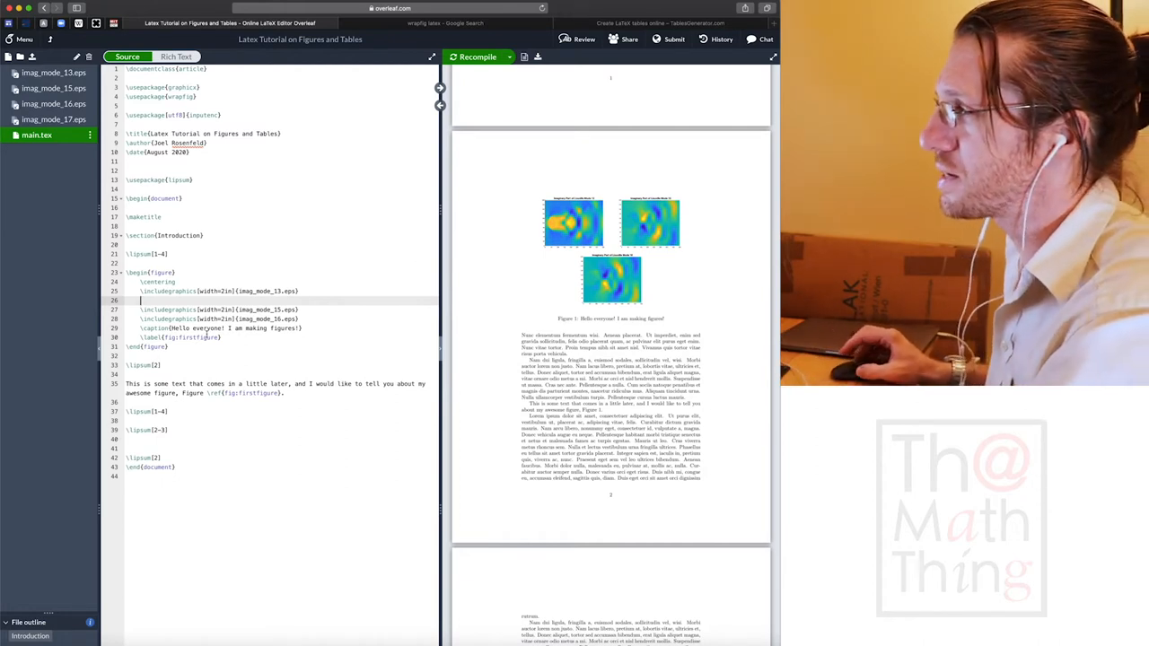
- Add imag_mode_16 and imag_mode_17 on a second row and recompile into a two-by-two grid
{"action": "left_click", "coordinate": [473, 56]}
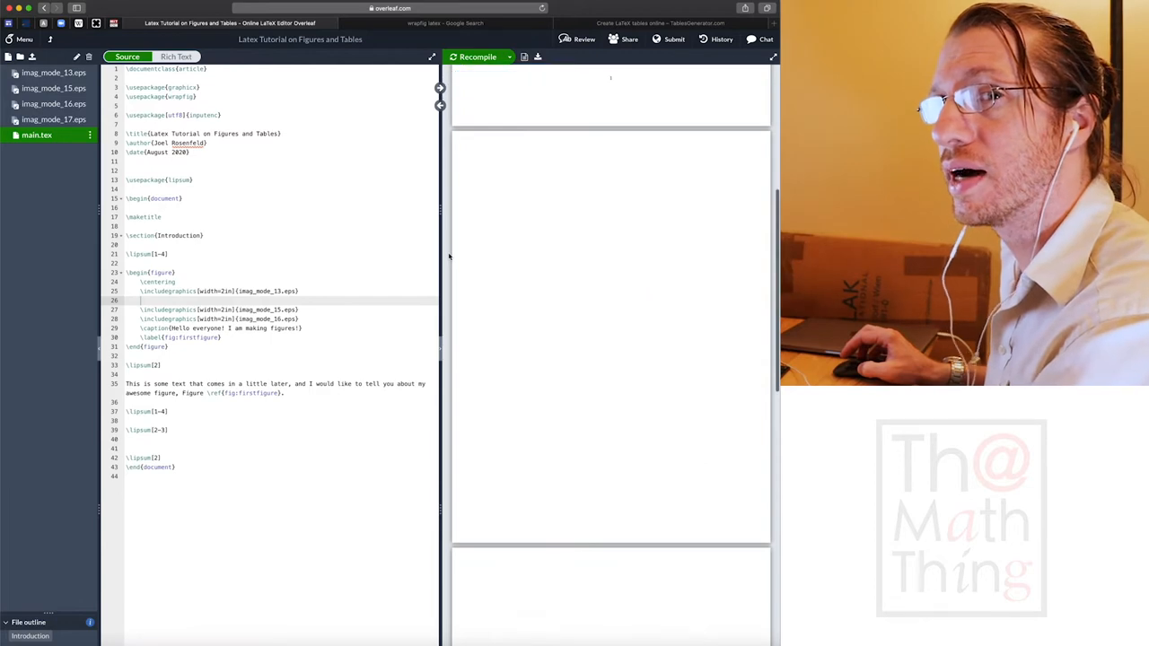
{"action": "left_click", "coordinate": [477, 55]}
{"action": "type", "text": "\\includegraphics[width=2in]{imag_mode_17.eps}"}
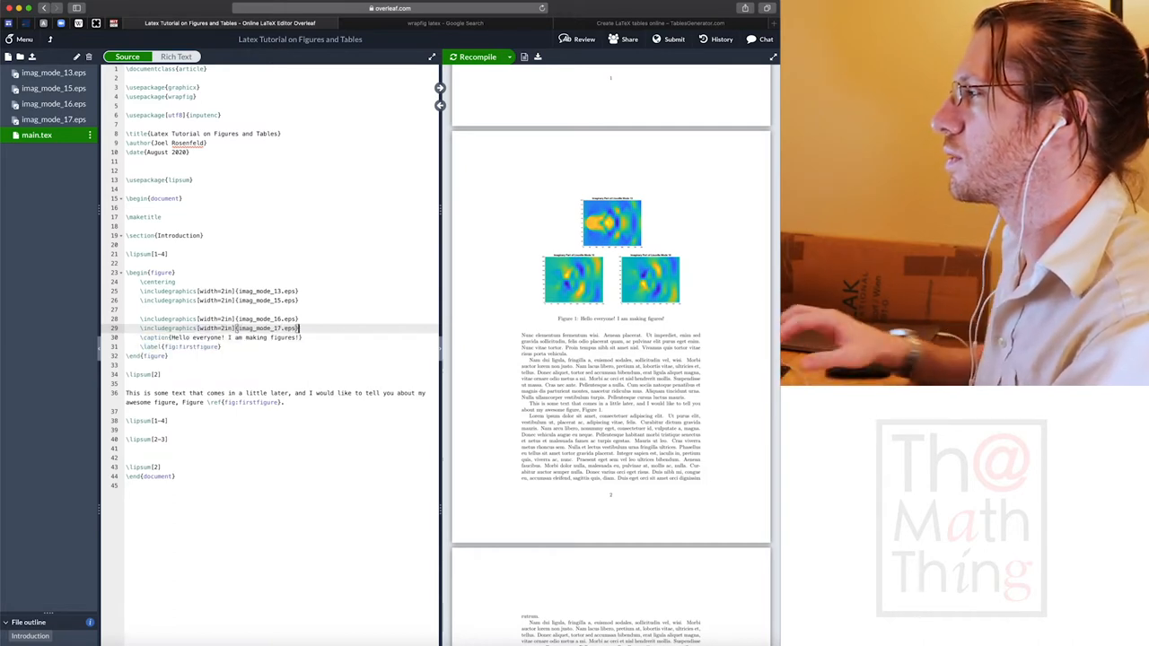
{"action": "left_click", "coordinate": [478, 55]}
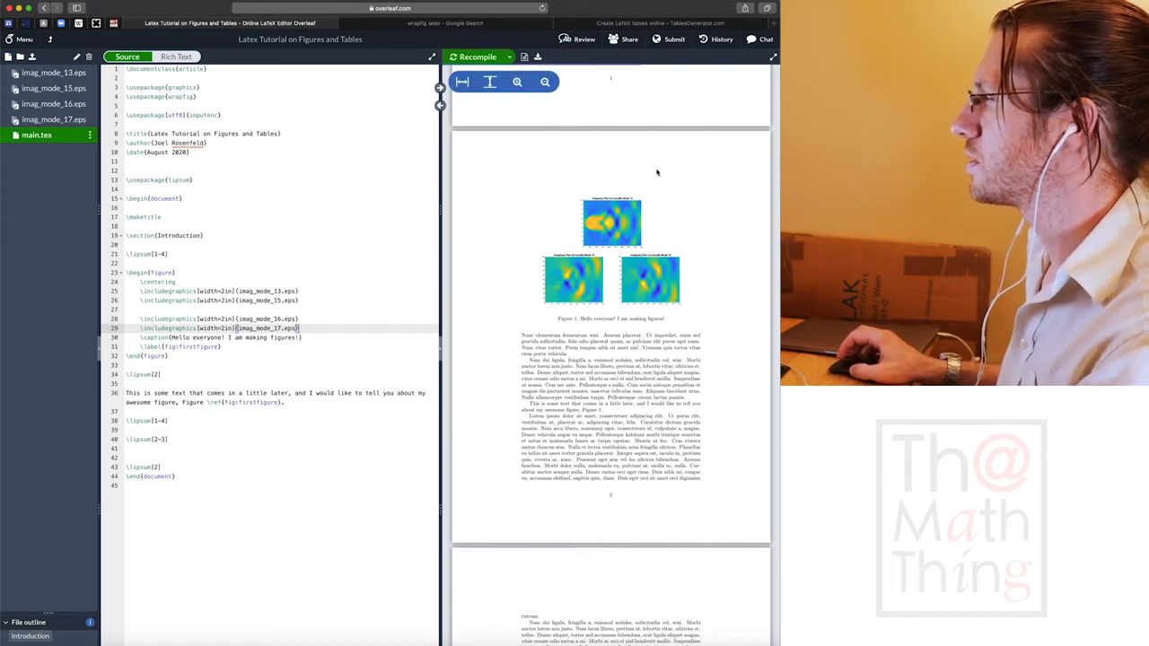
{"action": "left_click", "coordinate": [478, 56]}
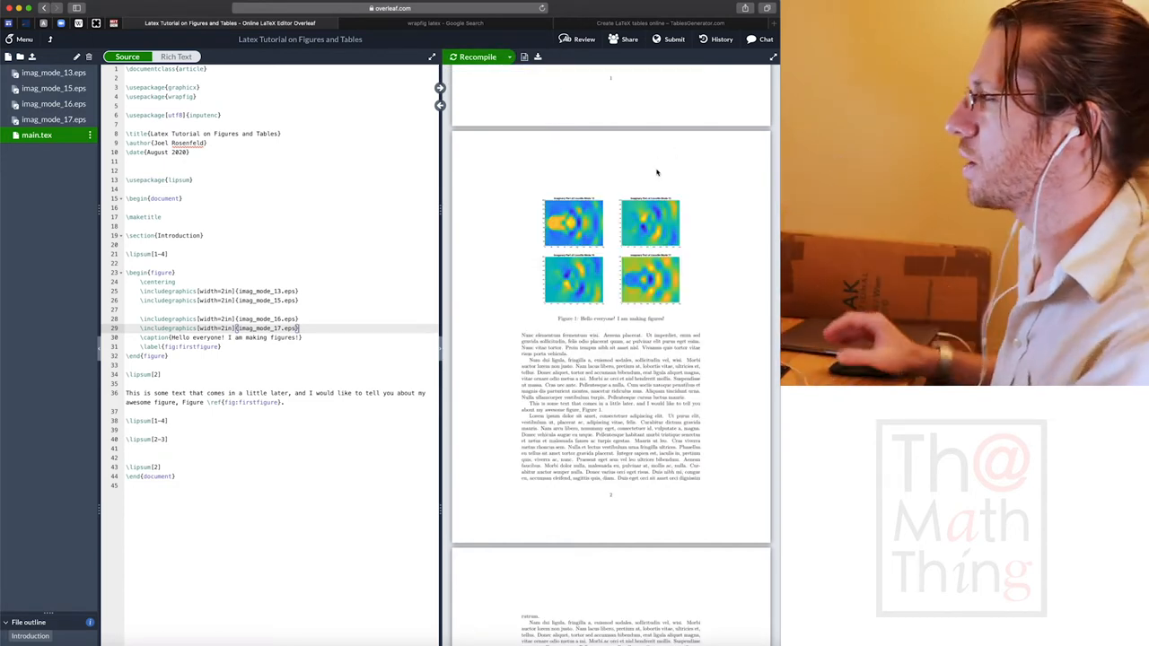
{"action": "left_click", "coordinate": [171, 355]}
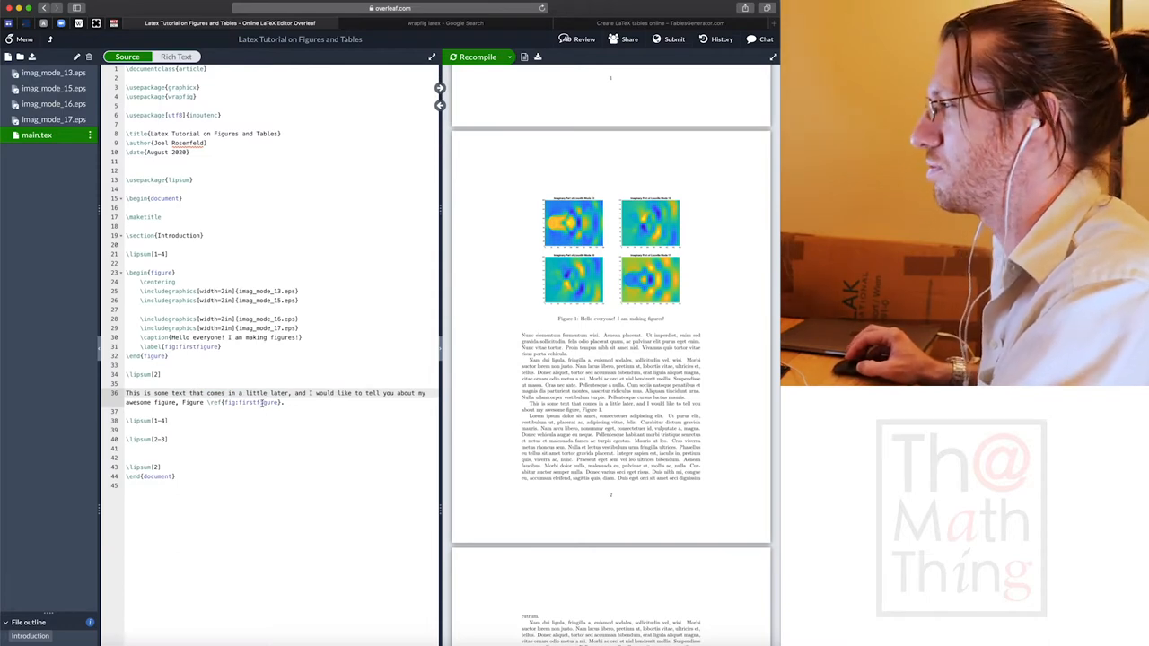
{"action": "double_click", "coordinate": [194, 402]}
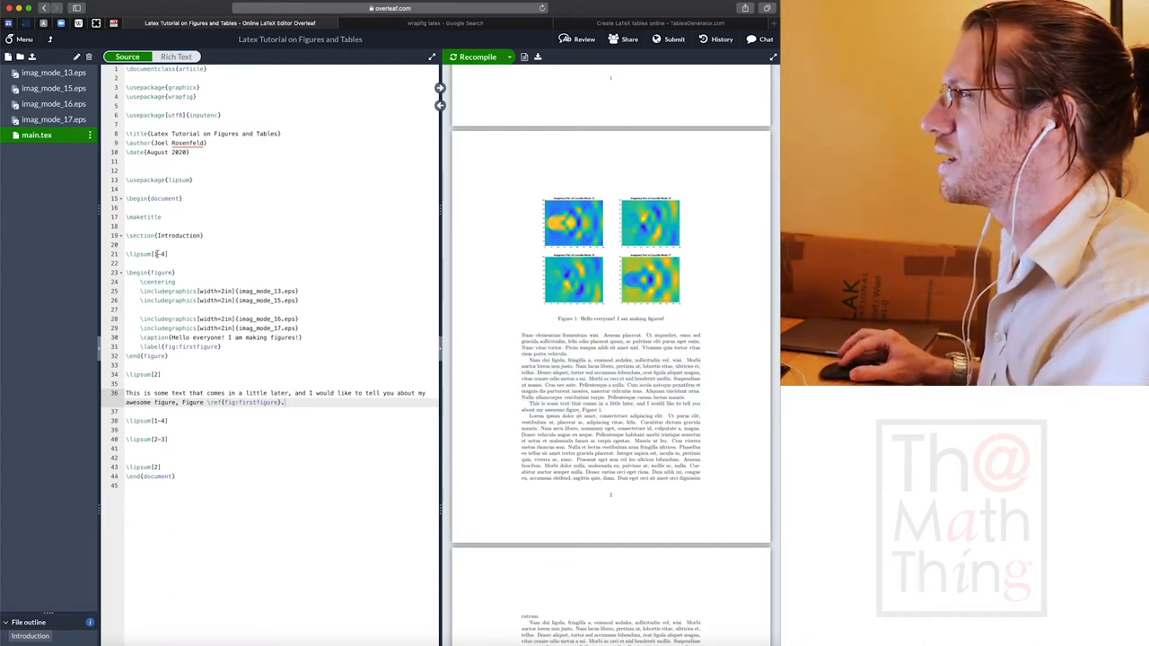
- Recompile, inspect where the plot grid lands, and give \begin{figure} a placement option
{"action": "left_click", "coordinate": [477, 56]}
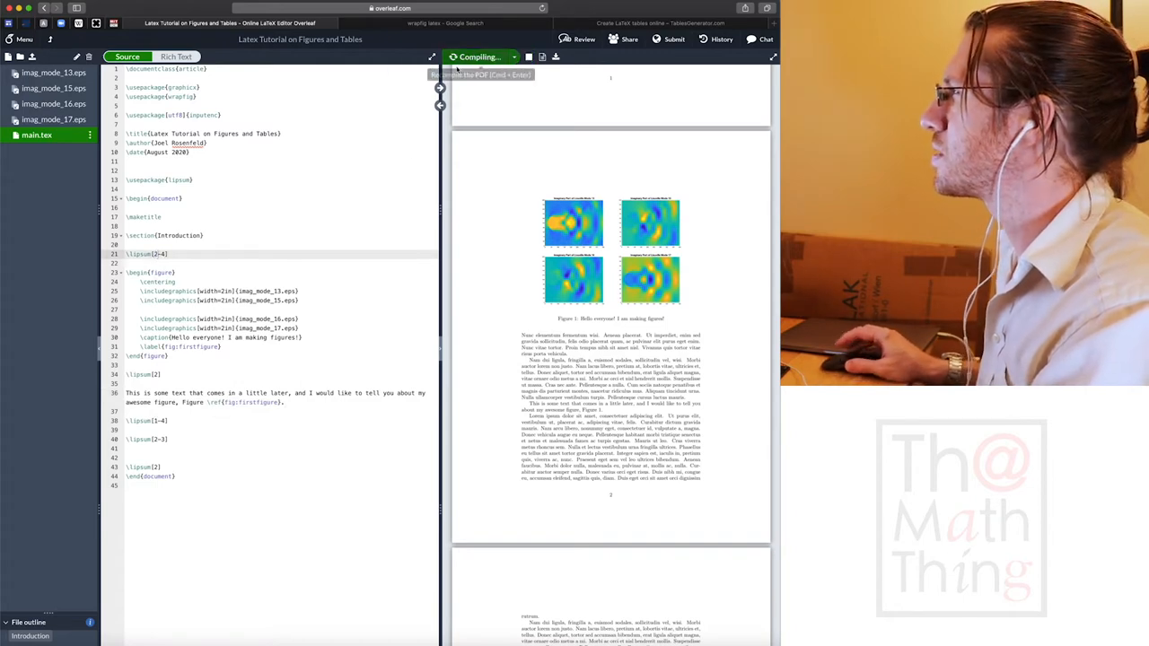
{"action": "left_click", "coordinate": [475, 56]}
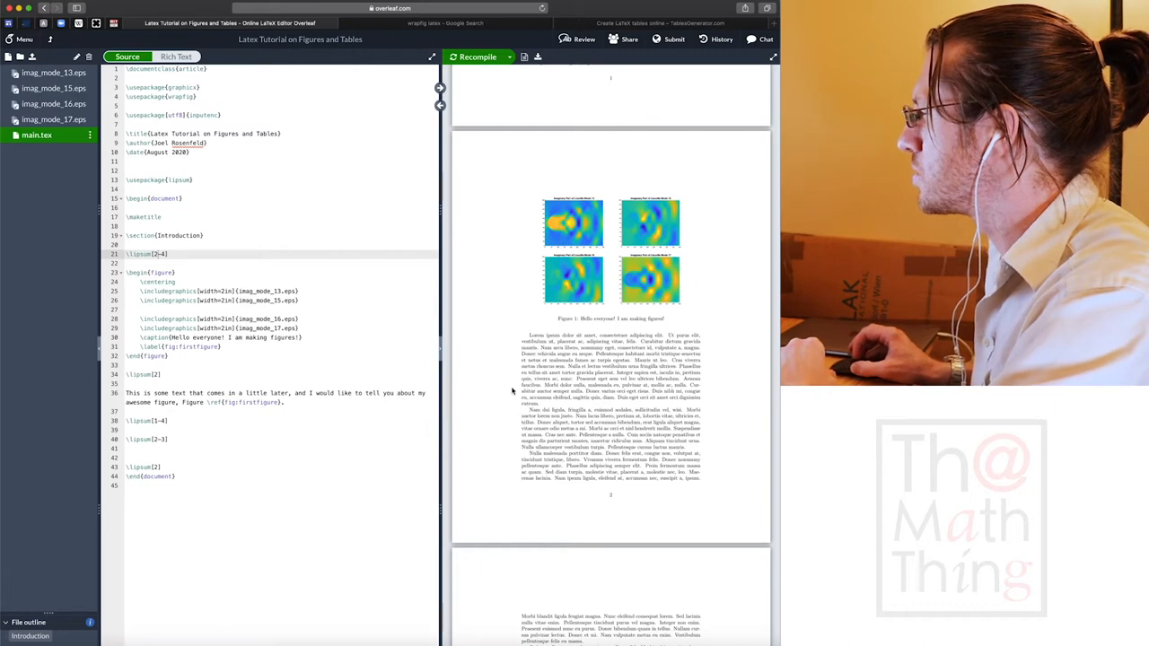
{"action": "scroll", "scroll_direction": "down", "scroll_amount": 3}
{"action": "type", "text": "[H]"}
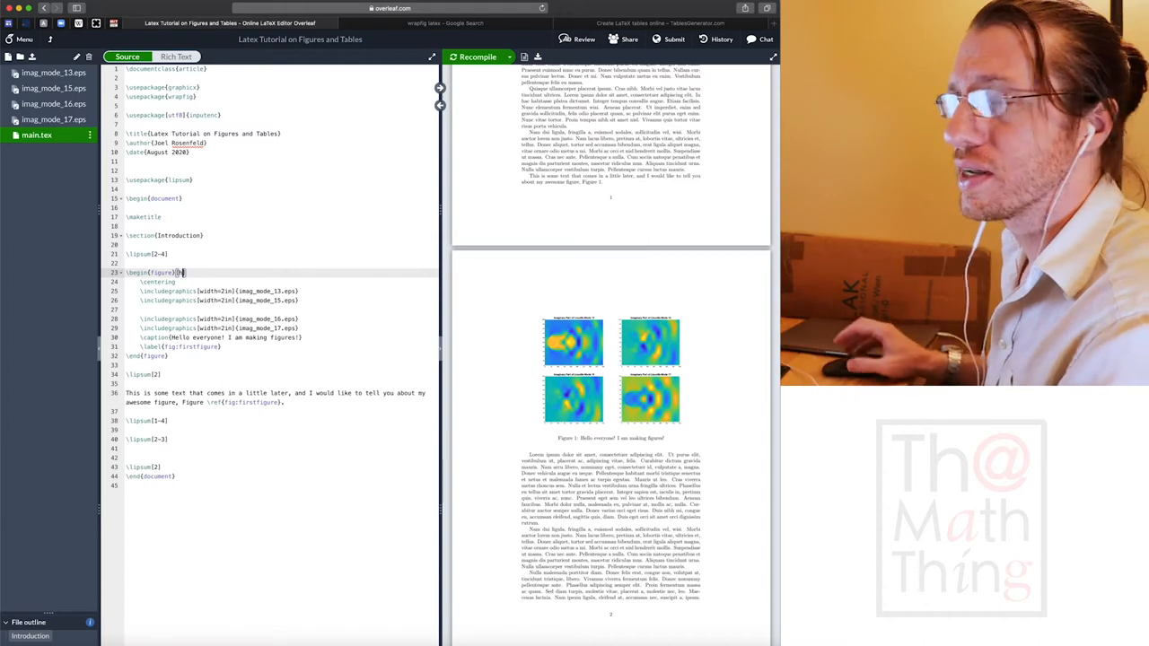
{"action": "left_click", "coordinate": [477, 55]}
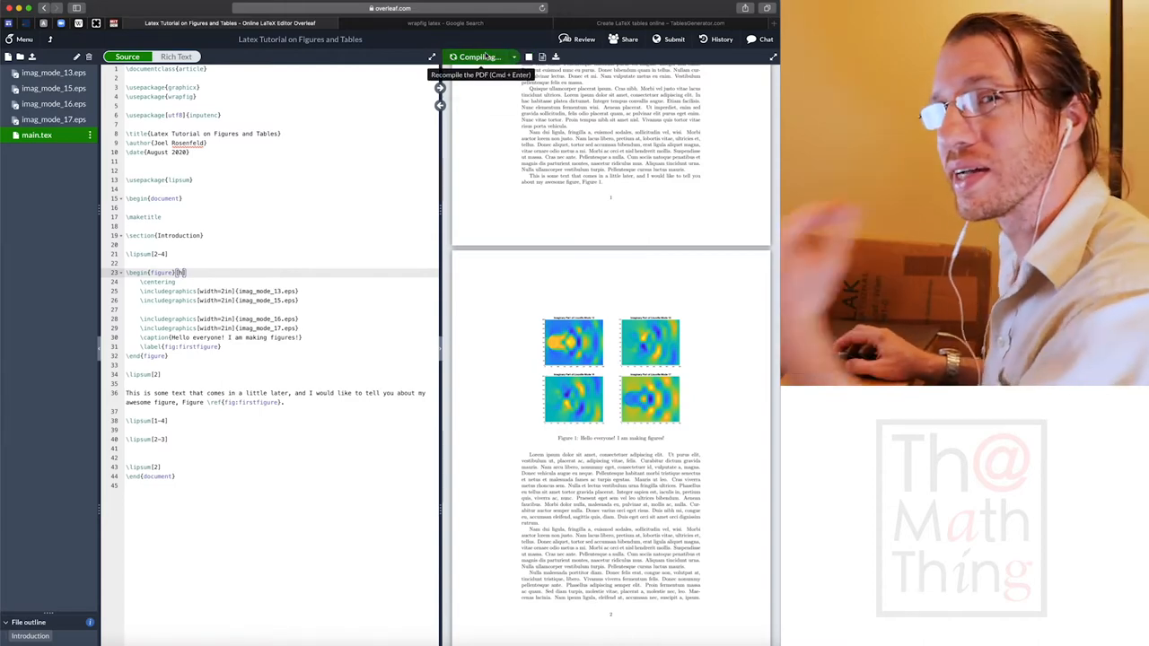
- Try further placement options, recompiling each time until the grid sits on its own page
{"action": "left_click", "coordinate": [478, 56]}
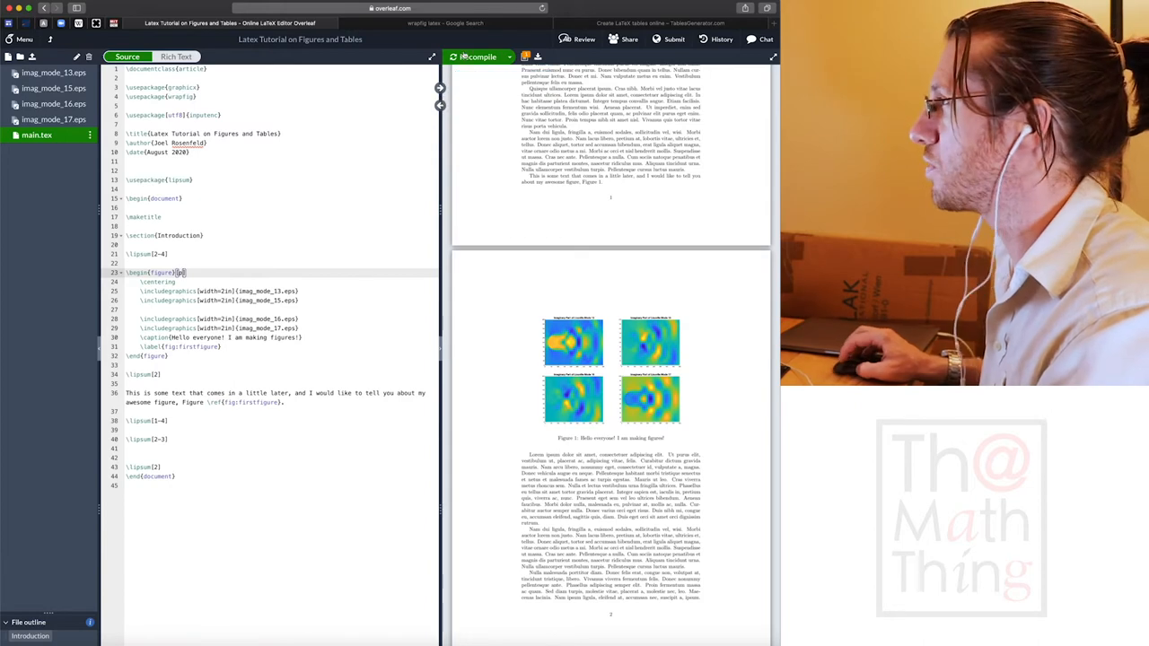
{"action": "left_click", "coordinate": [476, 56]}
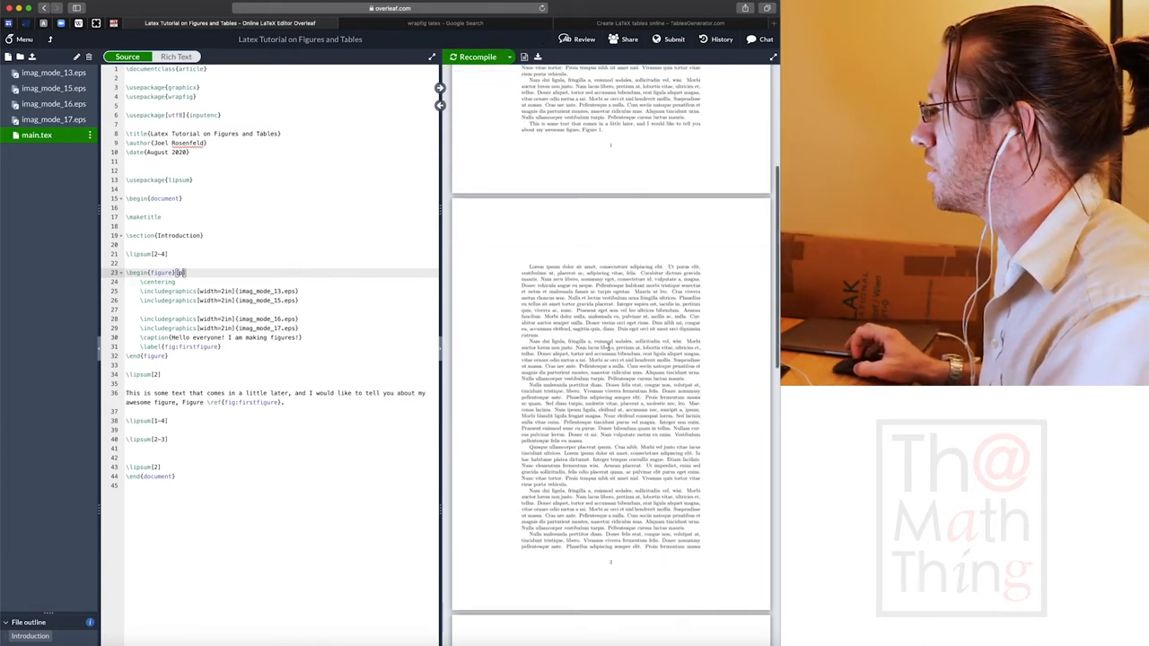
{"action": "left_click", "coordinate": [477, 56]}
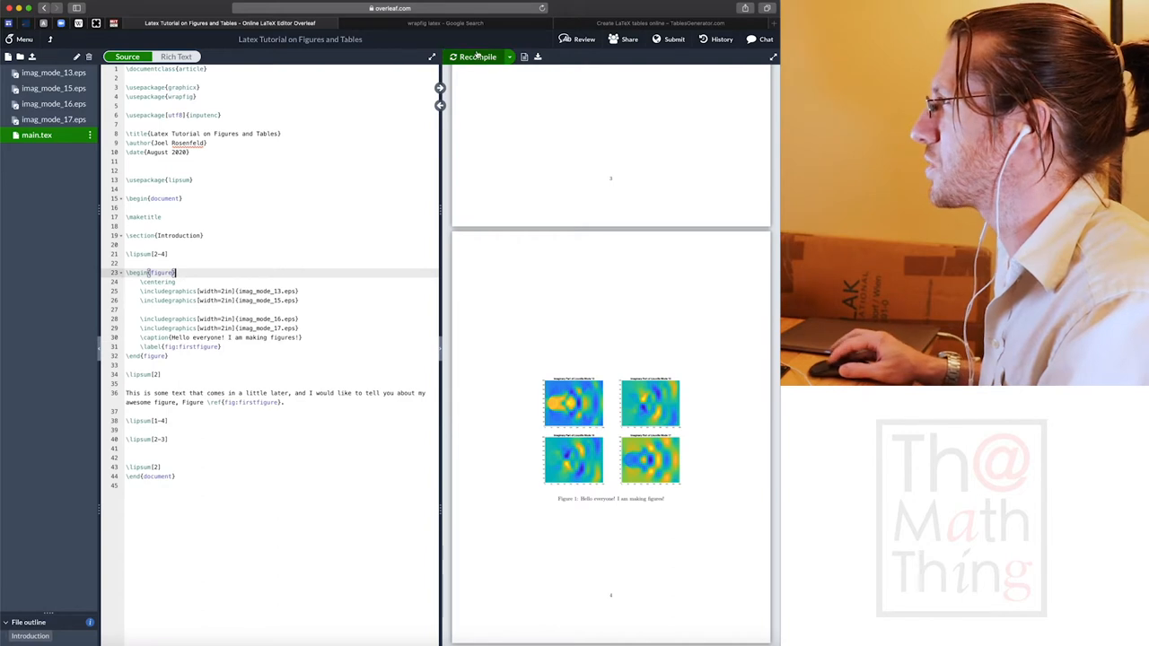
{"action": "left_click", "coordinate": [478, 56]}
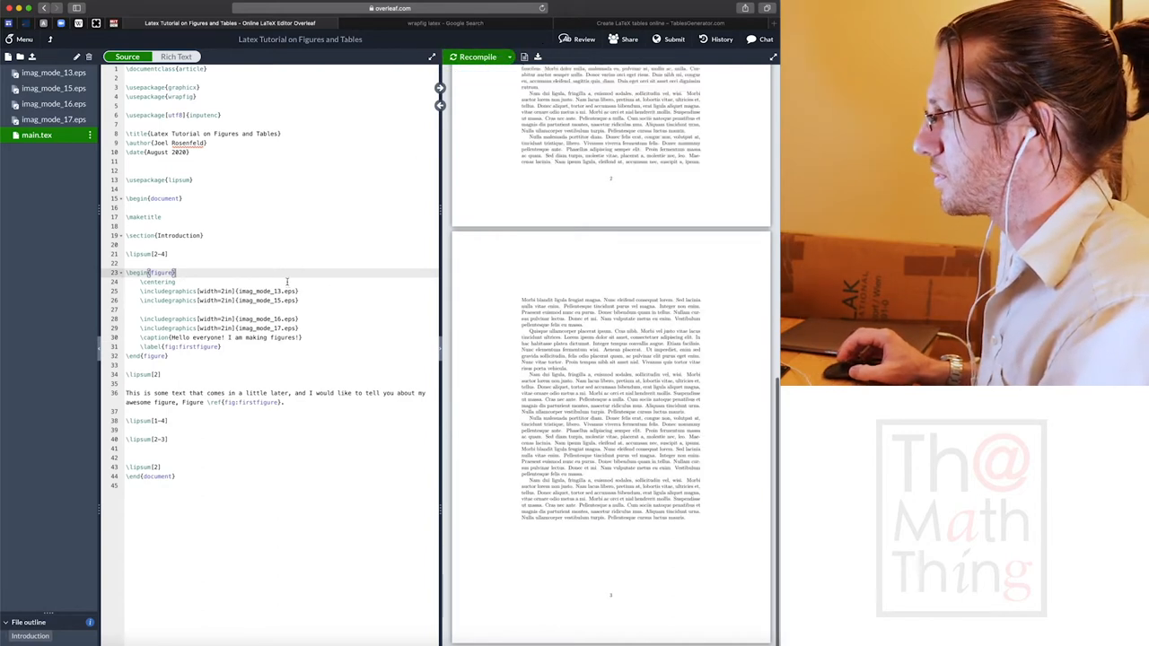
- Search 'wrapfig latex', reach Overleaf's text-wrapping guide, and copy the \usepackage{wrapfig} line
{"action": "left_click", "coordinate": [478, 56]}
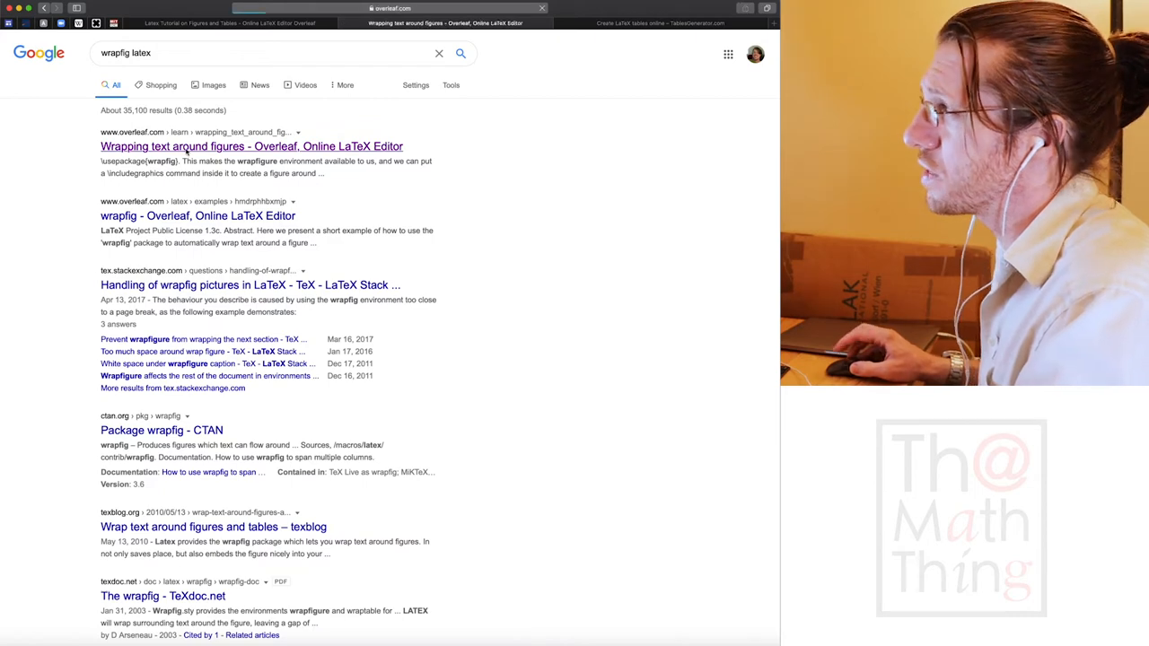
{"action": "left_click", "coordinate": [251, 147]}
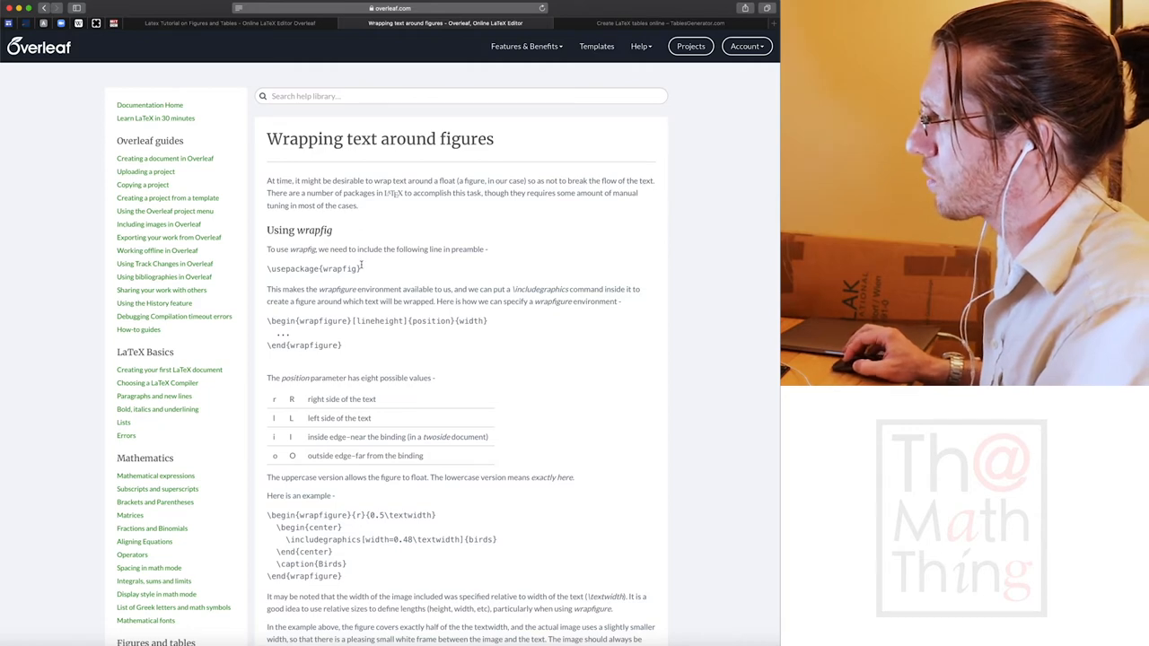
{"action": "double_click", "coordinate": [312, 269]}
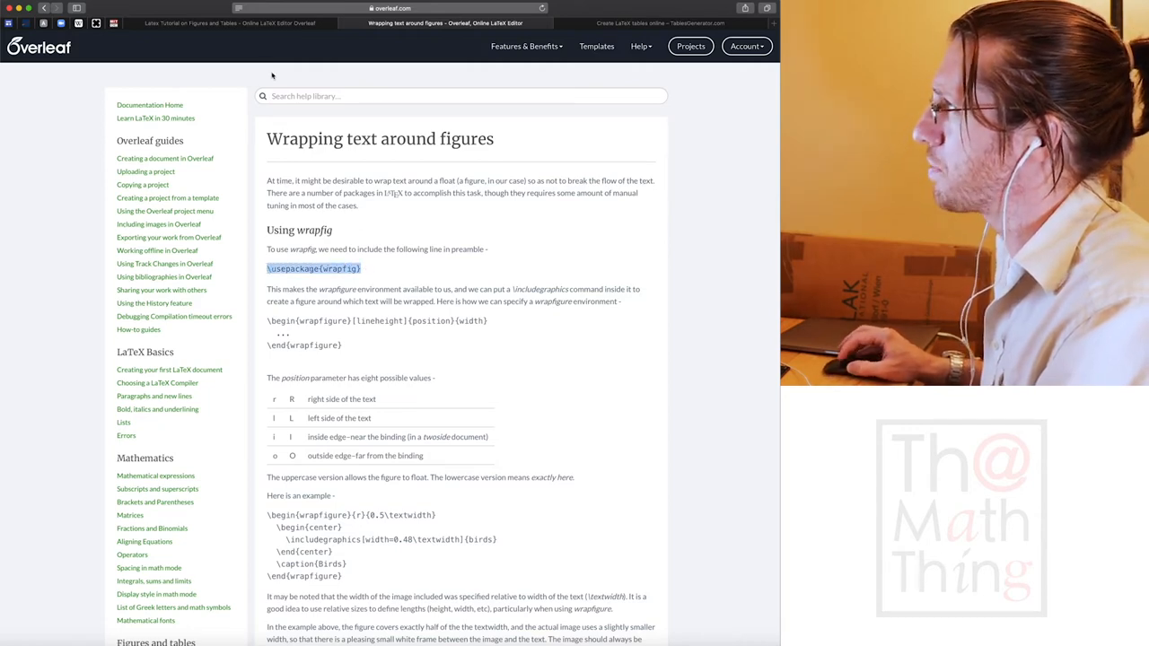
{"action": "left_click", "coordinate": [229, 21]}
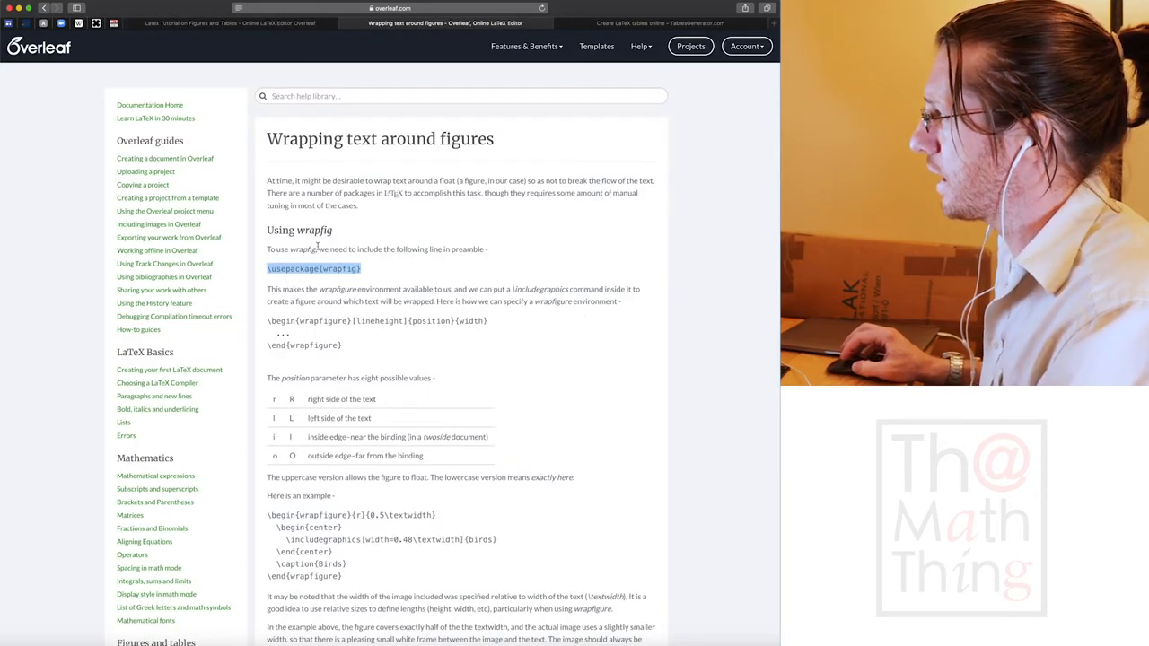
- Copy the guide's wrapfigure example code and return to the project editor
{"action": "scroll", "scroll_direction": "down", "scroll_amount": 3}
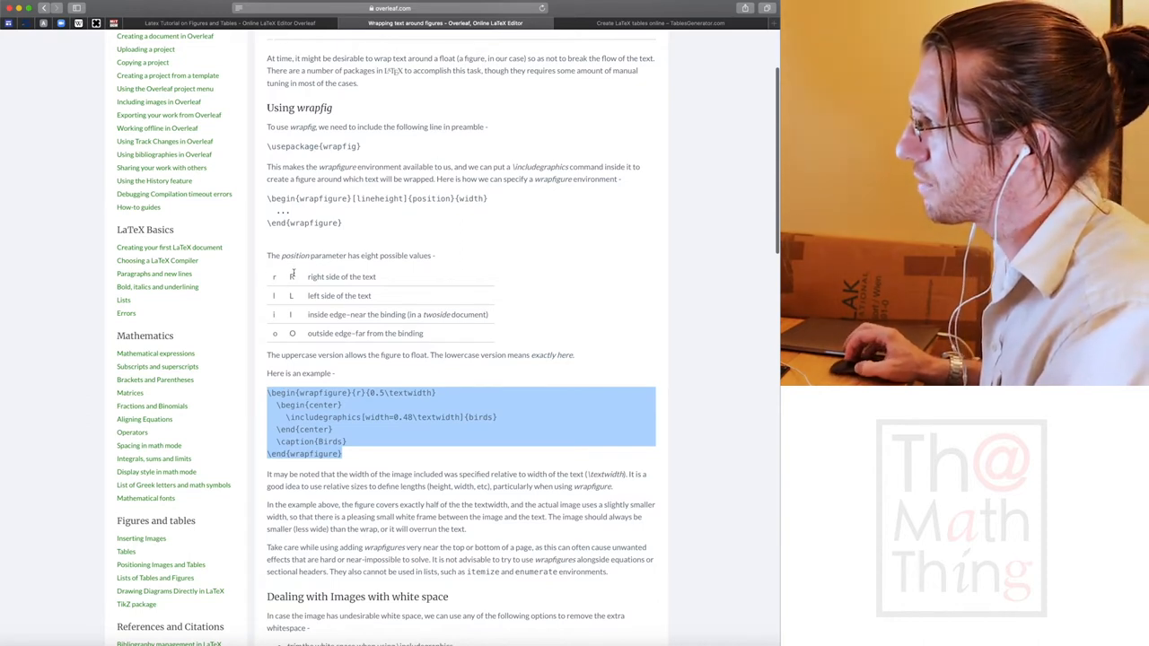
{"action": "mouse_move", "coordinate": [273, 276]}
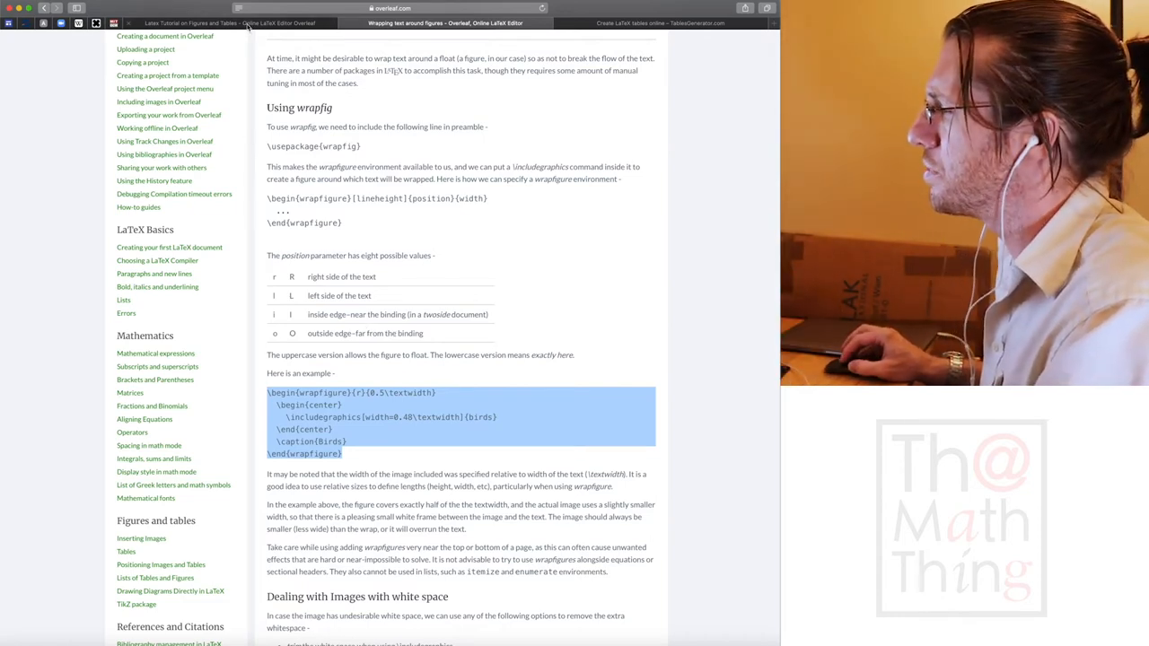
{"action": "left_click", "coordinate": [230, 21]}
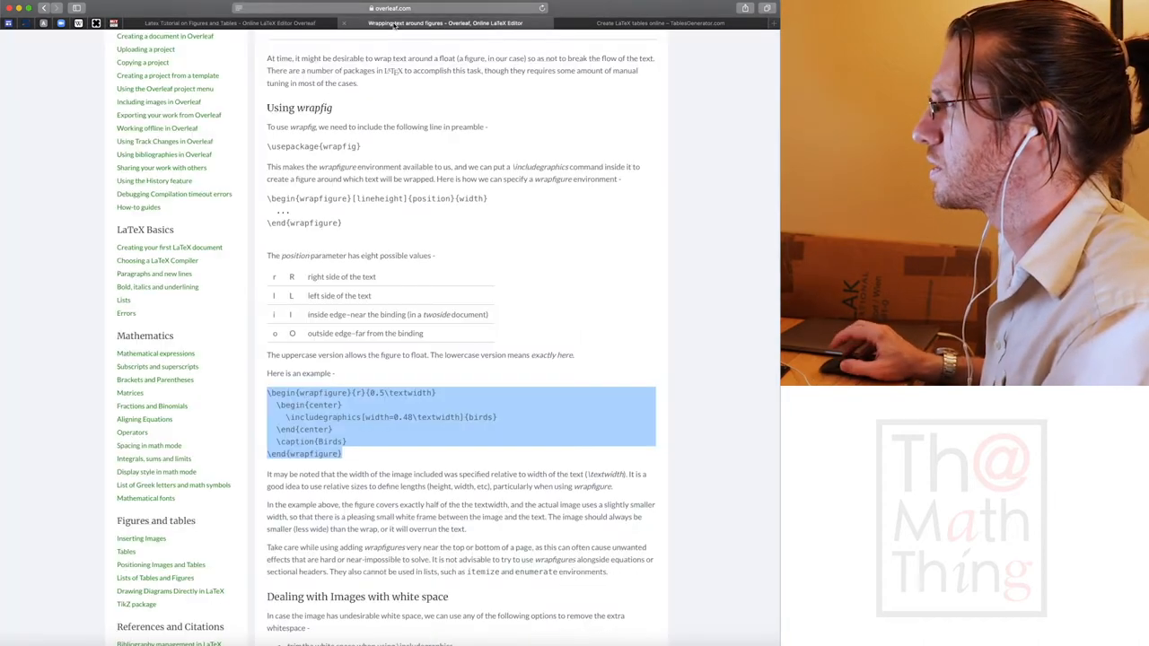
{"action": "left_click", "coordinate": [230, 22]}
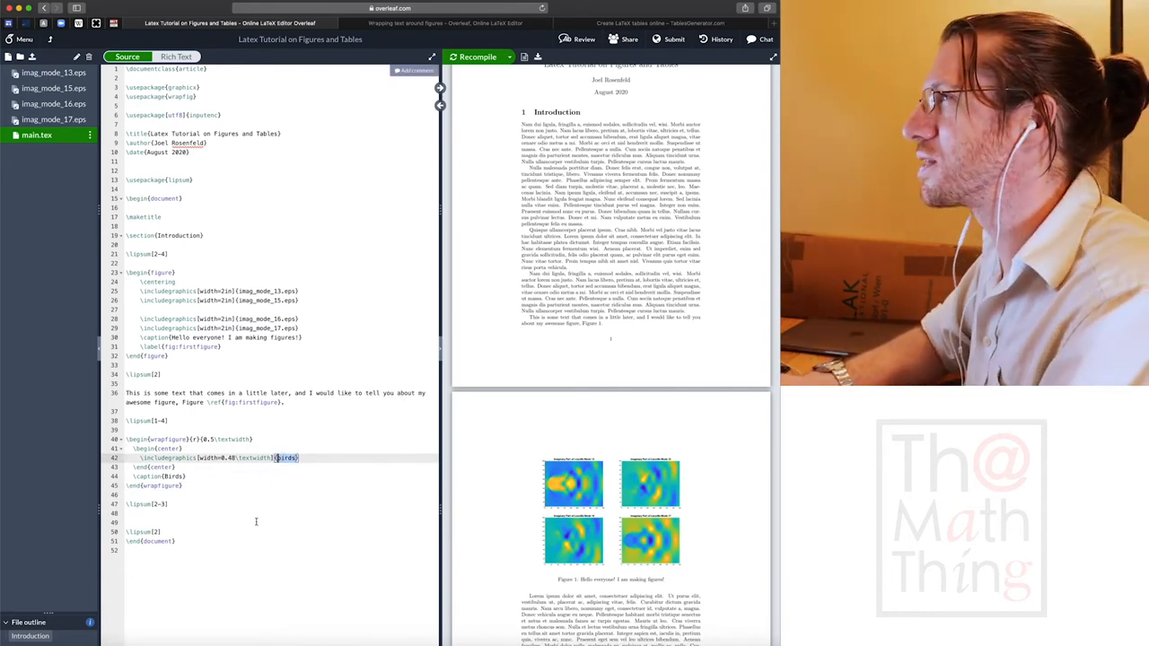
- Fill the wrapfigure with imag_mode_13.eps and a caption about the imaginary part of the 13th Liouville mode
{"action": "type", "text": "imag_mode_13.eps"}
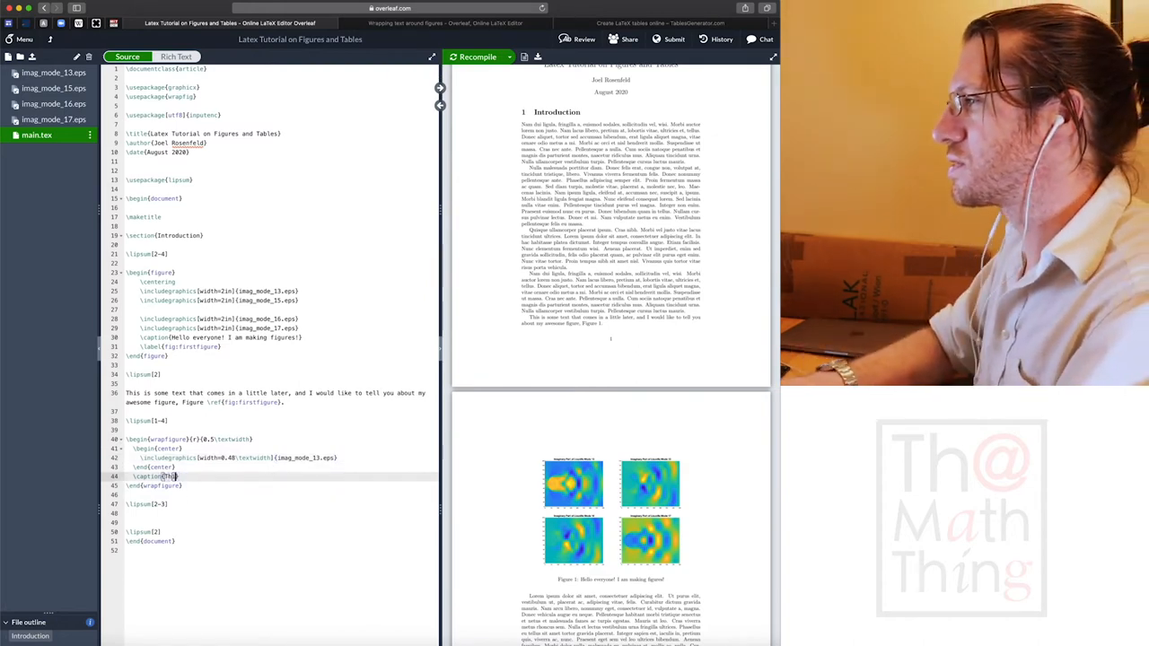
{"action": "type", "text": "This is the imaginary part"}
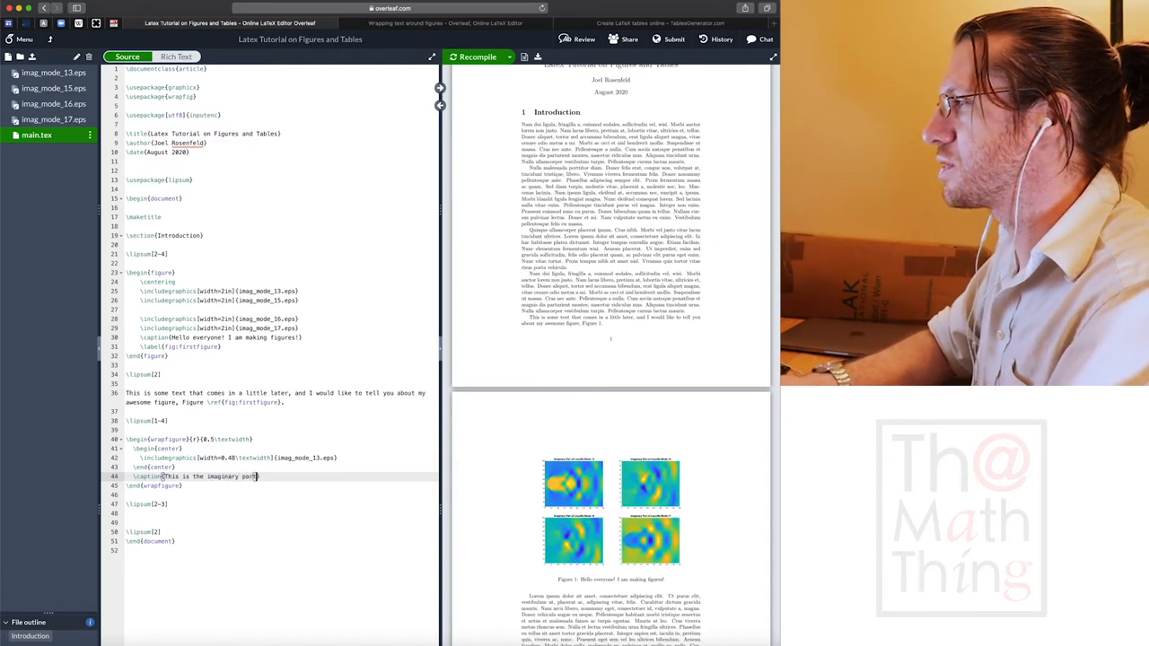
{"action": "type", "text": "of the 13th"}
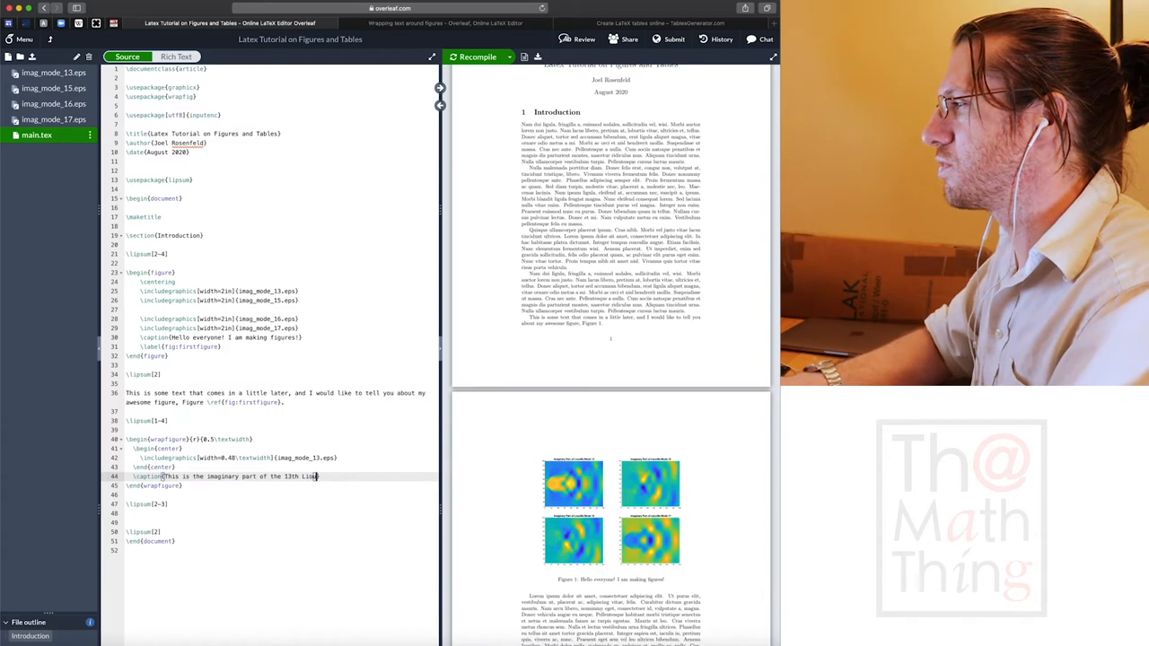
{"action": "type", "text": "Liouville mode o"}
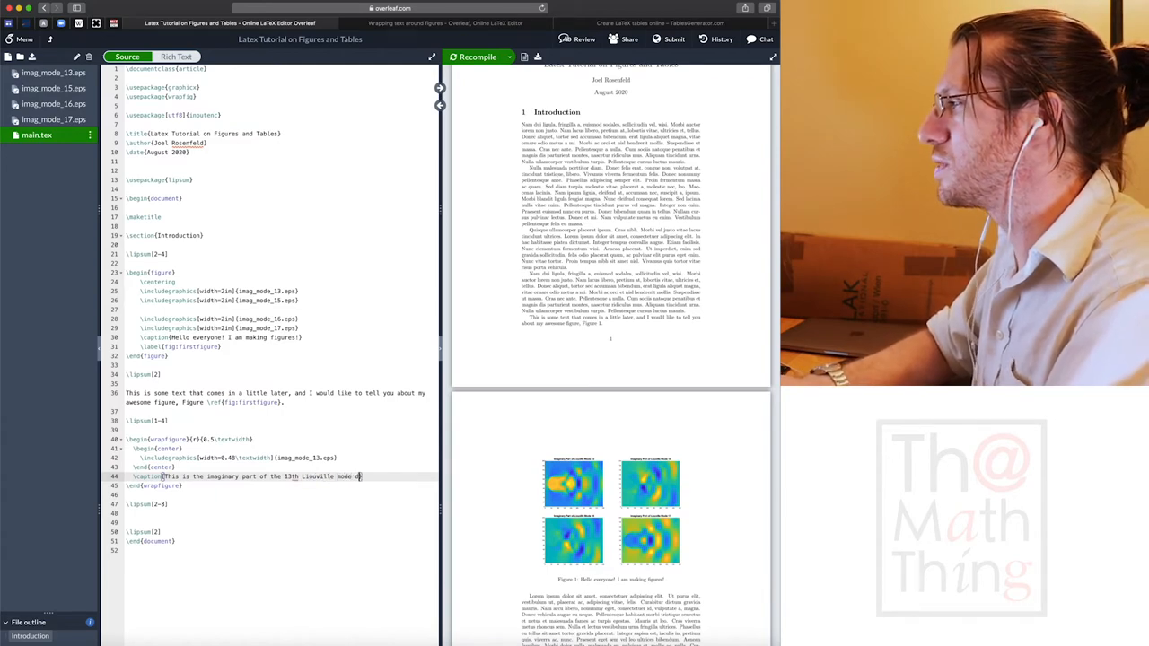
{"action": "type", "text": "determined by our algorithm."}
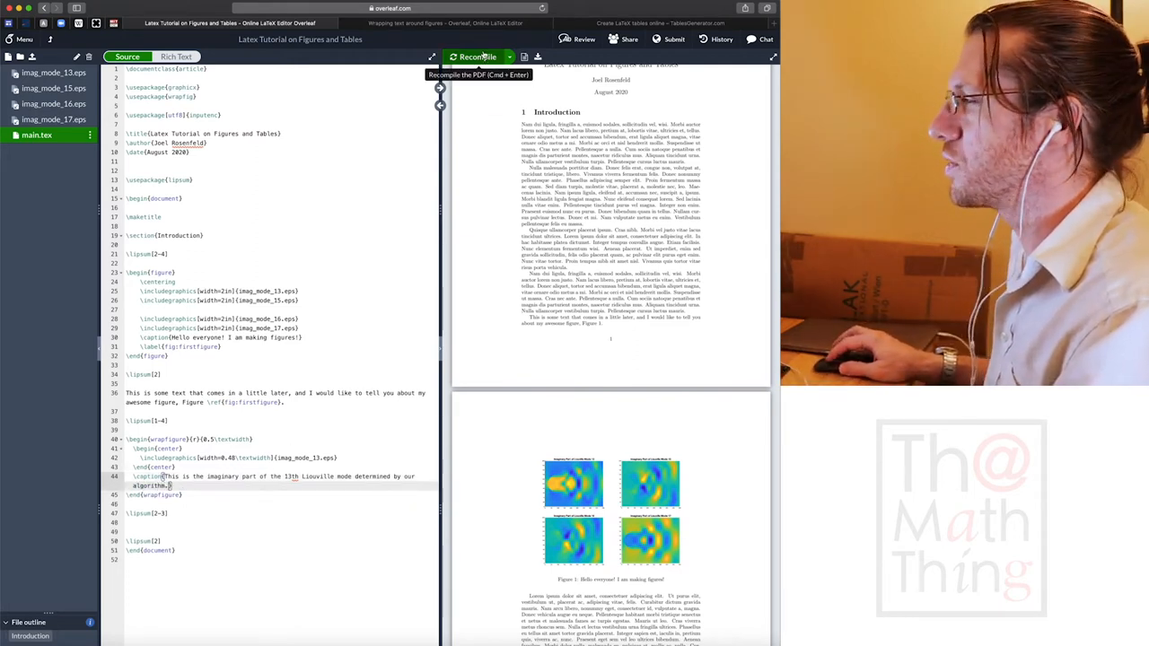
- Recompile and check that the text wraps around the mode 13 plot on the right
{"action": "left_click", "coordinate": [477, 56]}
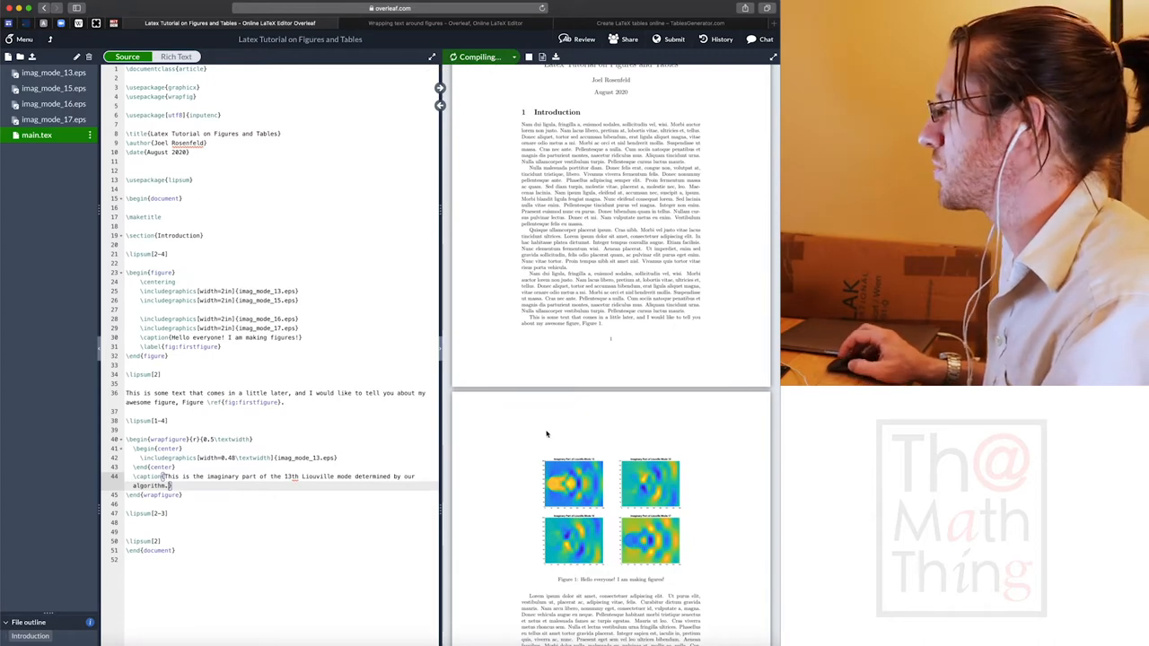
{"action": "left_click", "coordinate": [478, 56]}
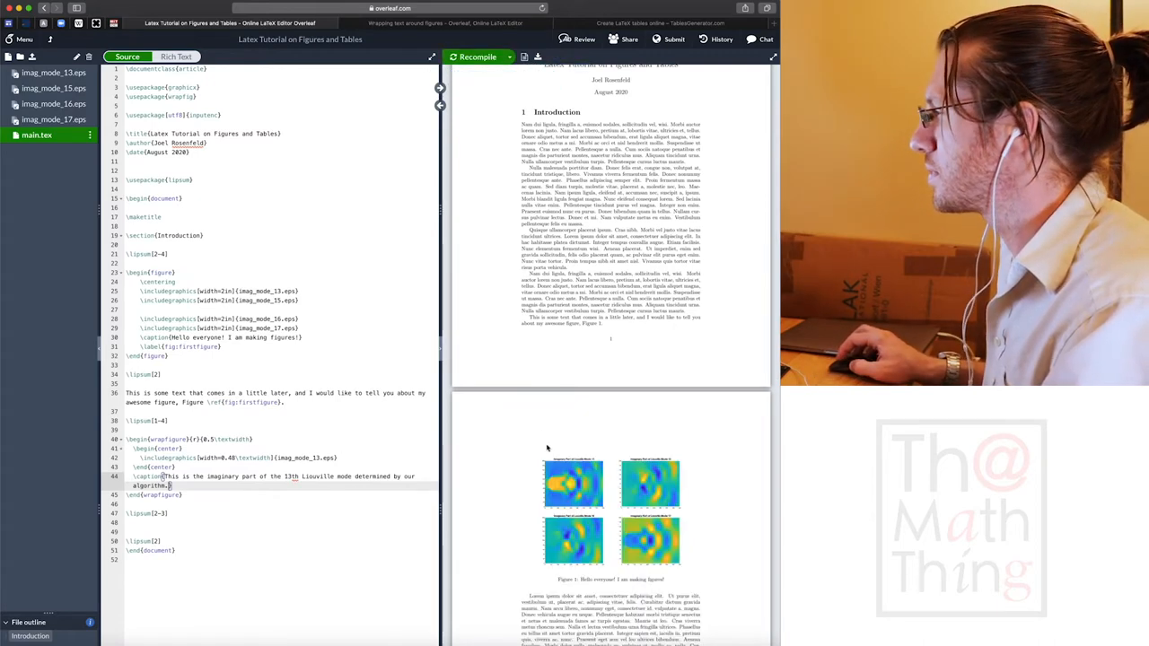
{"action": "scroll", "scroll_direction": "down", "scroll_amount": 3}
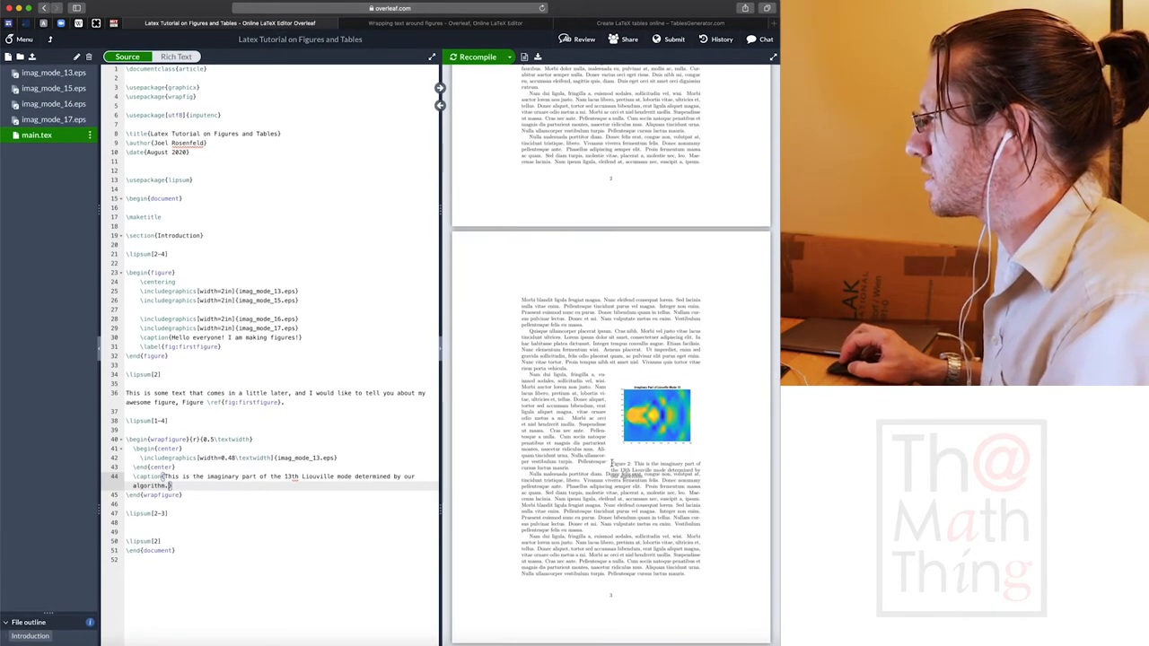
{"action": "double_click", "coordinate": [643, 467]}
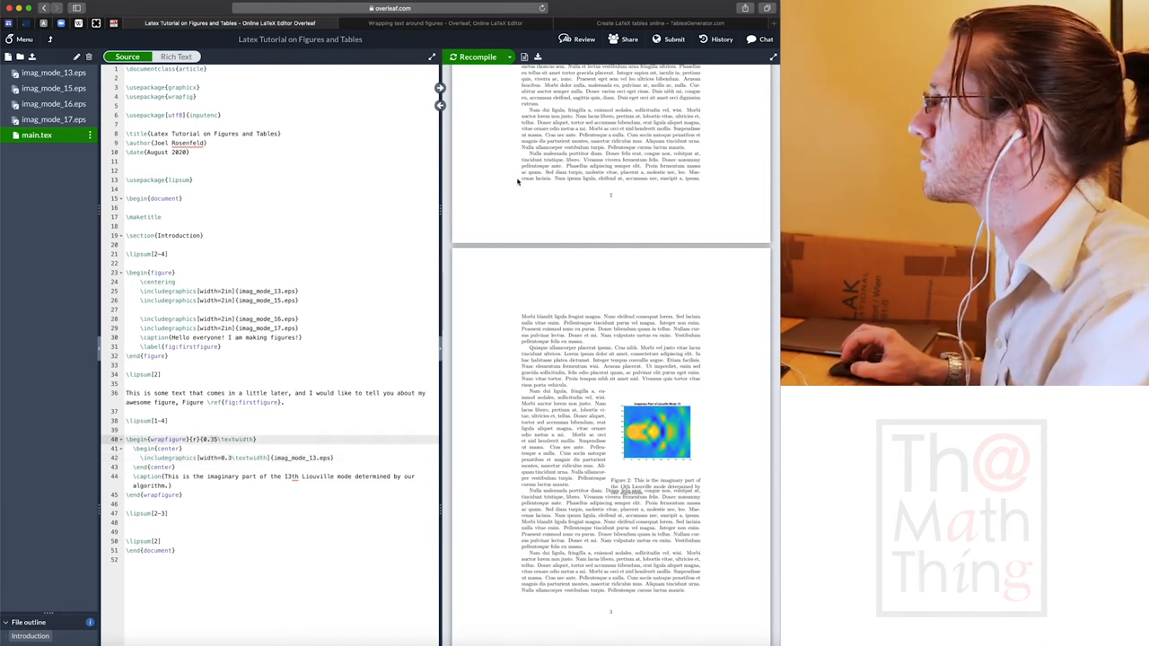
{"action": "left_click", "coordinate": [477, 56]}
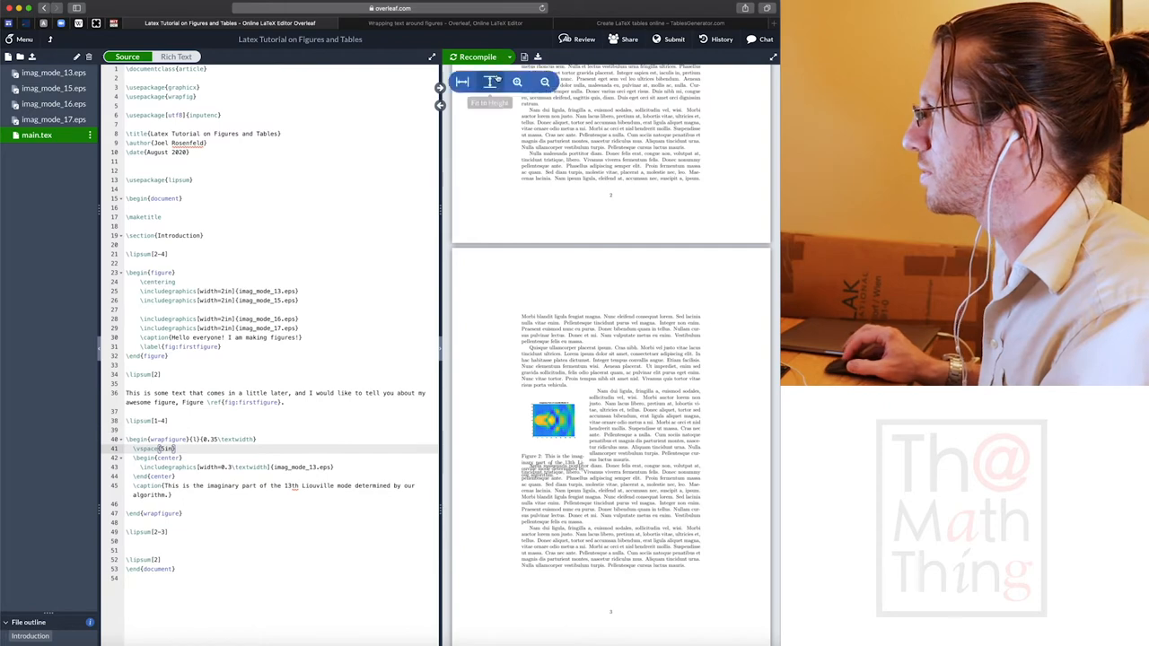
- Wrap the mode plot at left and add \vspace commands inside the wrapfigure, recompiling to check
{"action": "left_click", "coordinate": [478, 56]}
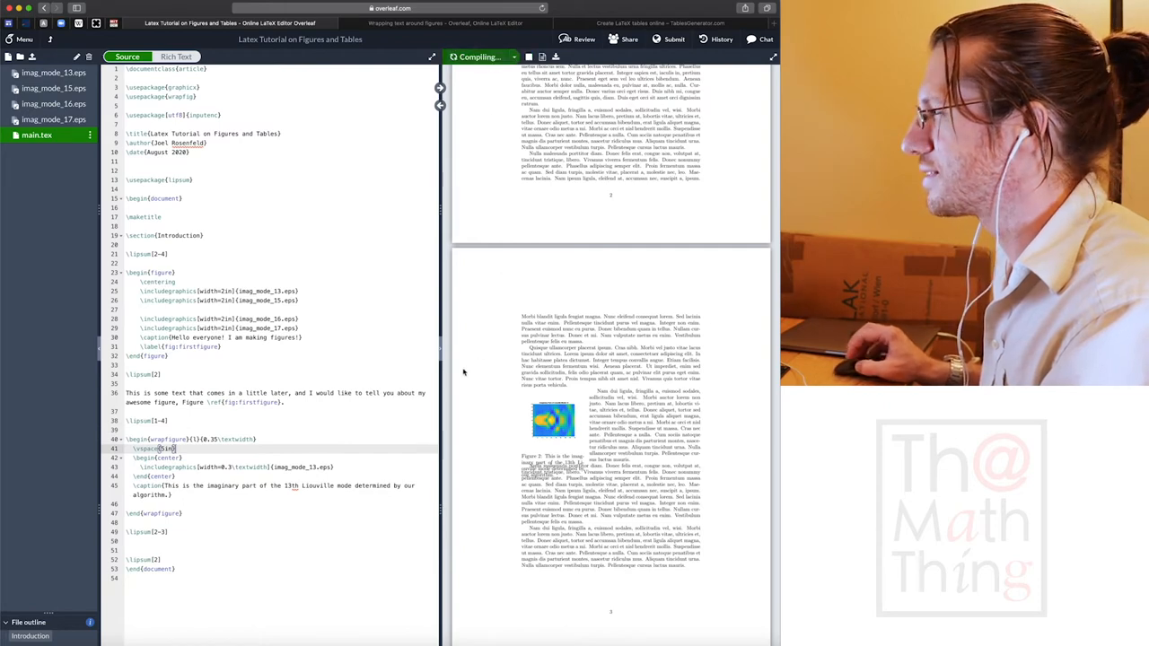
{"action": "left_click", "coordinate": [477, 55]}
{"action": "type", "text": "-0.2"}
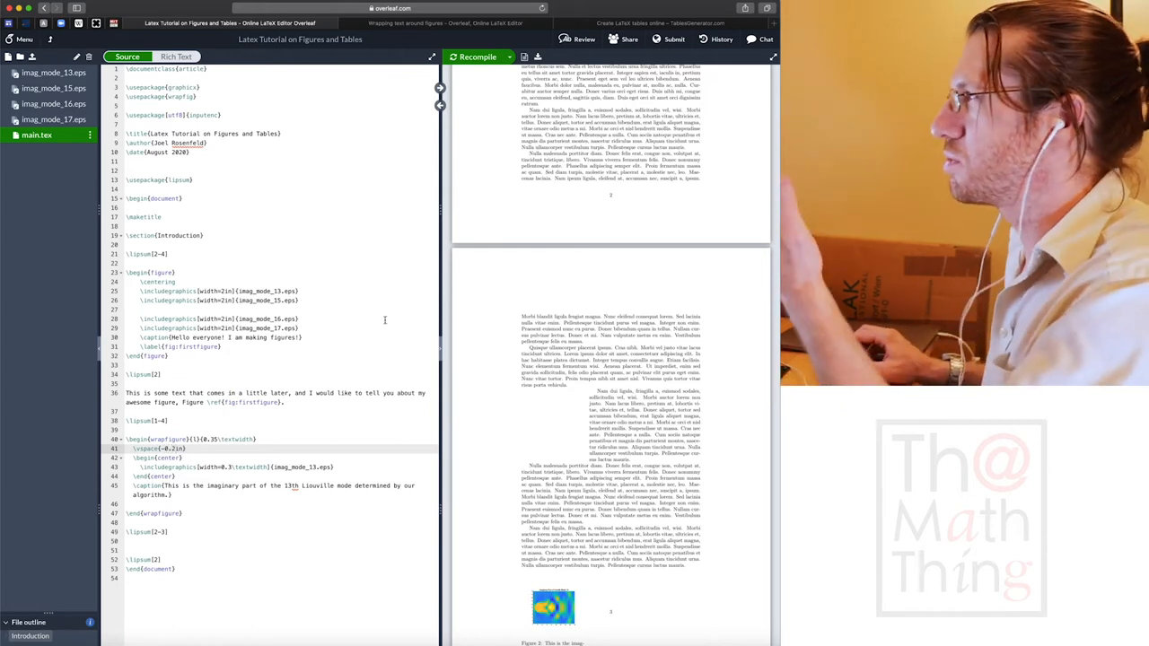
{"action": "left_click", "coordinate": [477, 55]}
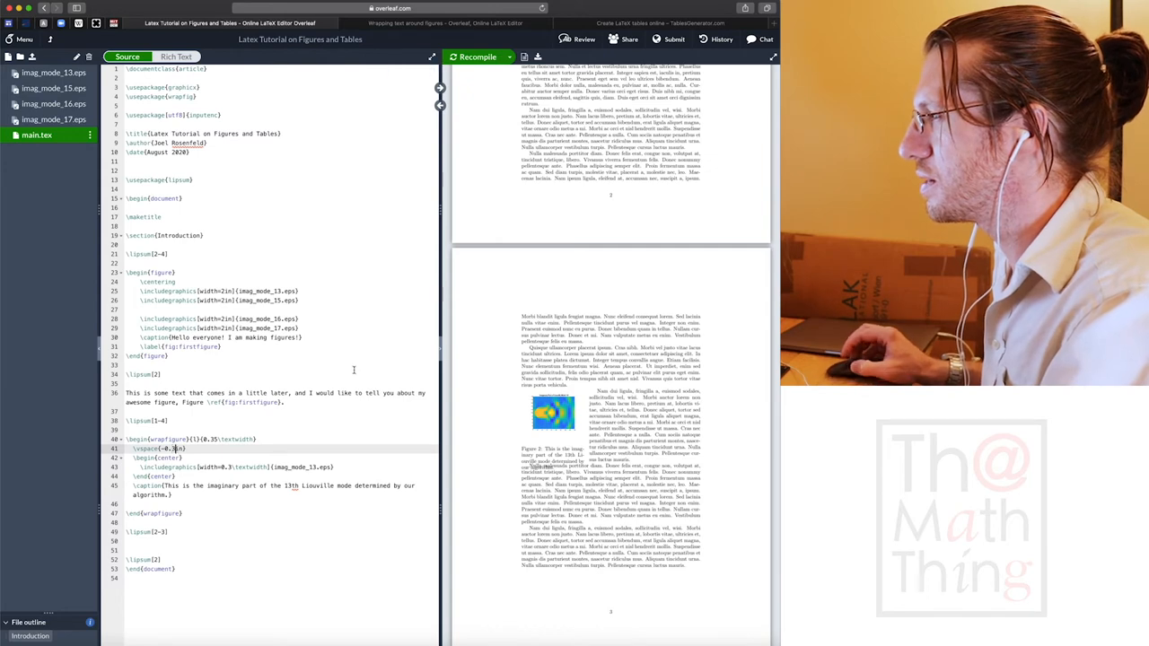
{"action": "left_click", "coordinate": [477, 55]}
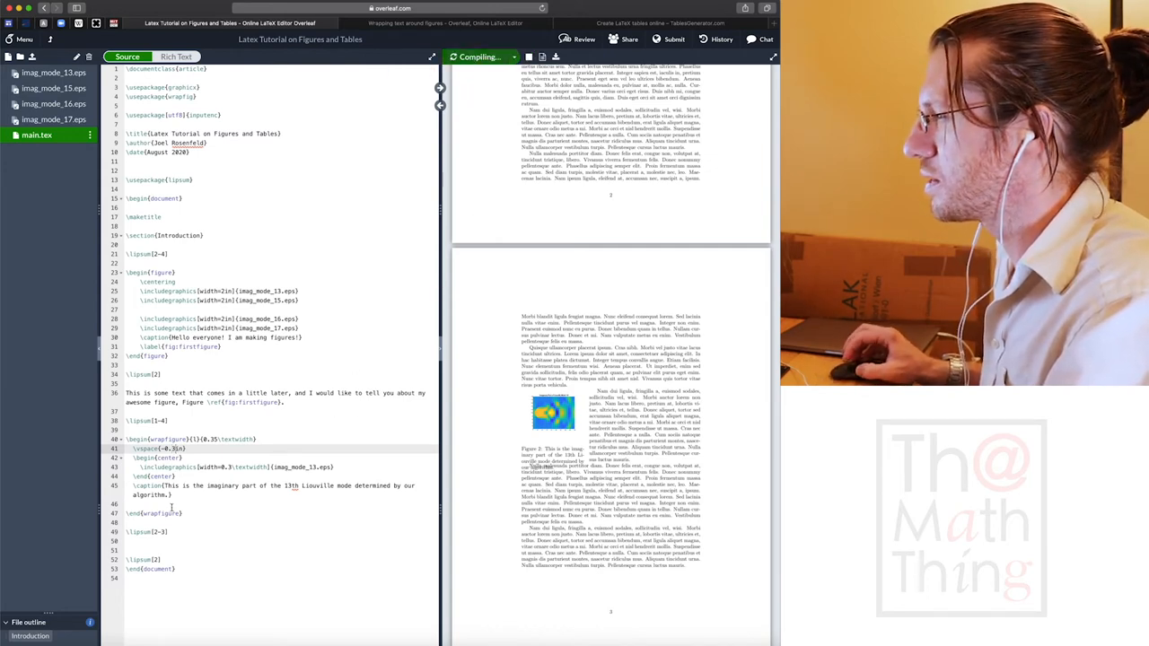
{"action": "left_click", "coordinate": [477, 56]}
{"action": "type", "text": "\\vspace{0.1in}"}
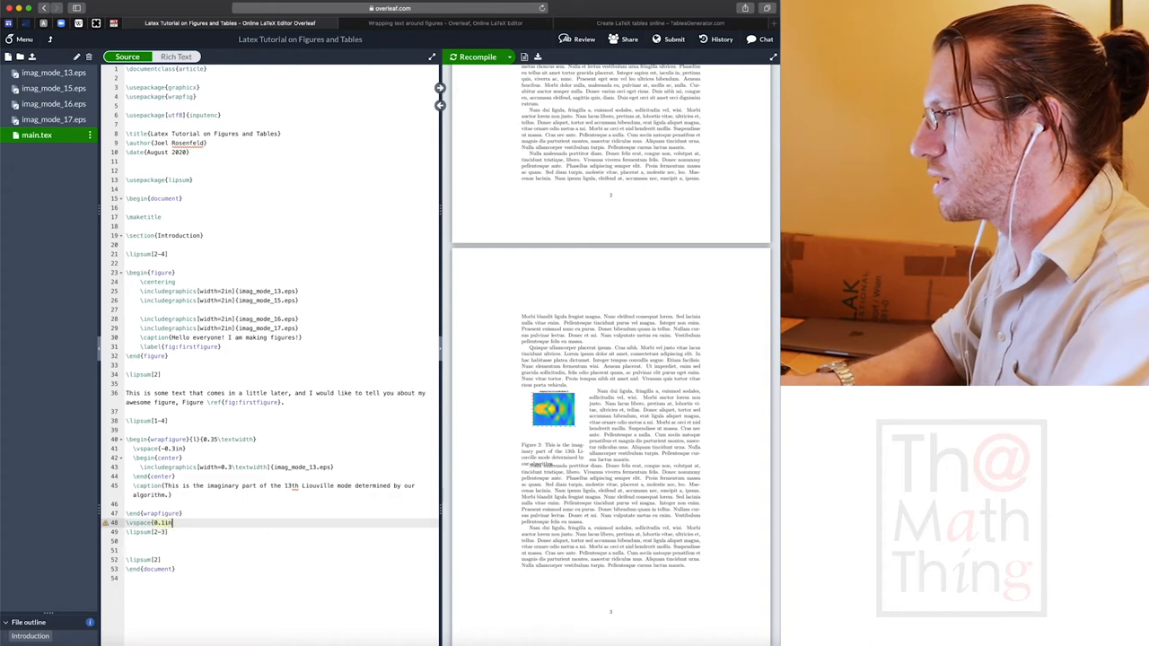
- Swap the center environment for \centering and recompile to see the narrower wrapped plot
{"action": "left_click", "coordinate": [478, 55]}
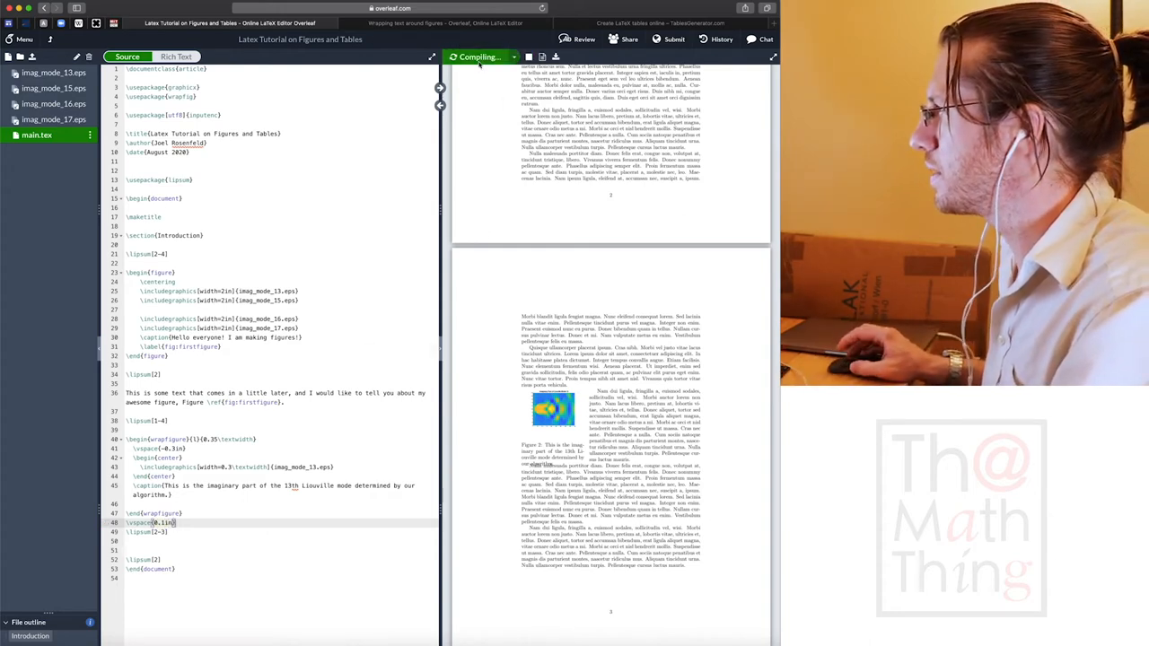
{"action": "left_click", "coordinate": [477, 56]}
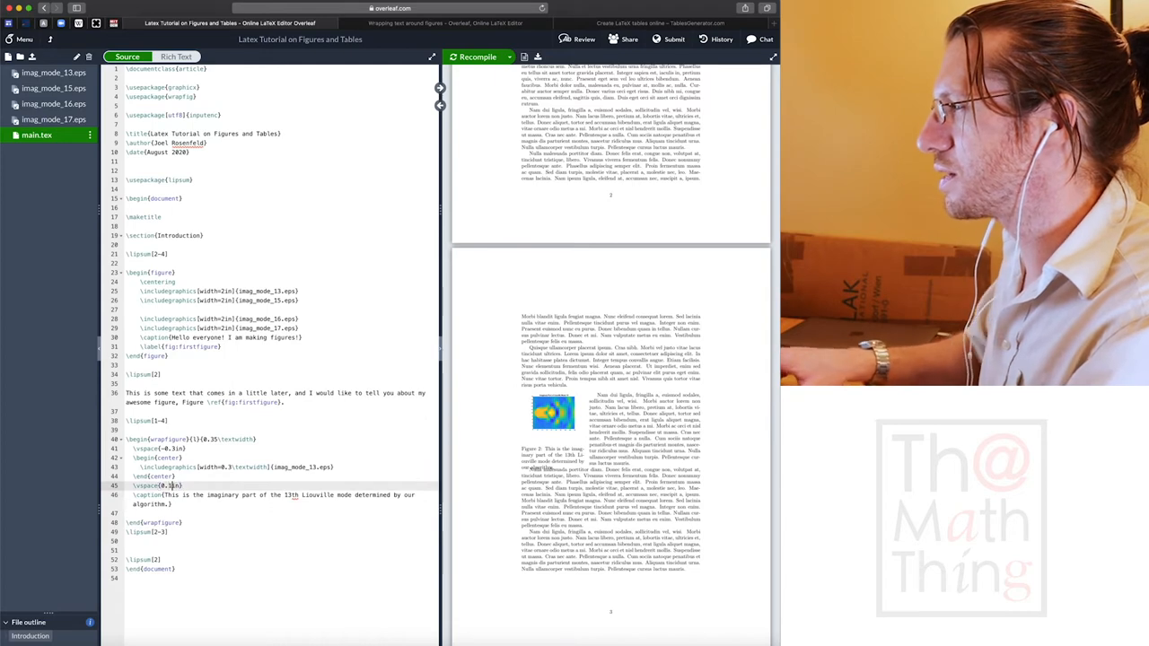
{"action": "mouse_move", "coordinate": [459, 102]}
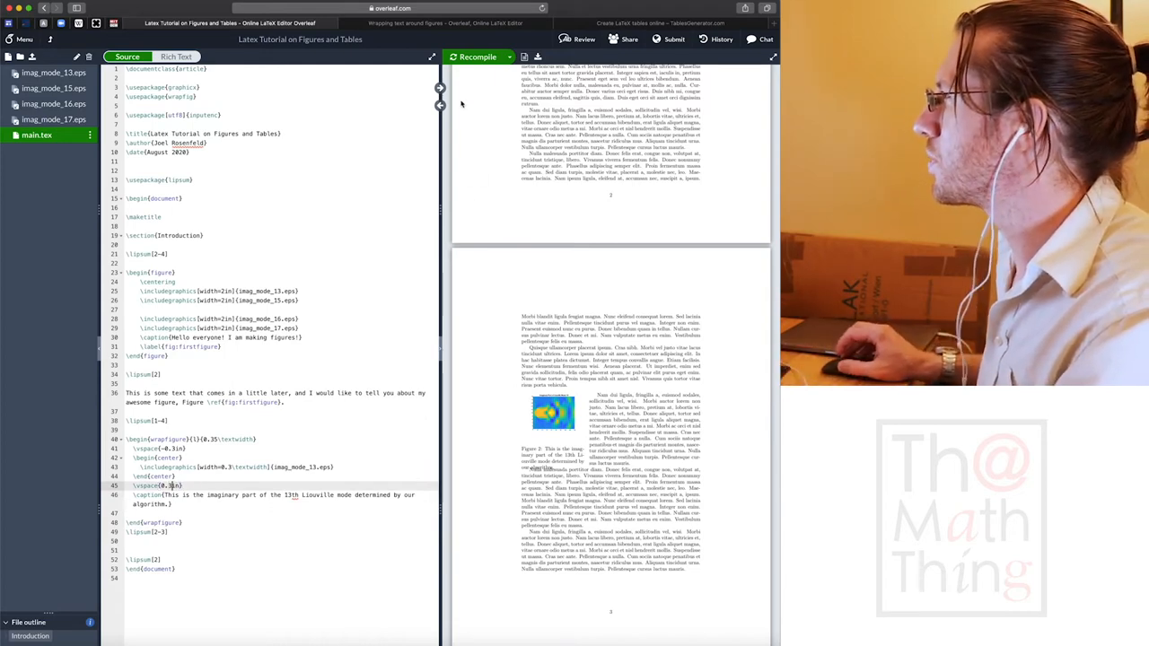
{"action": "left_click", "coordinate": [474, 55]}
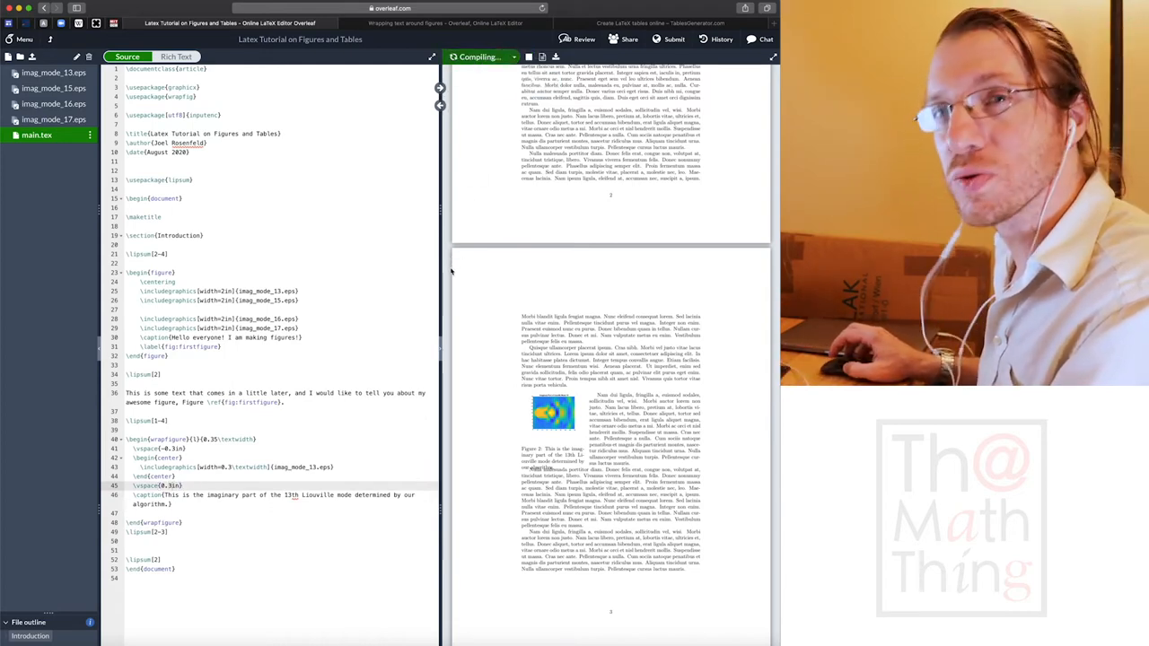
{"action": "left_click", "coordinate": [478, 56]}
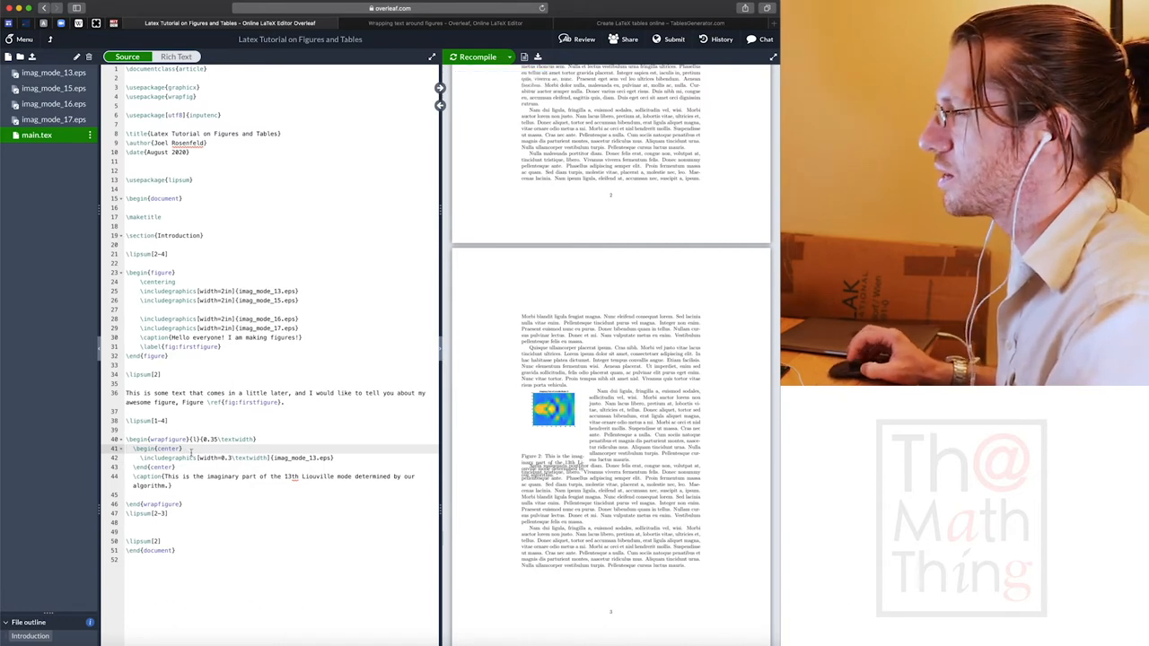
- Adjust the negative \vspace around the includegraphics to pull the caption toward the image
{"action": "left_click", "coordinate": [474, 56]}
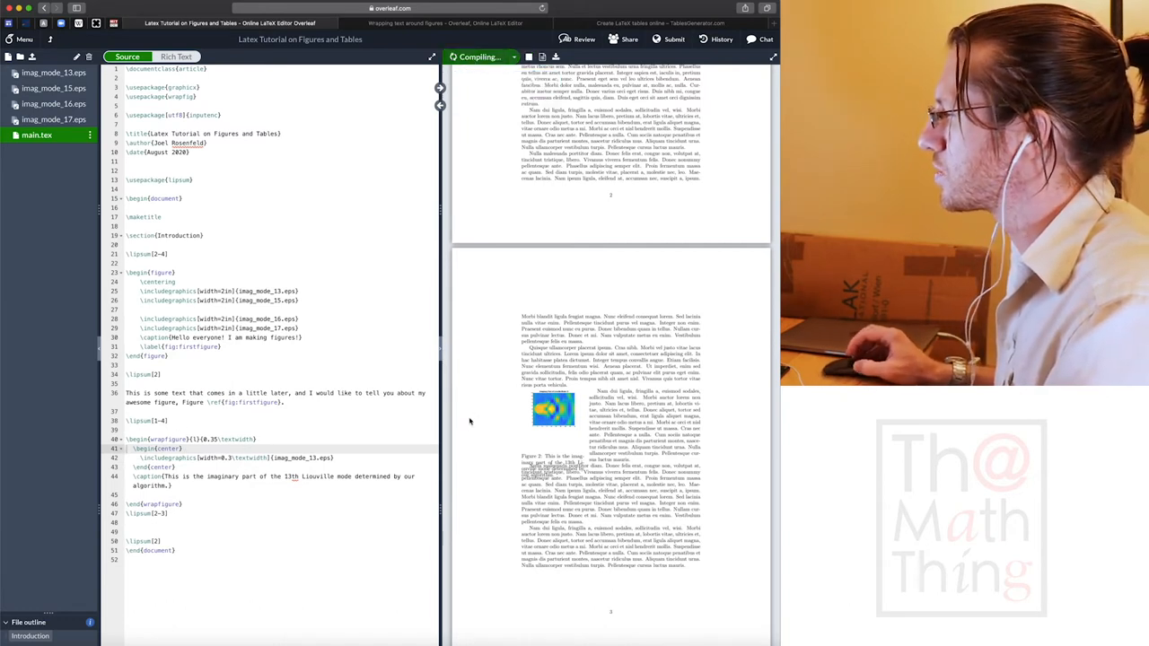
{"action": "left_click", "coordinate": [477, 56]}
{"action": "type", "text": "\\vspace{0.2in}"}
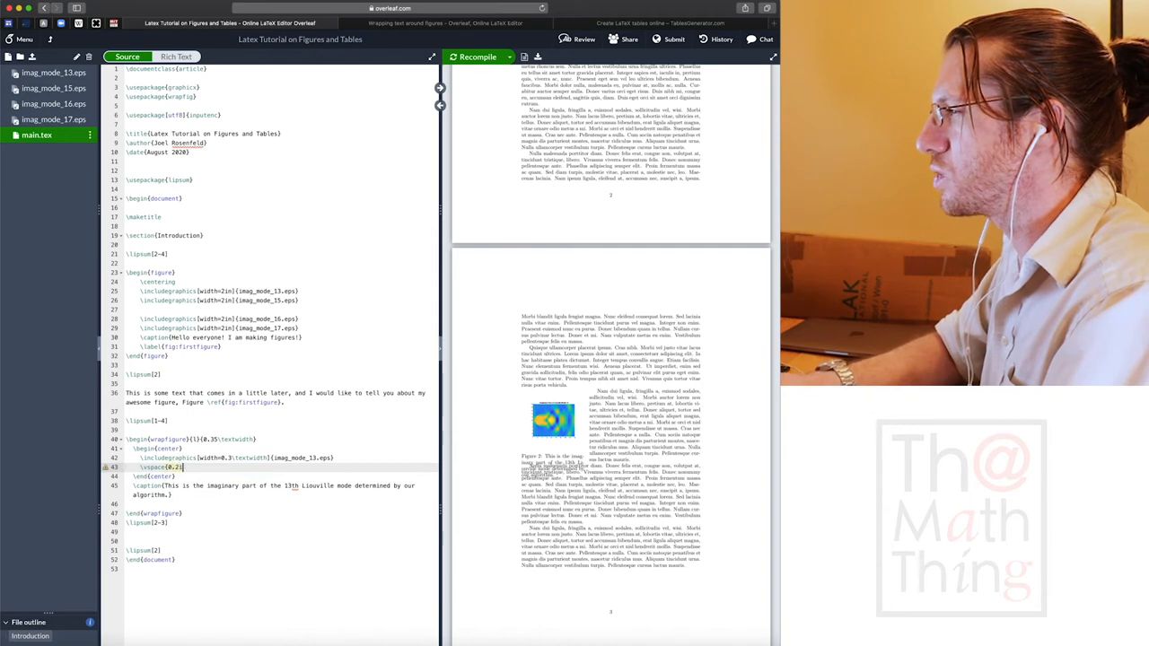
{"action": "left_click", "coordinate": [477, 55]}
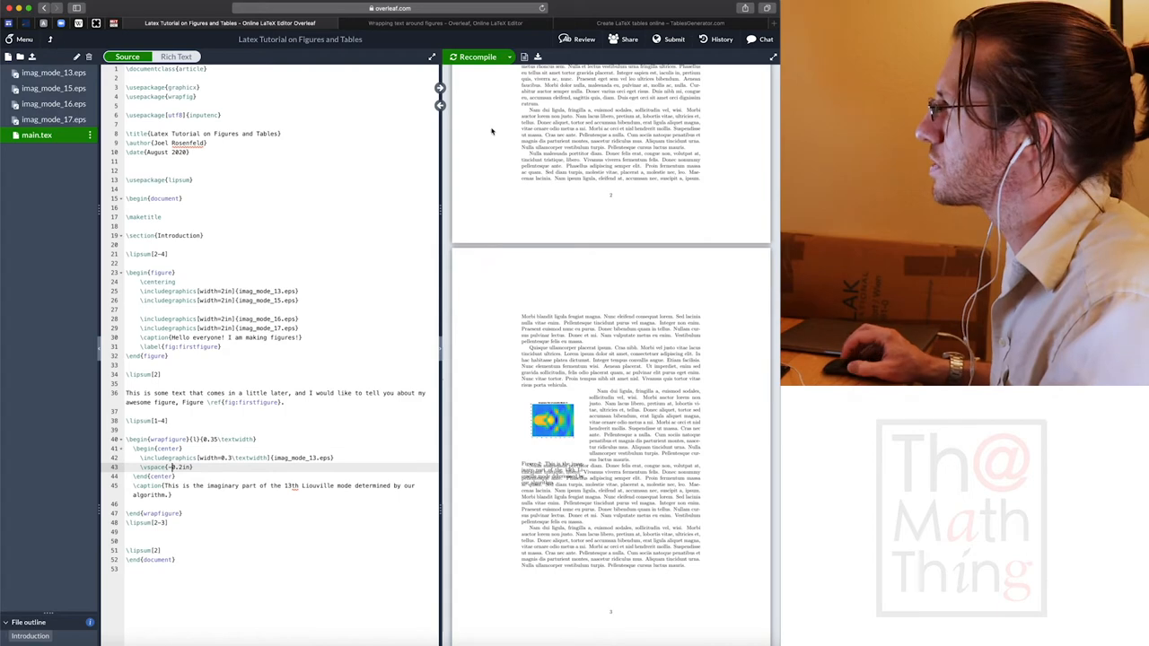
{"action": "left_click", "coordinate": [476, 55]}
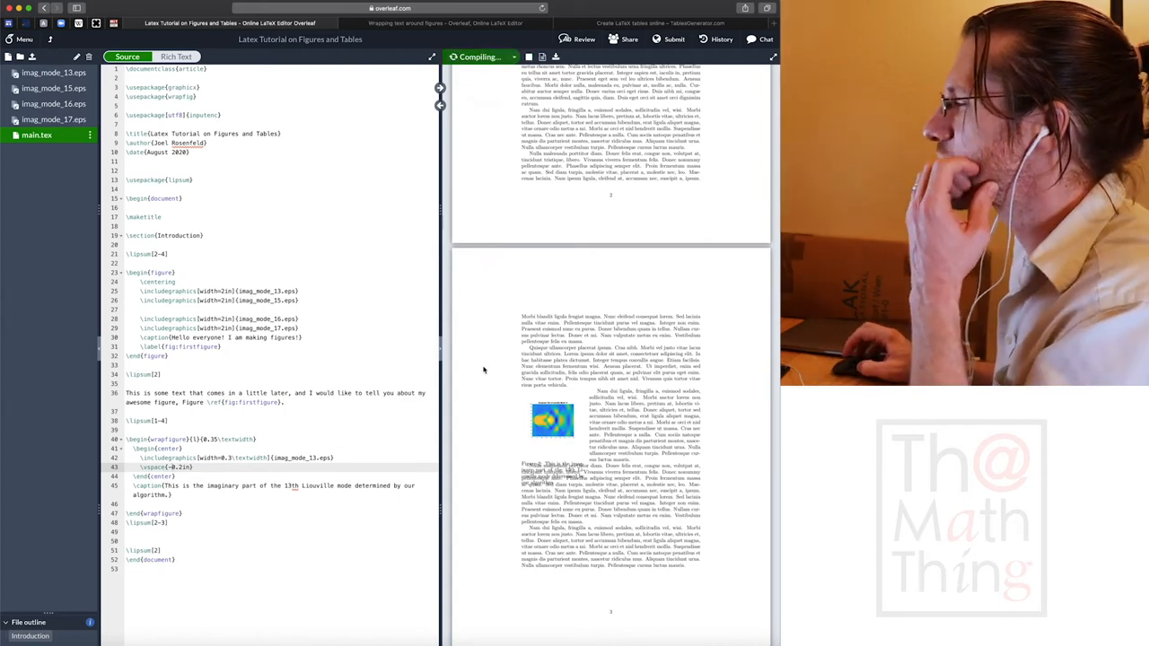
{"action": "left_click", "coordinate": [477, 56]}
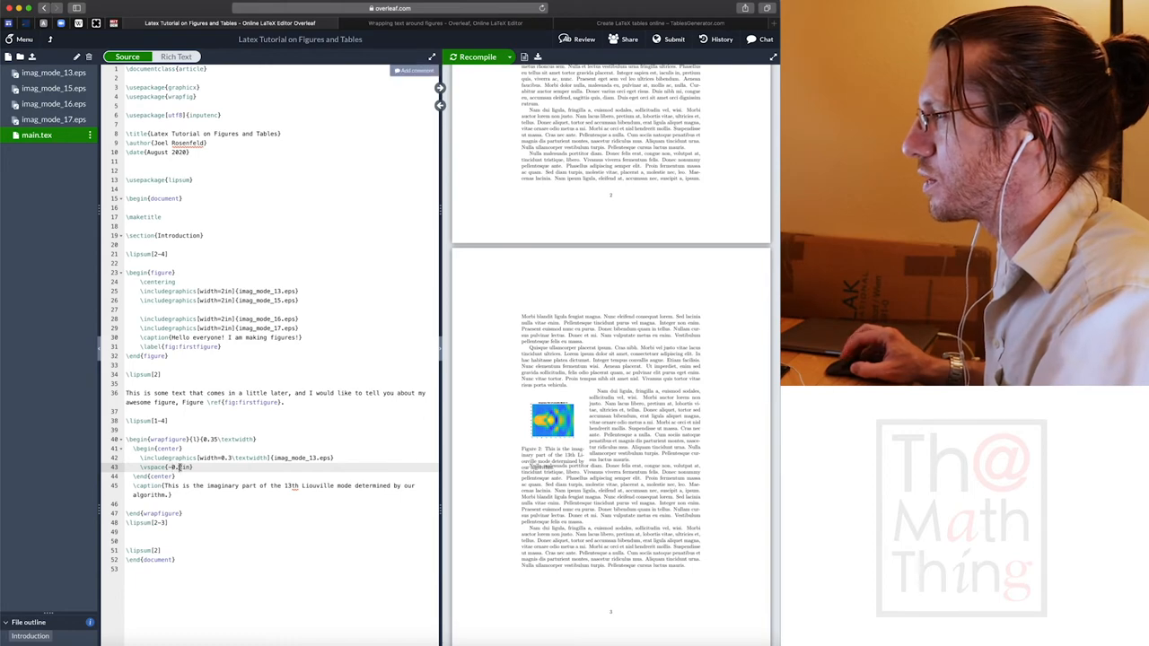
- Recompile repeatedly to confirm the tighter caption on the smaller left-wrapped mode 13 plot
{"action": "left_click", "coordinate": [477, 56]}
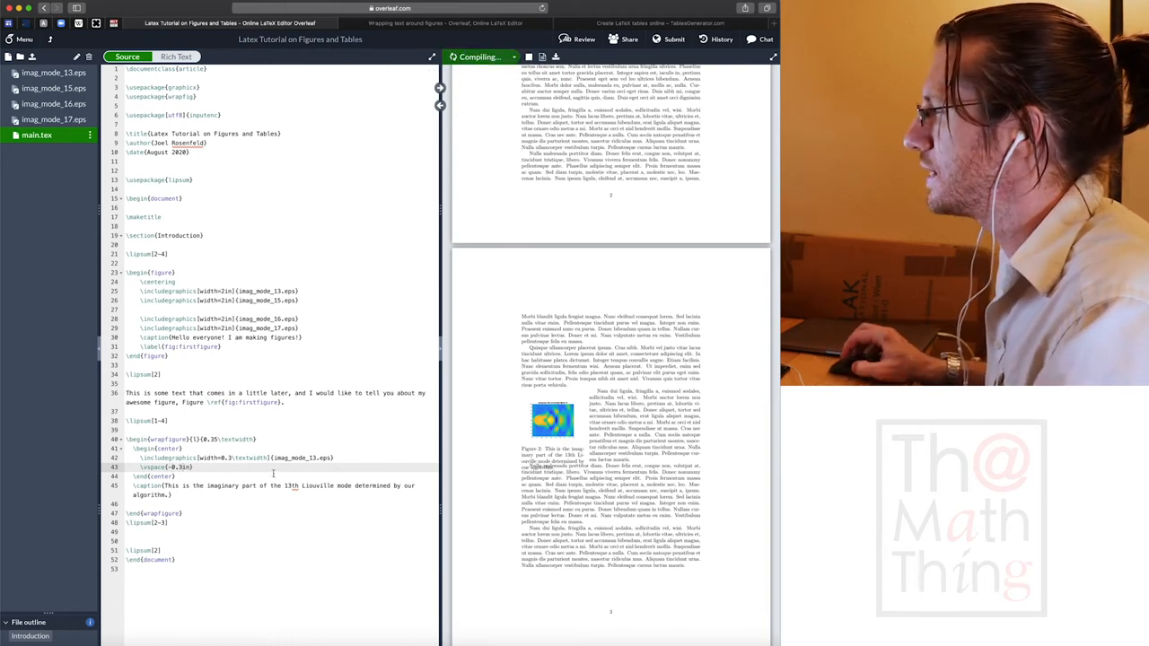
{"action": "left_click", "coordinate": [477, 56]}
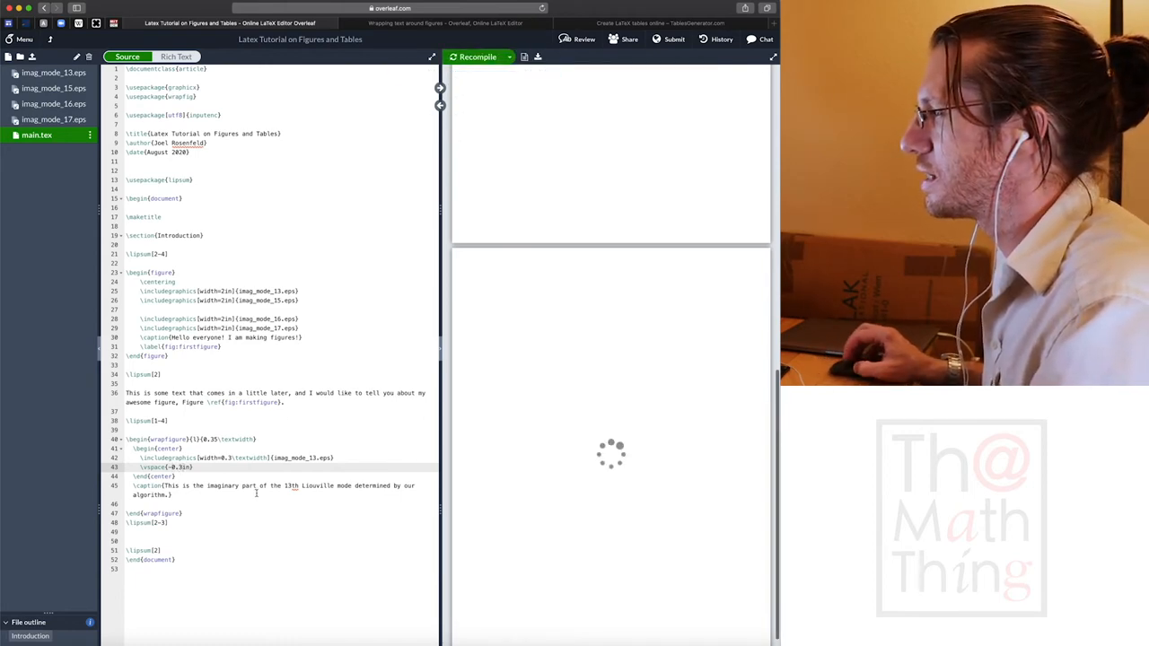
{"action": "left_click", "coordinate": [477, 56]}
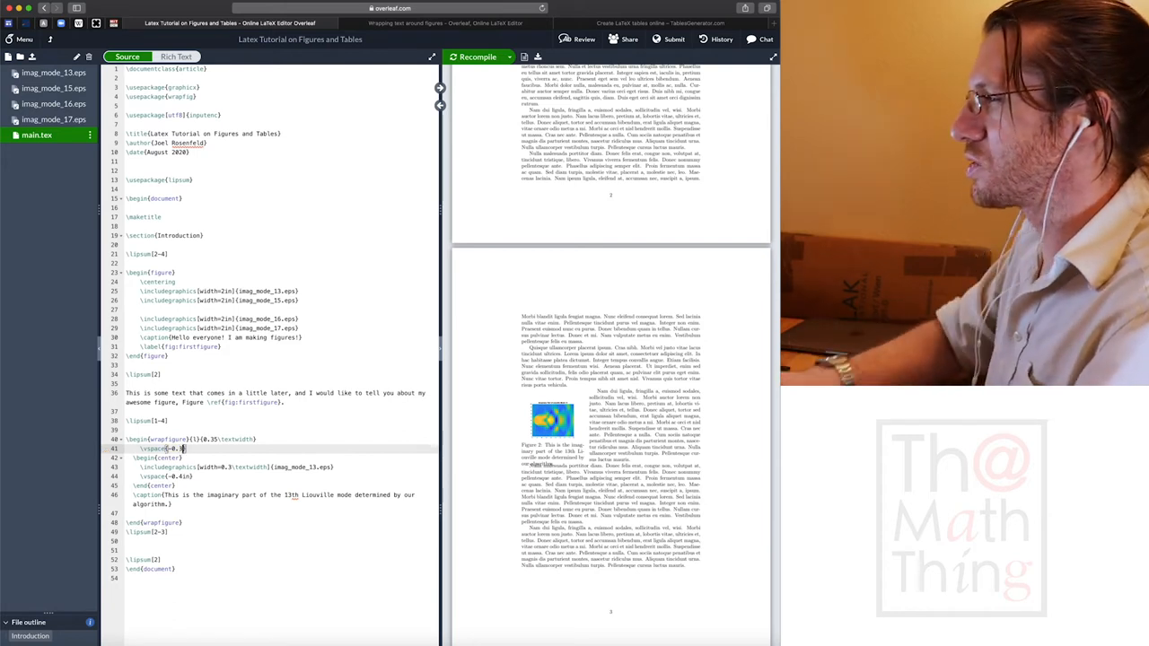
{"action": "left_click", "coordinate": [478, 56]}
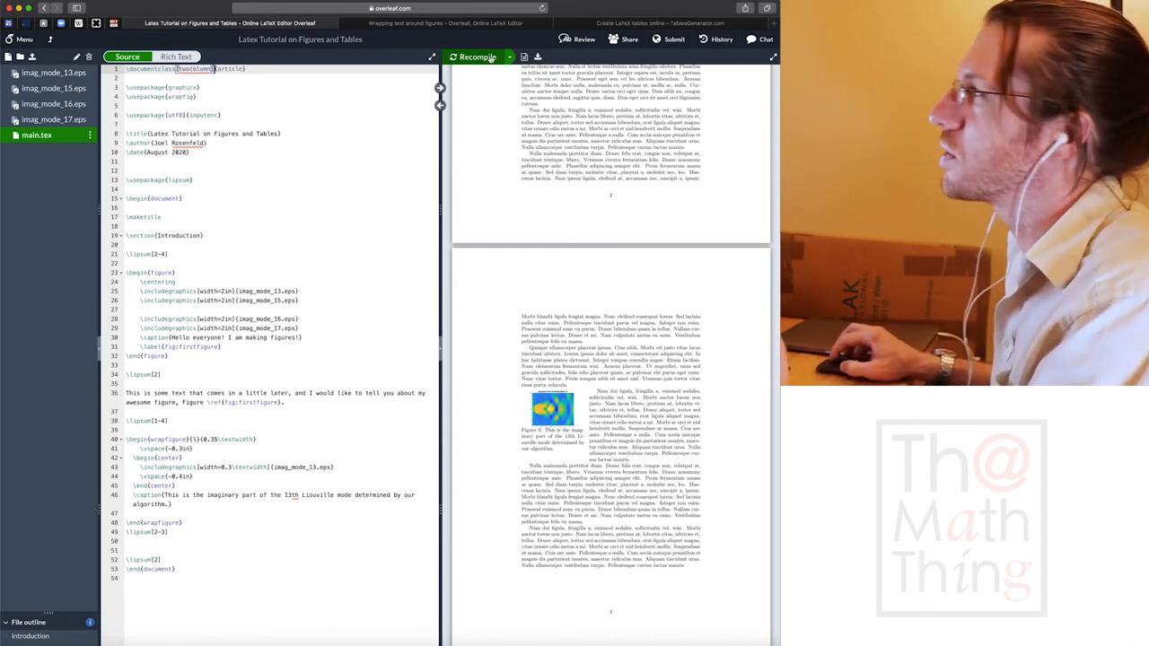
{"action": "mouse_move", "coordinate": [477, 55]}
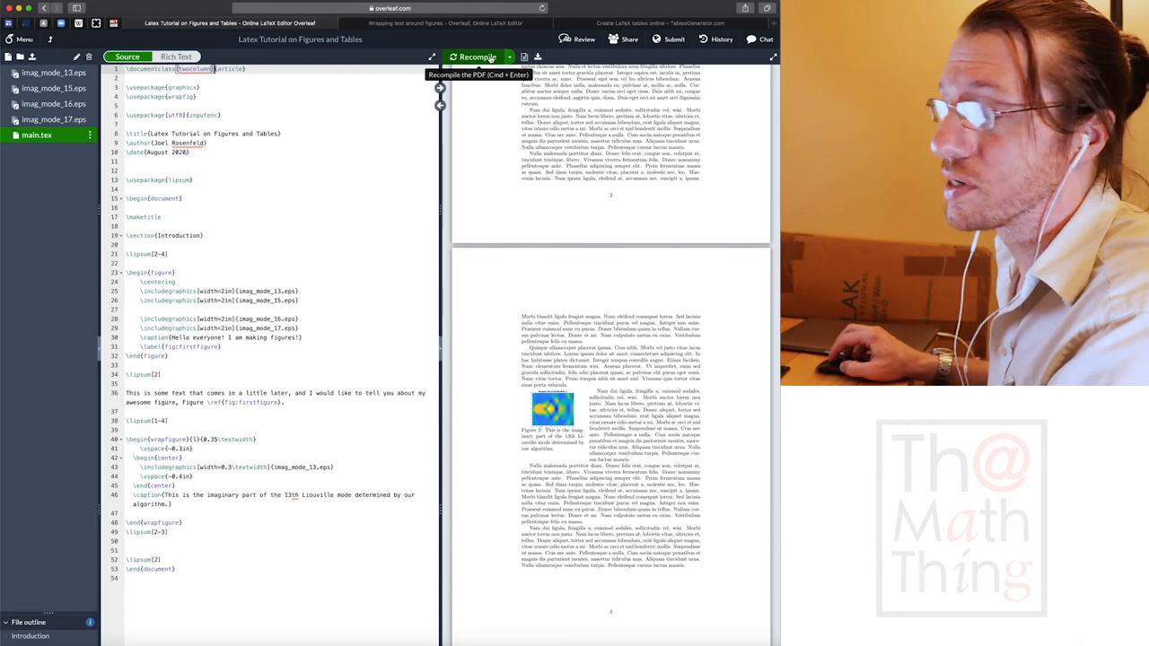
- Recompile main.tex repeatedly to check the wrapped mode plot and its caption in the PDF preview
{"action": "left_click", "coordinate": [476, 55]}
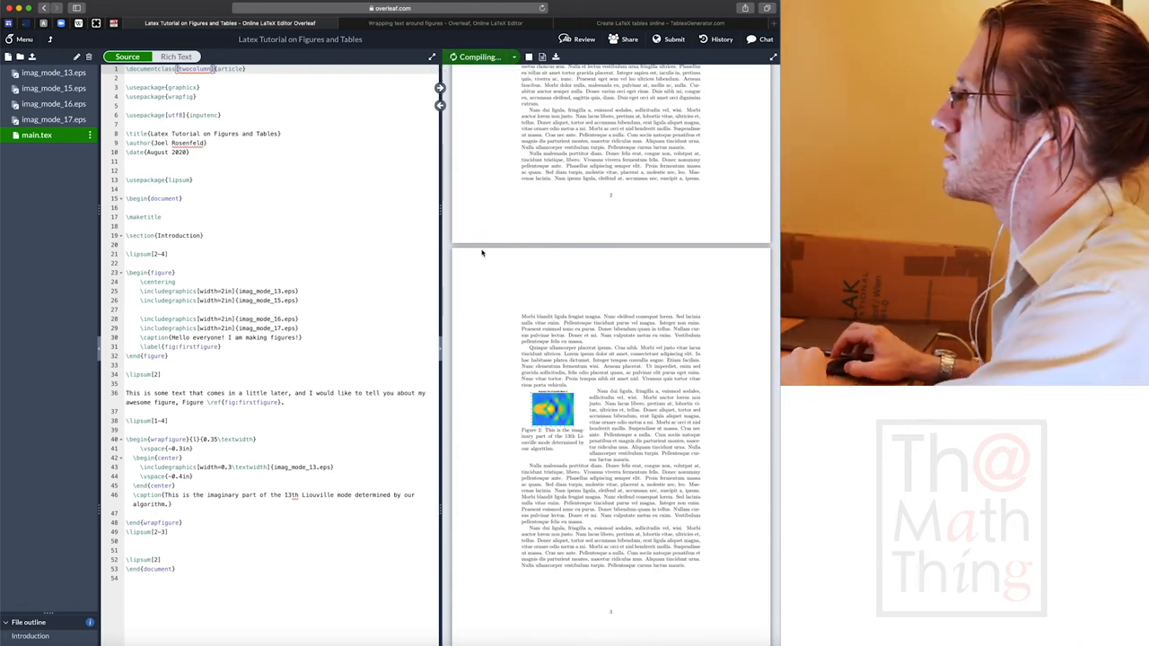
{"action": "left_click", "coordinate": [478, 56]}
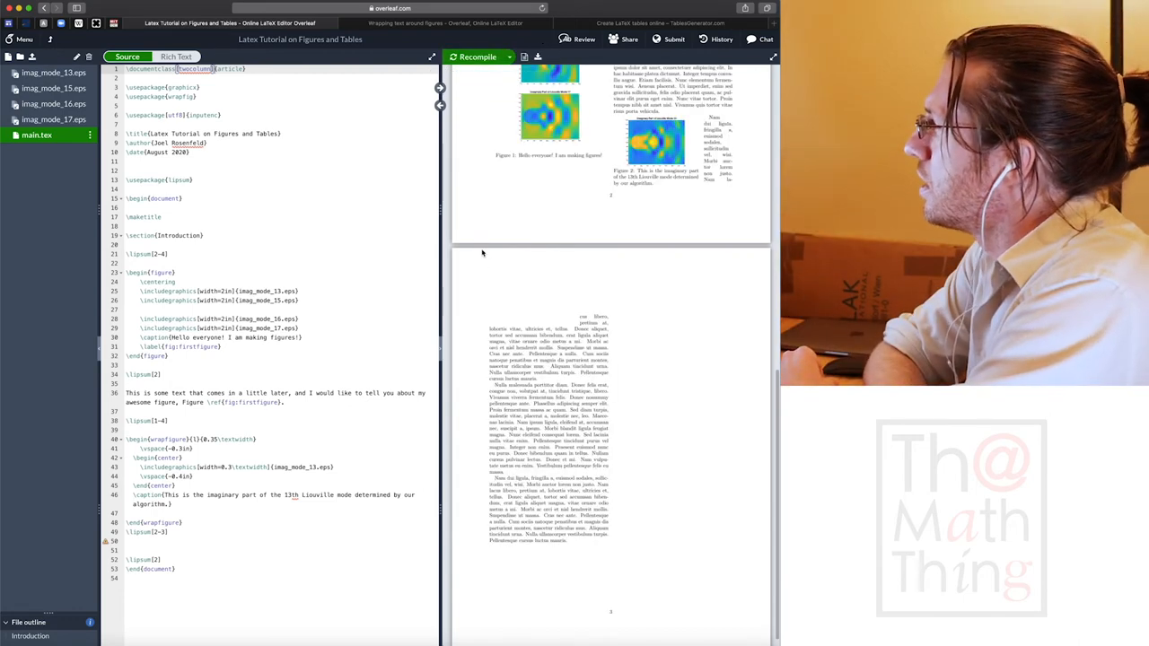
{"action": "scroll", "scroll_direction": "up", "scroll_amount": 3}
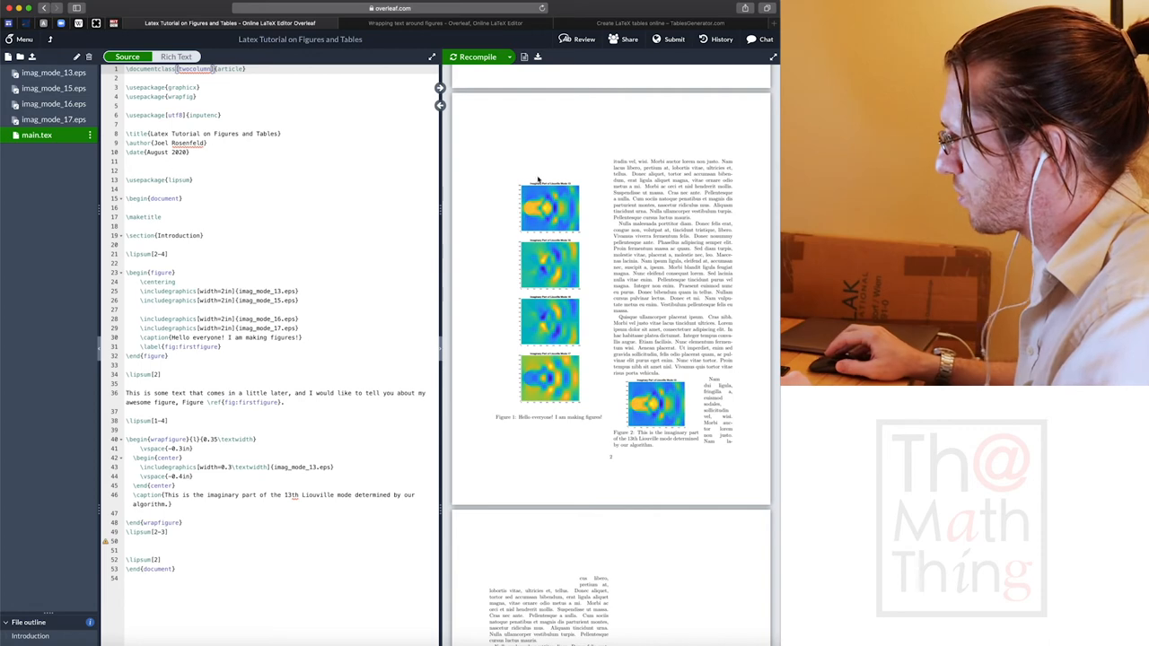
{"action": "mouse_move", "coordinate": [551, 429]}
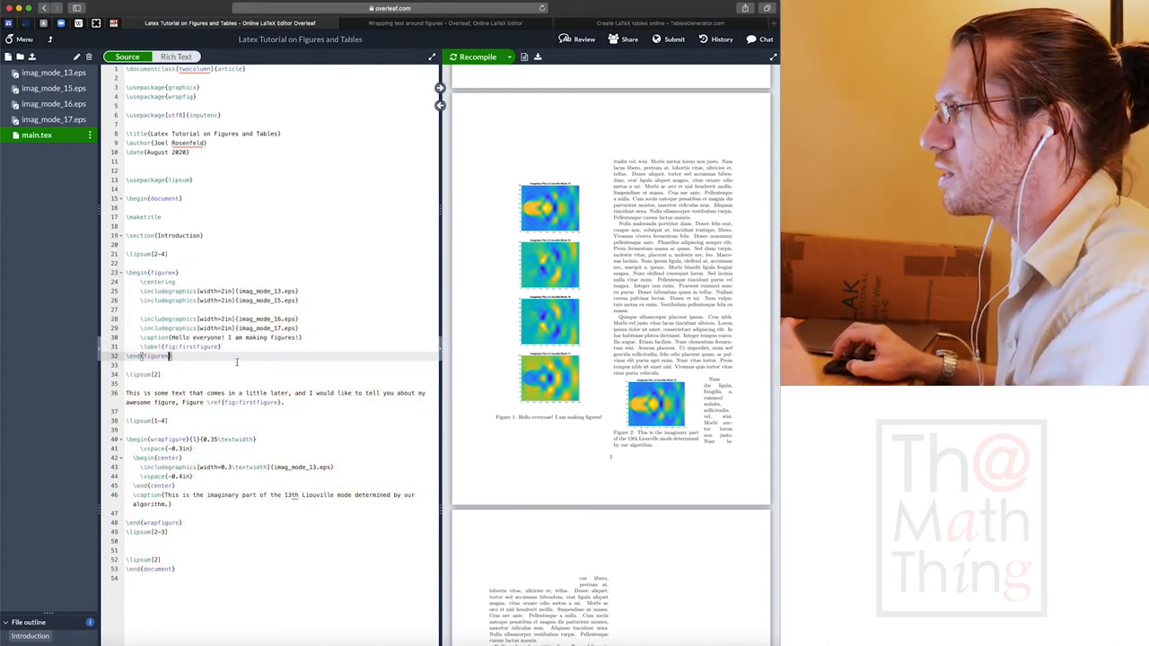
{"action": "left_click", "coordinate": [478, 56]}
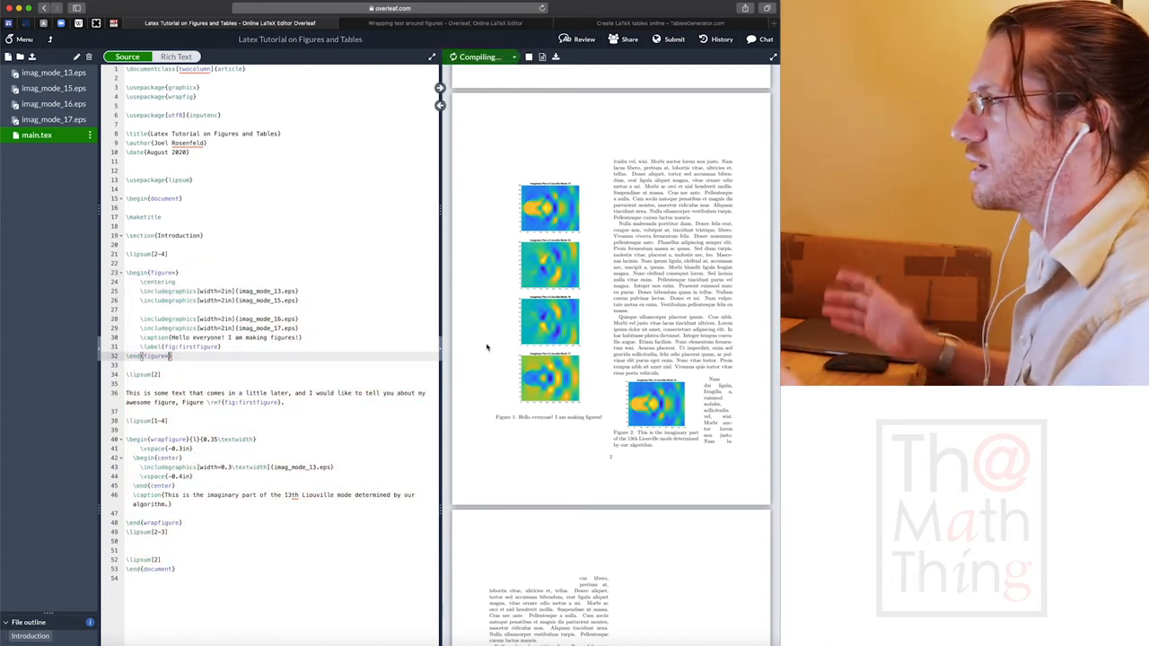
{"action": "left_click", "coordinate": [478, 56]}
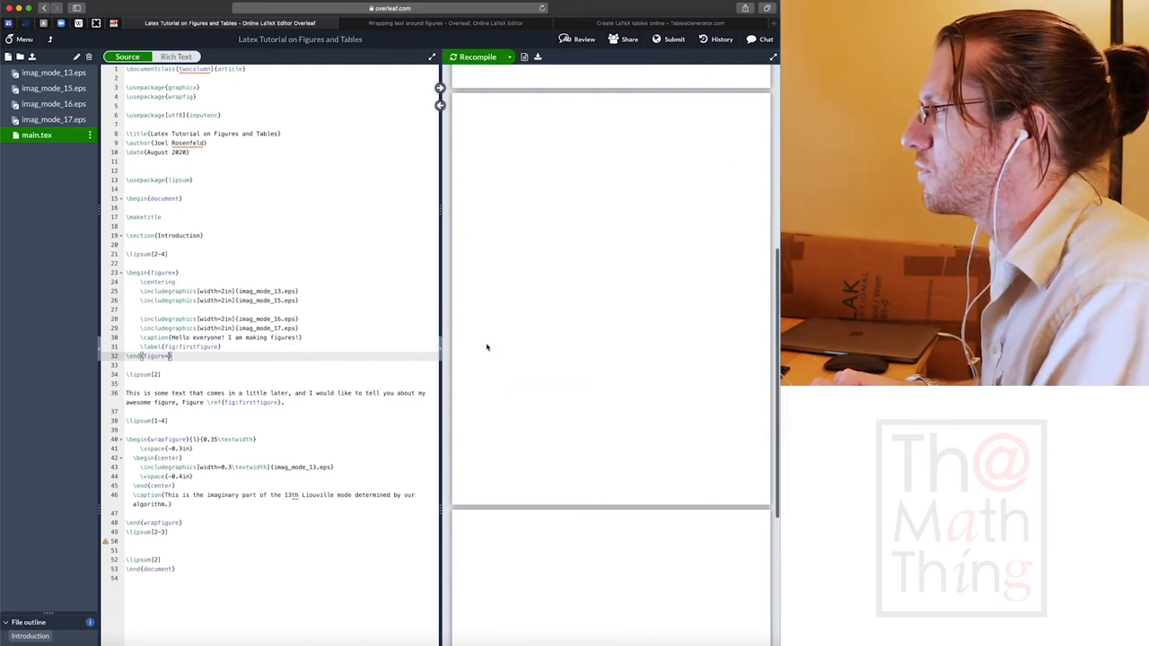
{"action": "left_click", "coordinate": [474, 56]}
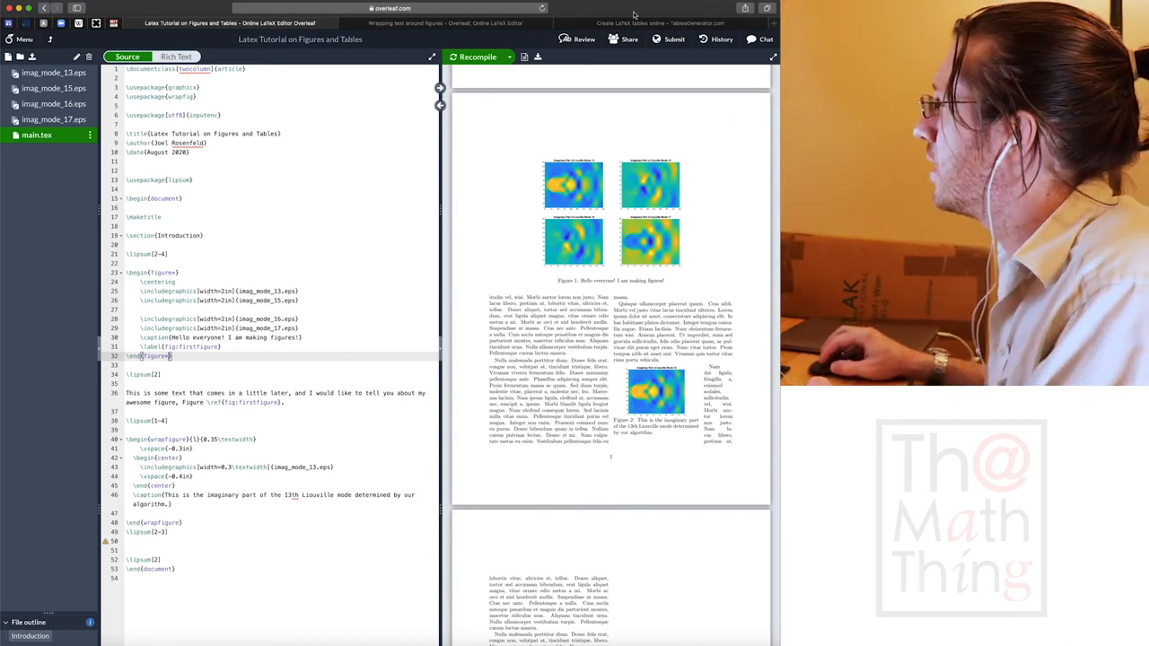
{"action": "left_click", "coordinate": [661, 22]}
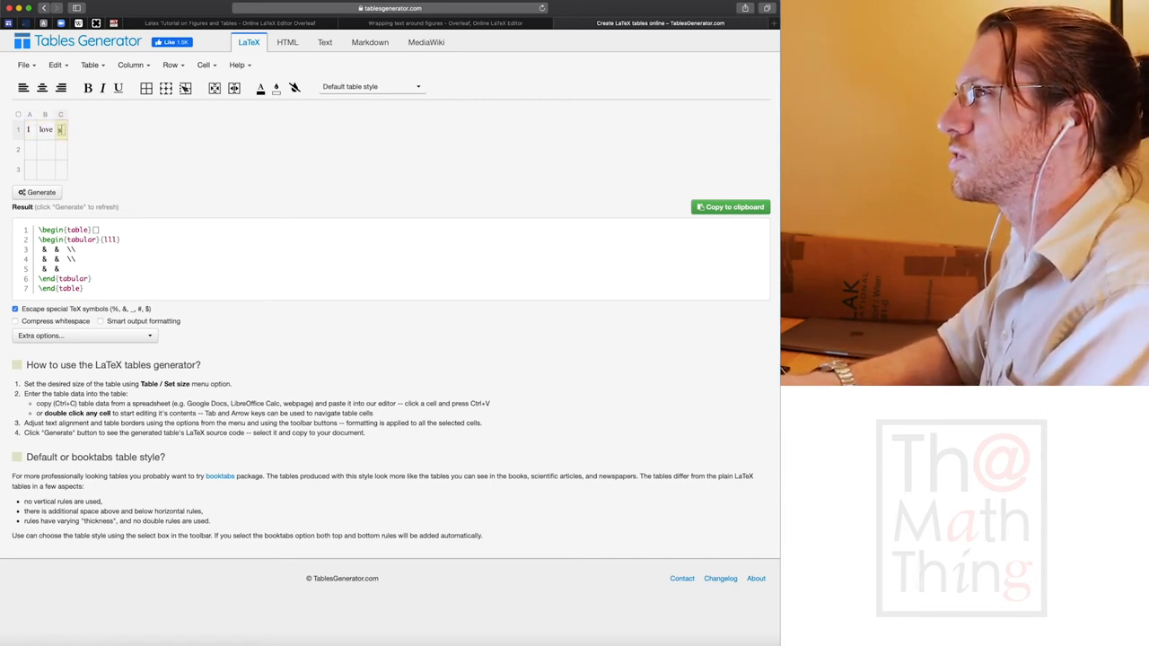
- Fill the grid with sushi, 123.21, 3414.3, 991, 213, 123.12314 and generate the tabular code
{"action": "type", "text": "sushi"}
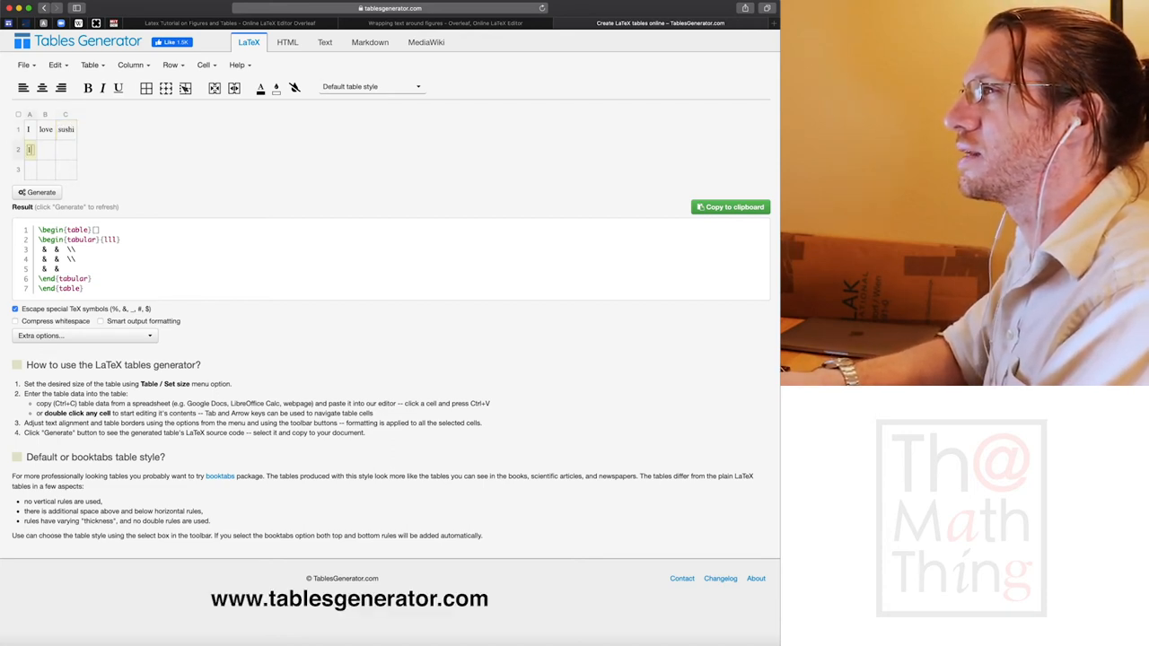
{"action": "type", "text": "123.21"}
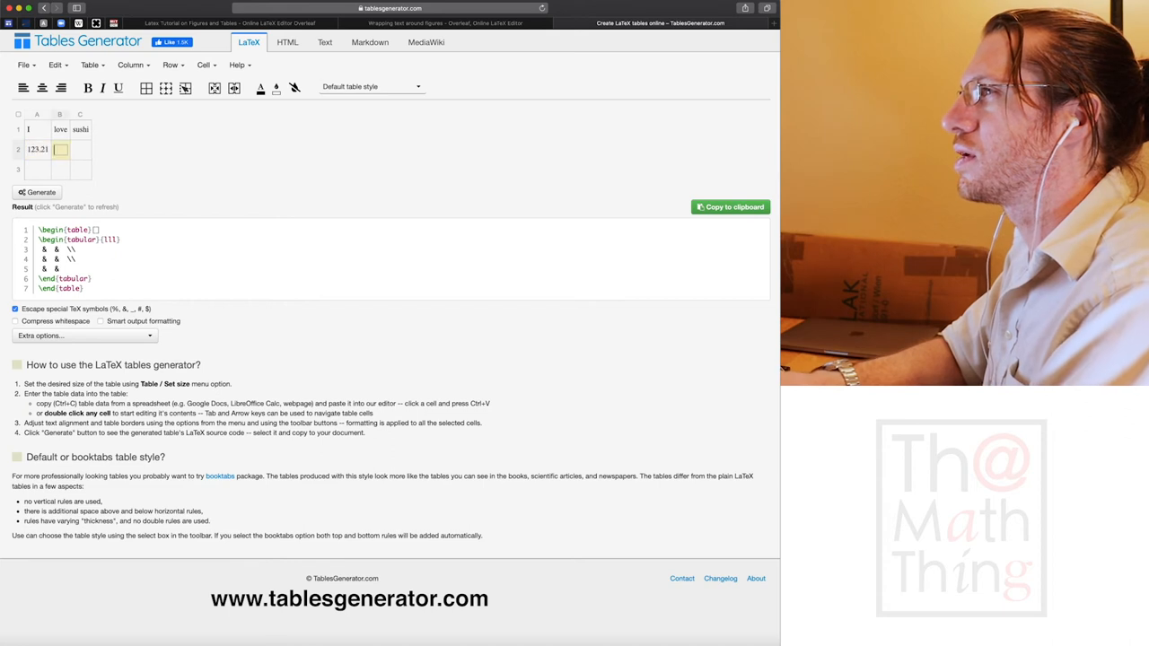
{"action": "type", "text": "3414.3"}
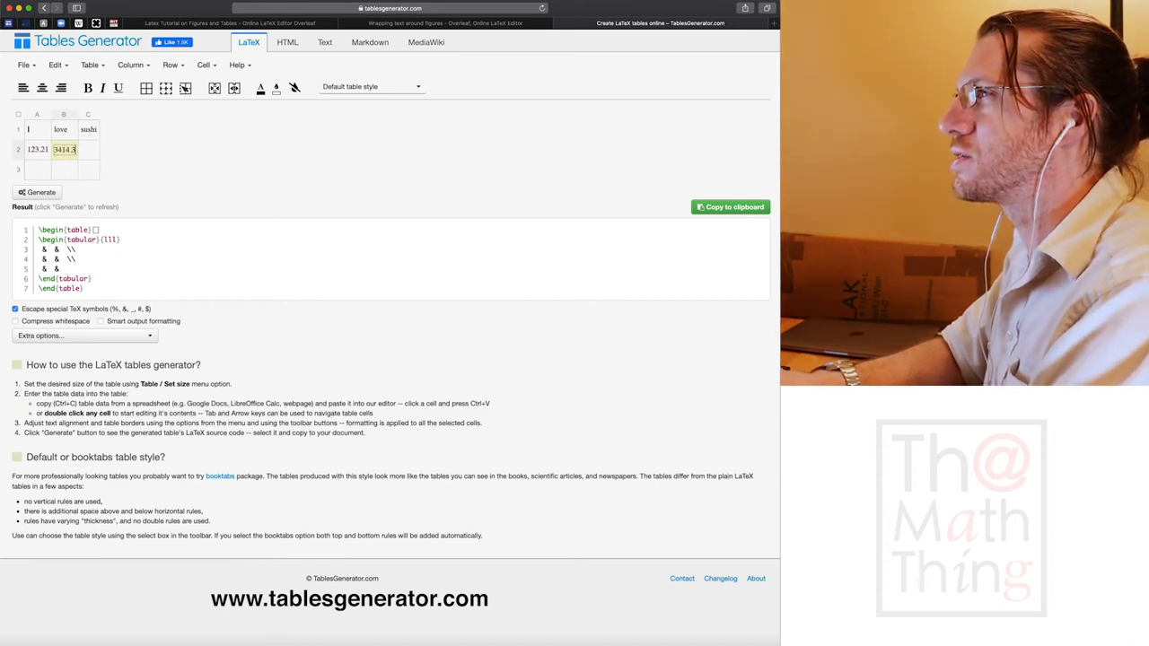
{"action": "type", "text": "991234"}
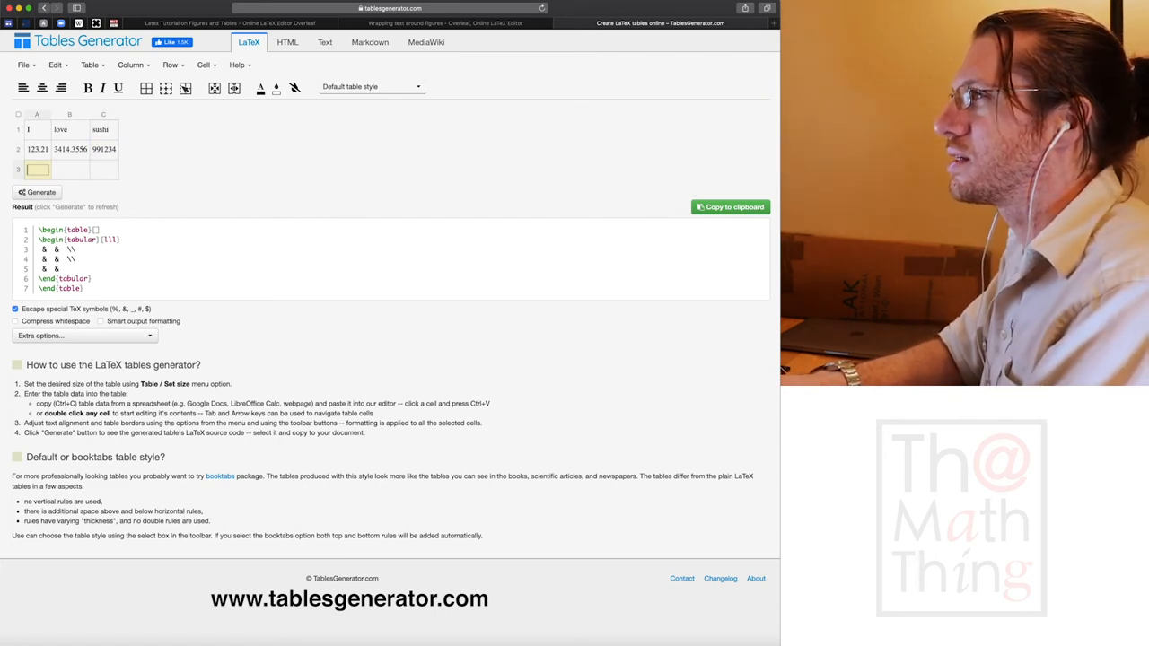
{"action": "type", "text": "21342098"}
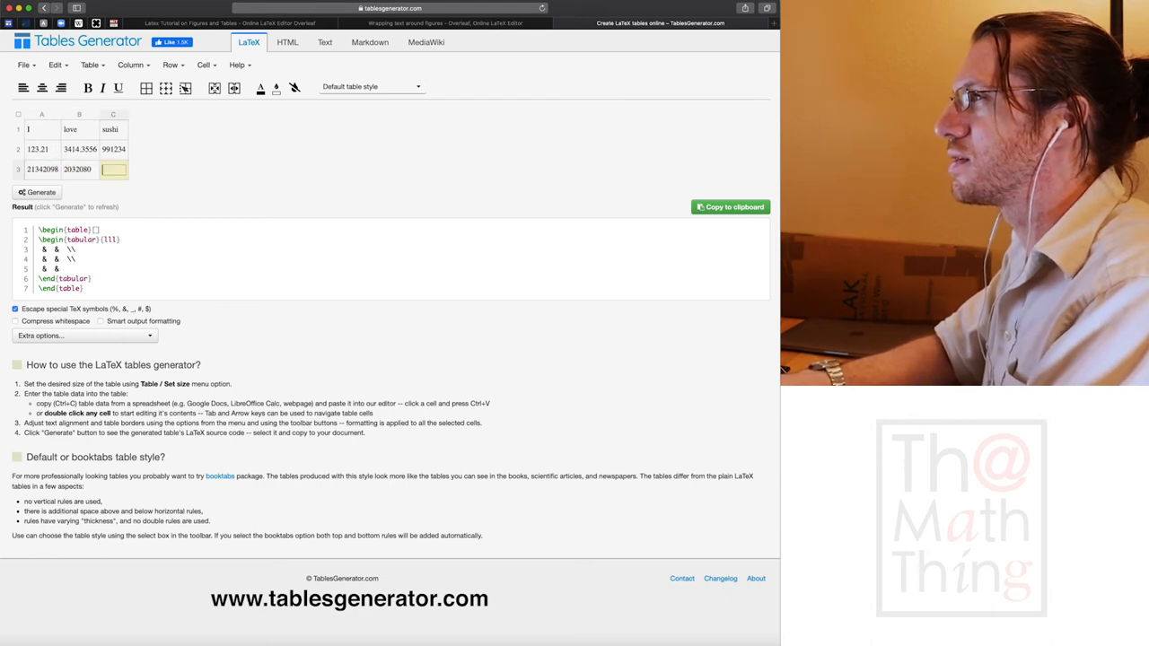
{"action": "type", "text": "123.12314"}
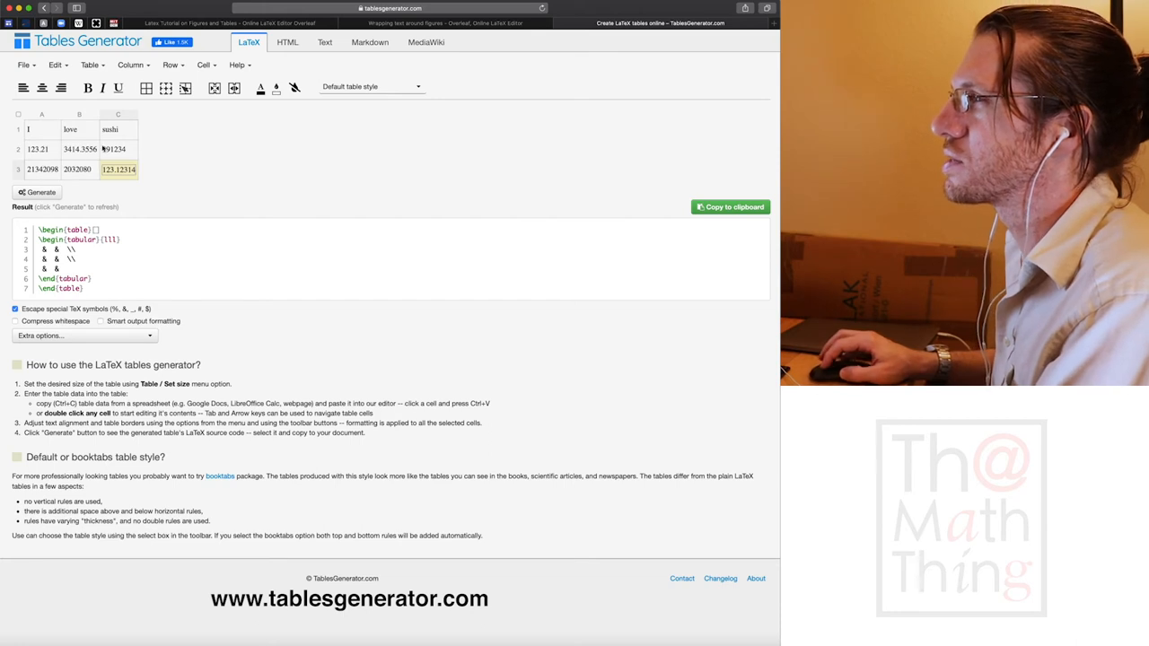
{"action": "left_click", "coordinate": [39, 192]}
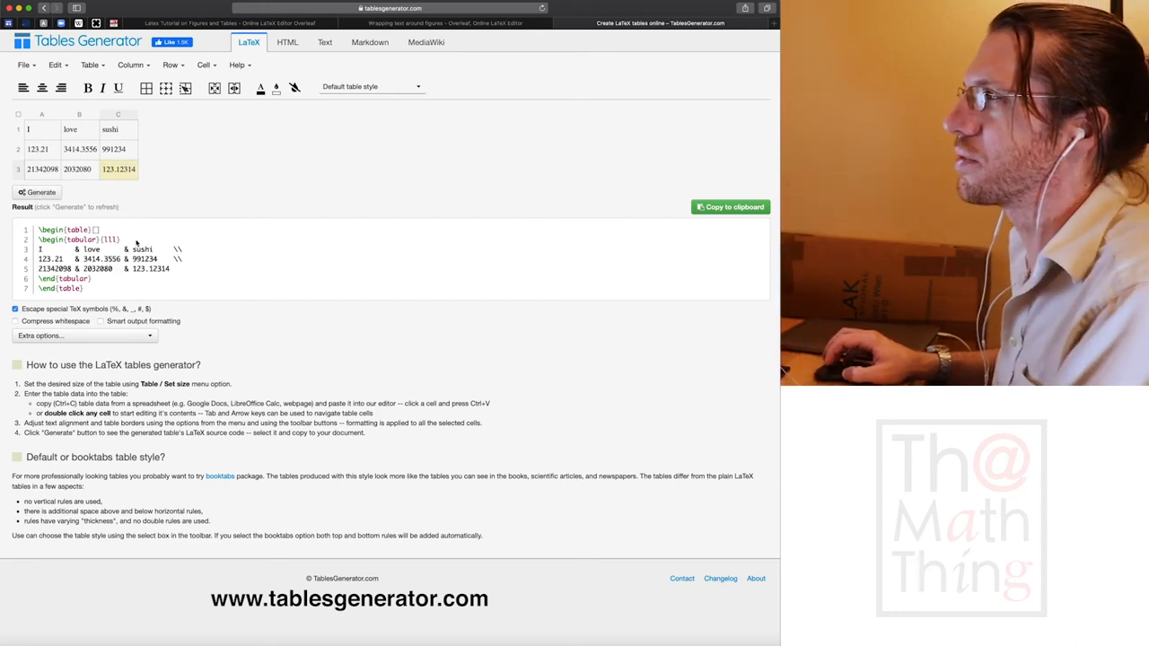
- Add a column to the right and a row below the header, heading the new column YEAH!
{"action": "right_click", "coordinate": [147, 133]}
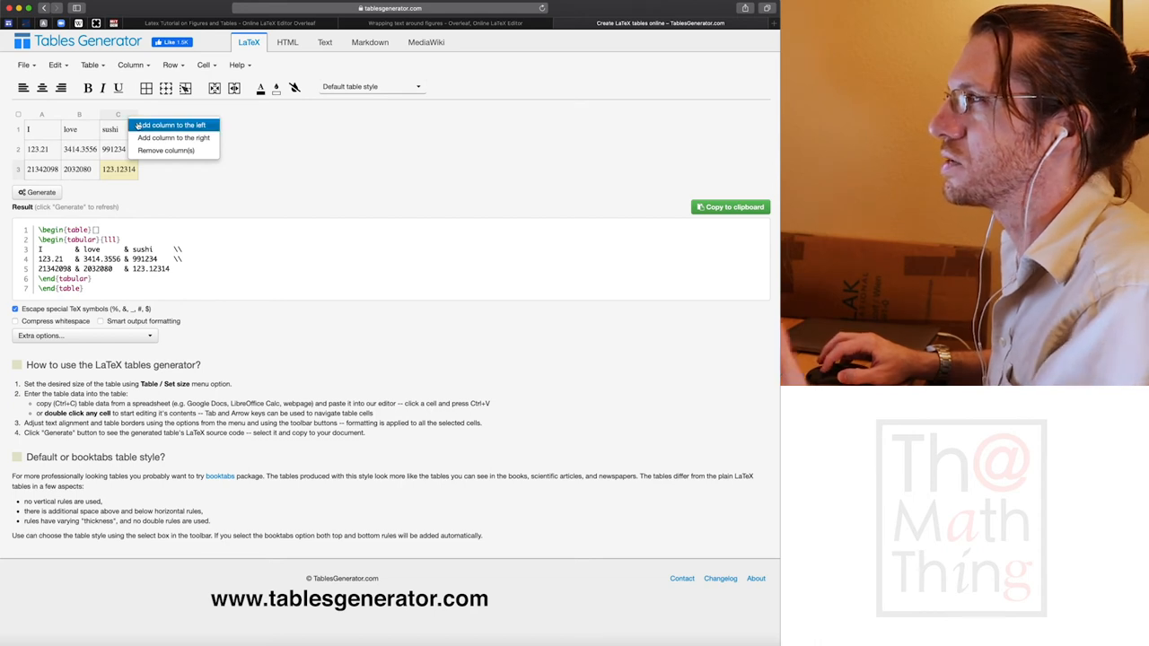
{"action": "mouse_move", "coordinate": [172, 137]}
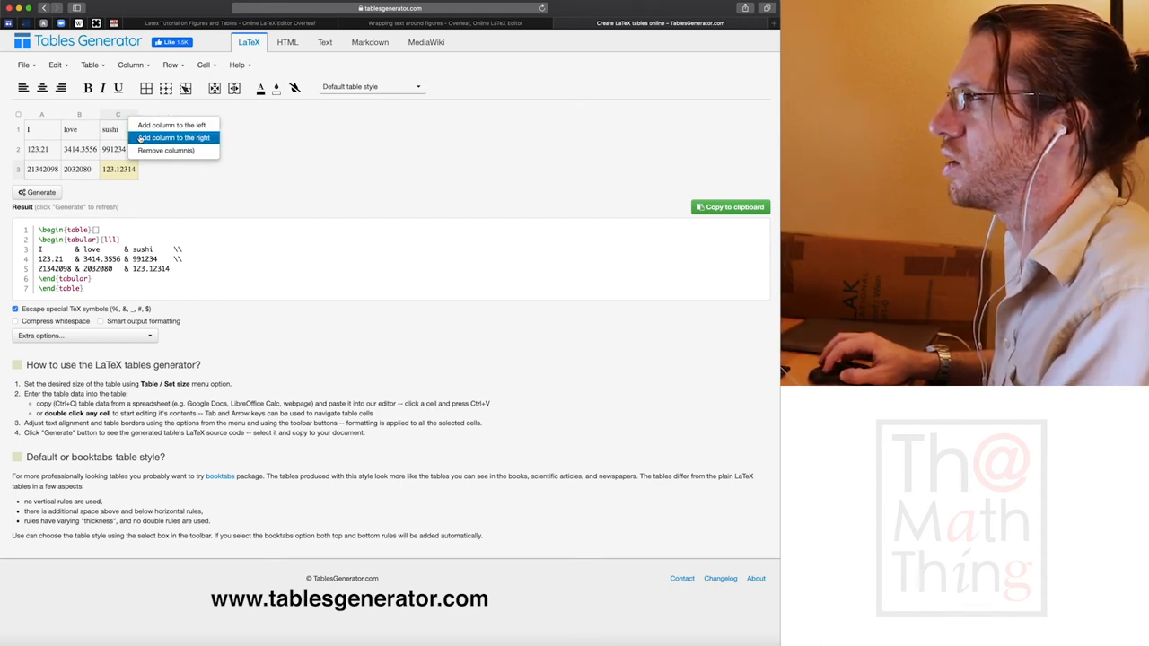
{"action": "left_click", "coordinate": [172, 136]}
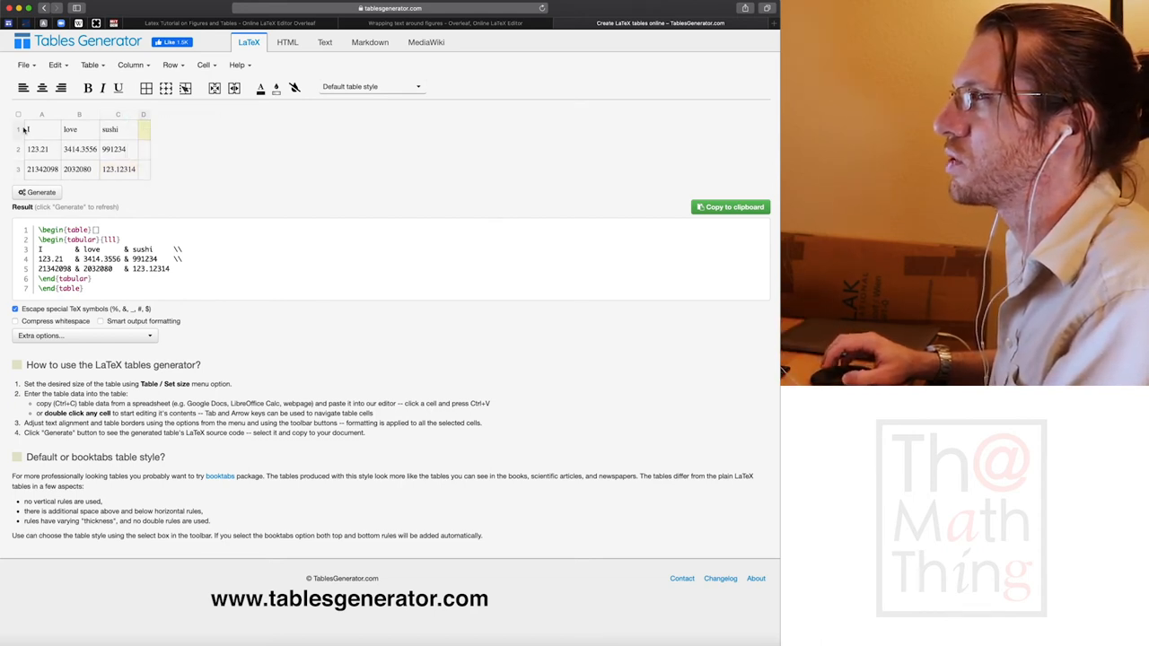
{"action": "right_click", "coordinate": [25, 130]}
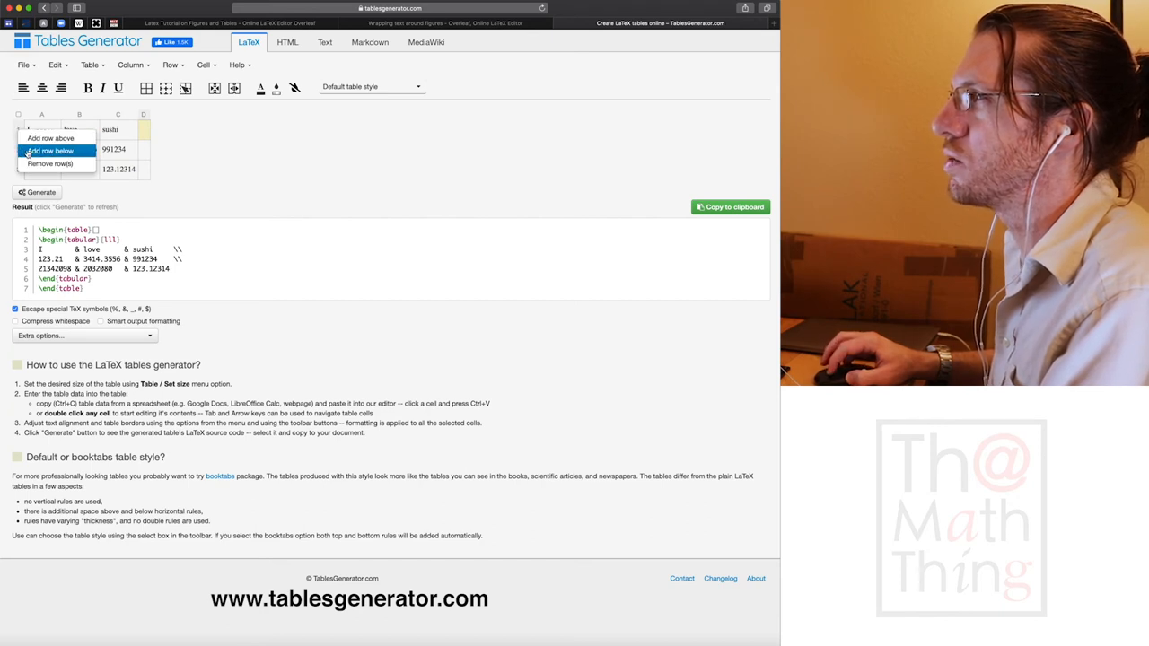
{"action": "left_click", "coordinate": [50, 150]}
{"action": "type", "text": "23646"}
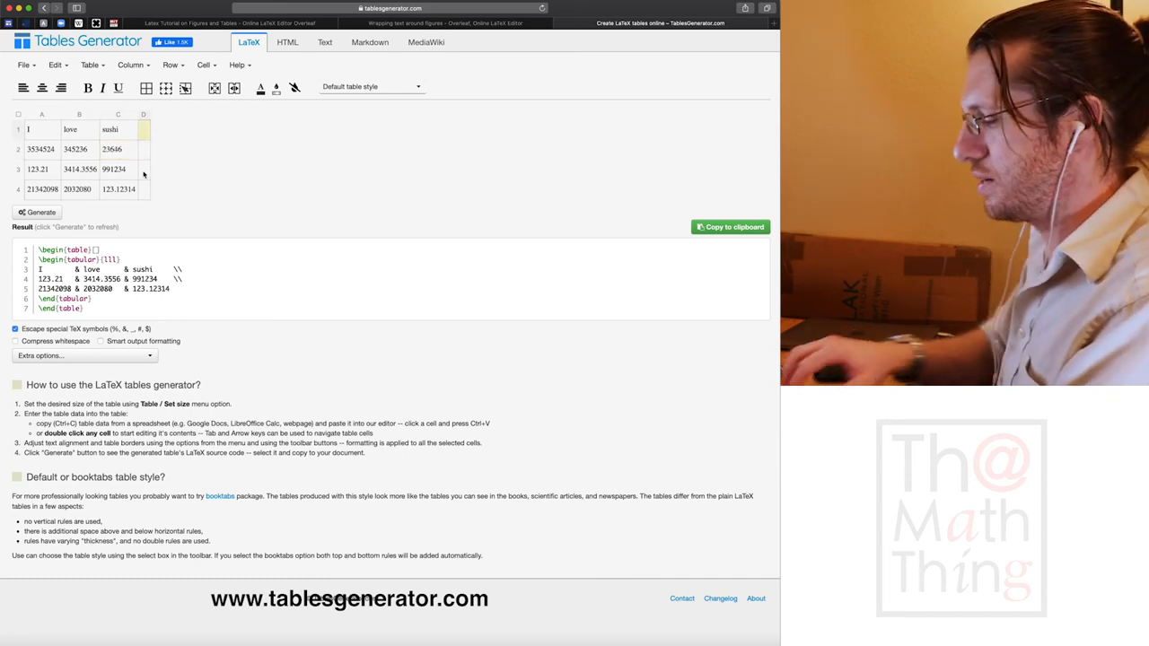
{"action": "type", "text": "YEAH!"}
{"action": "left_click", "coordinate": [143, 149]}
{"action": "type", "text": "1234"}
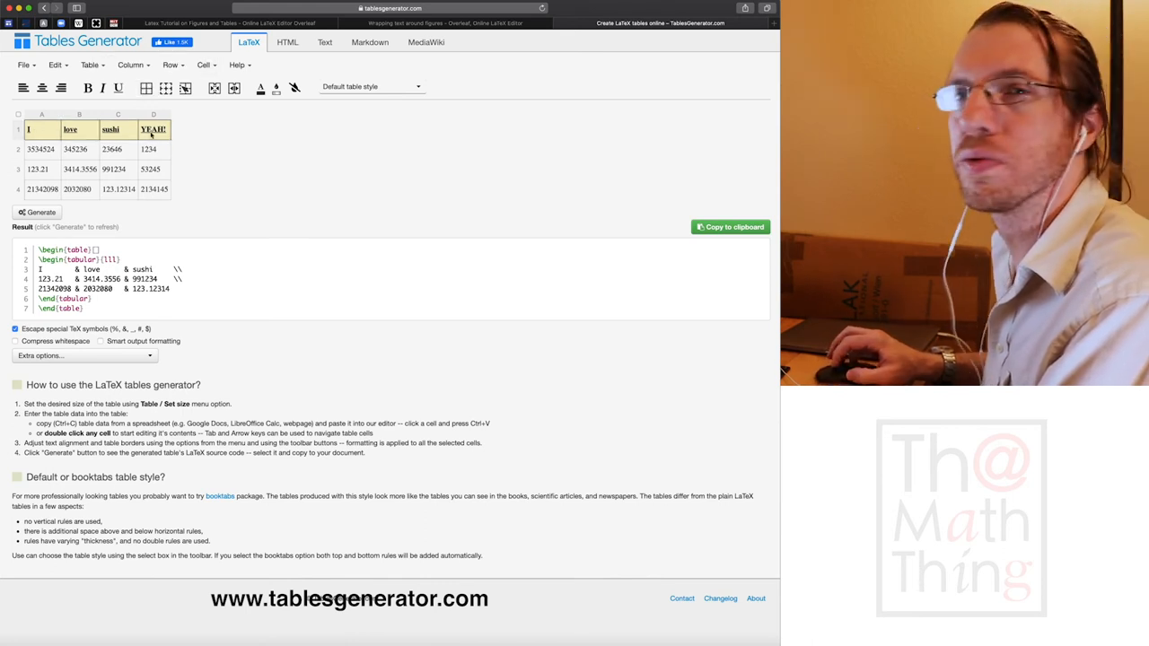
- Regenerate the LaTeX code for the four-by-four table with the bold boxed header
{"action": "left_click", "coordinate": [39, 149]}
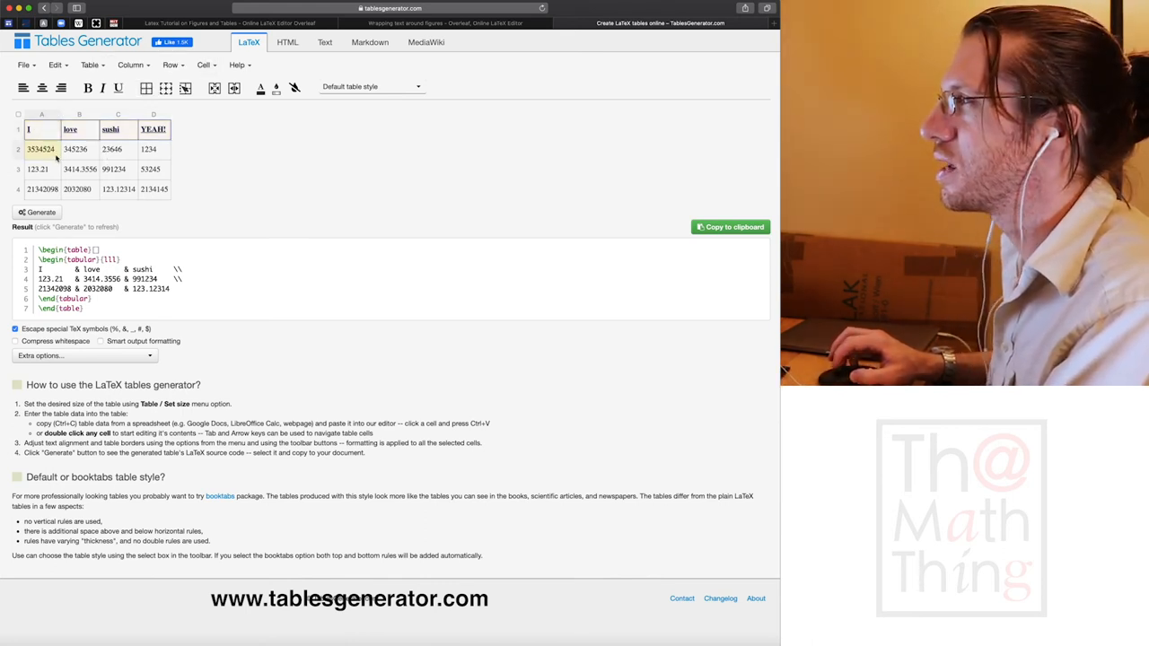
{"action": "mouse_move", "coordinate": [187, 88]}
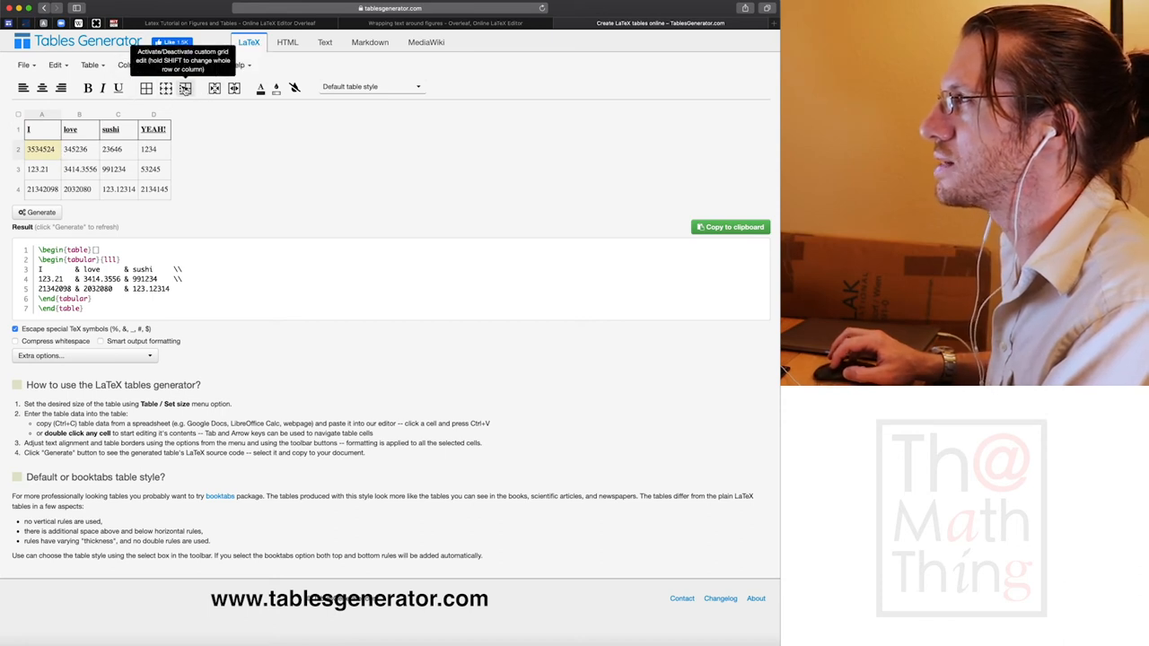
{"action": "left_click", "coordinate": [185, 86]}
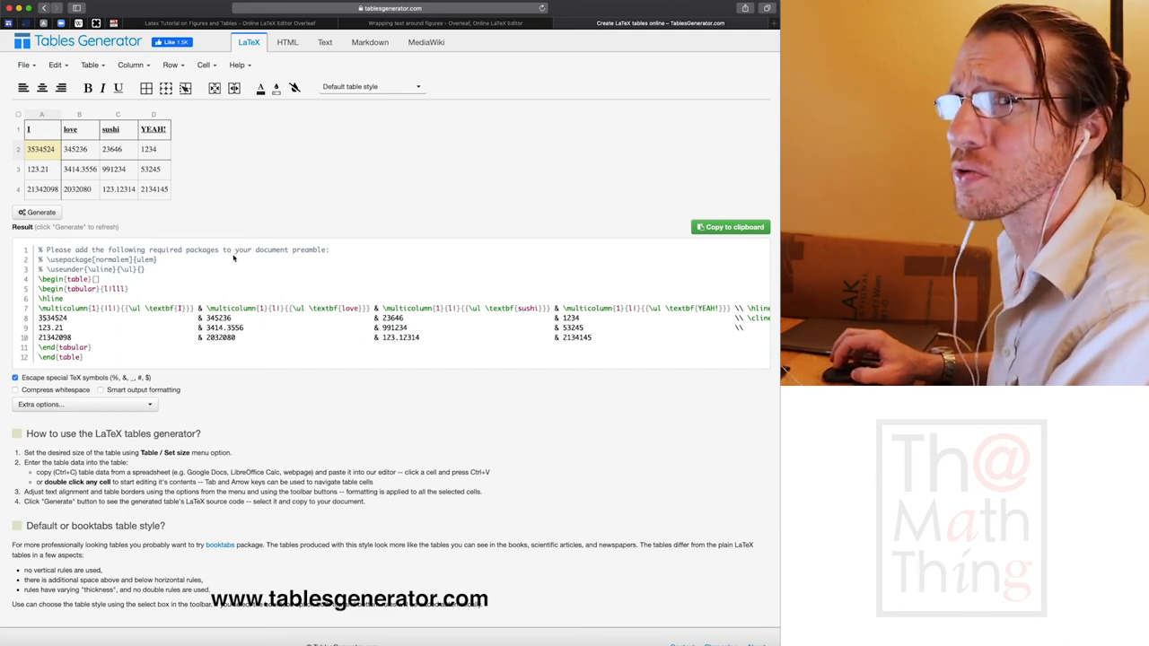
{"action": "left_click", "coordinate": [25, 65]}
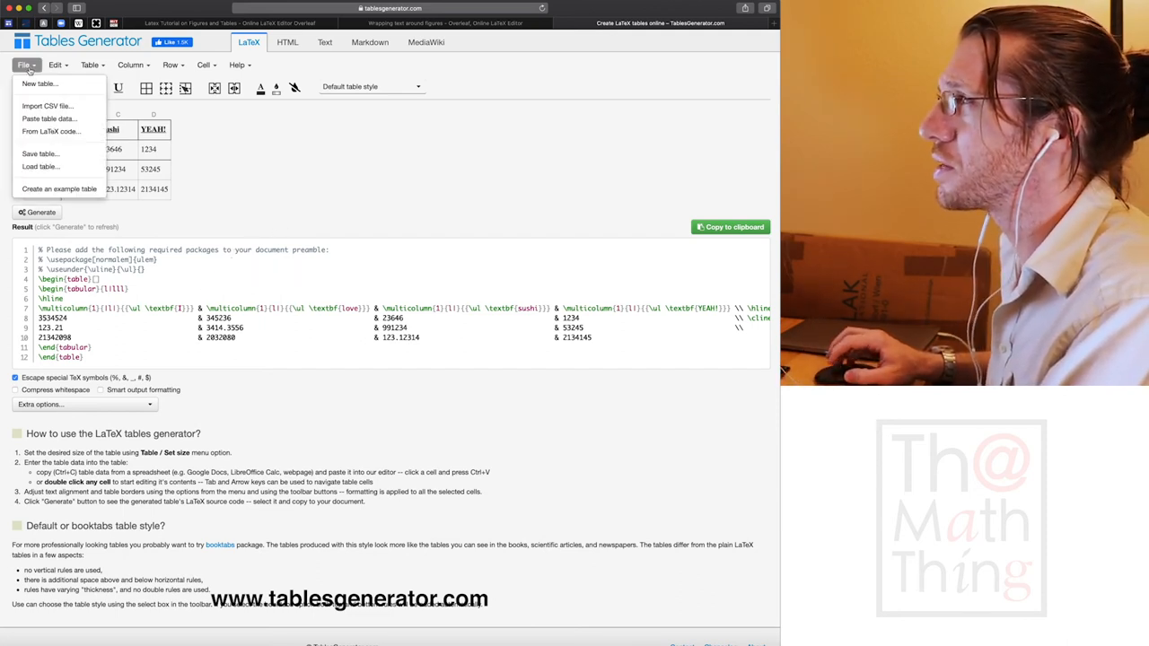
{"action": "mouse_move", "coordinate": [47, 106]}
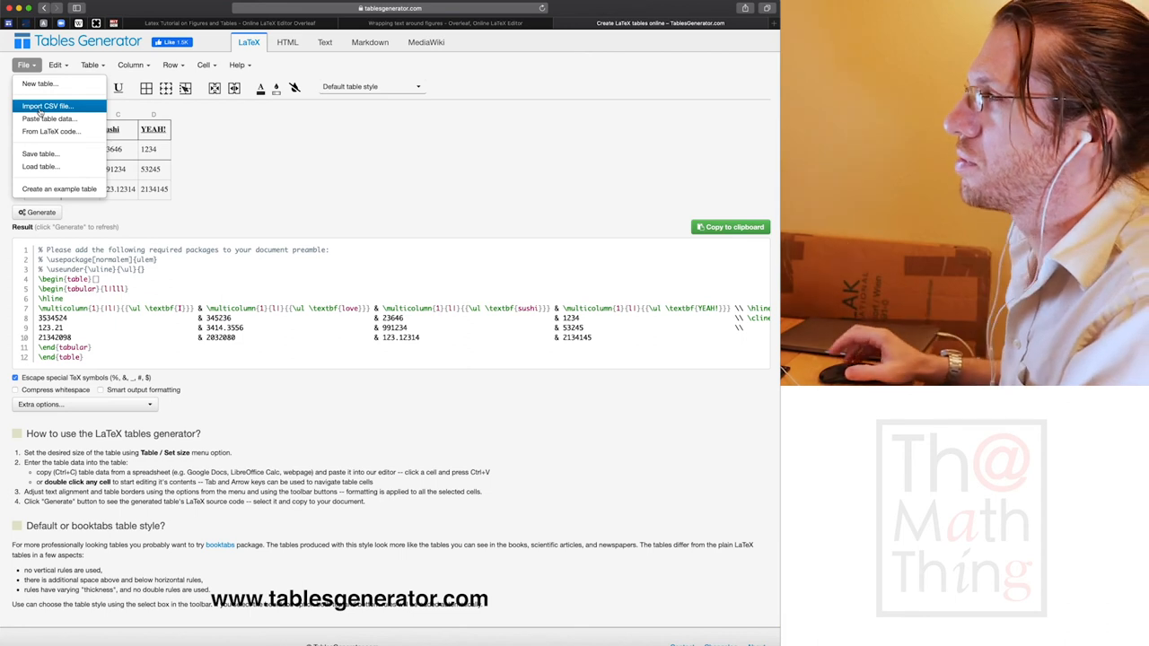
{"action": "mouse_move", "coordinate": [51, 131]}
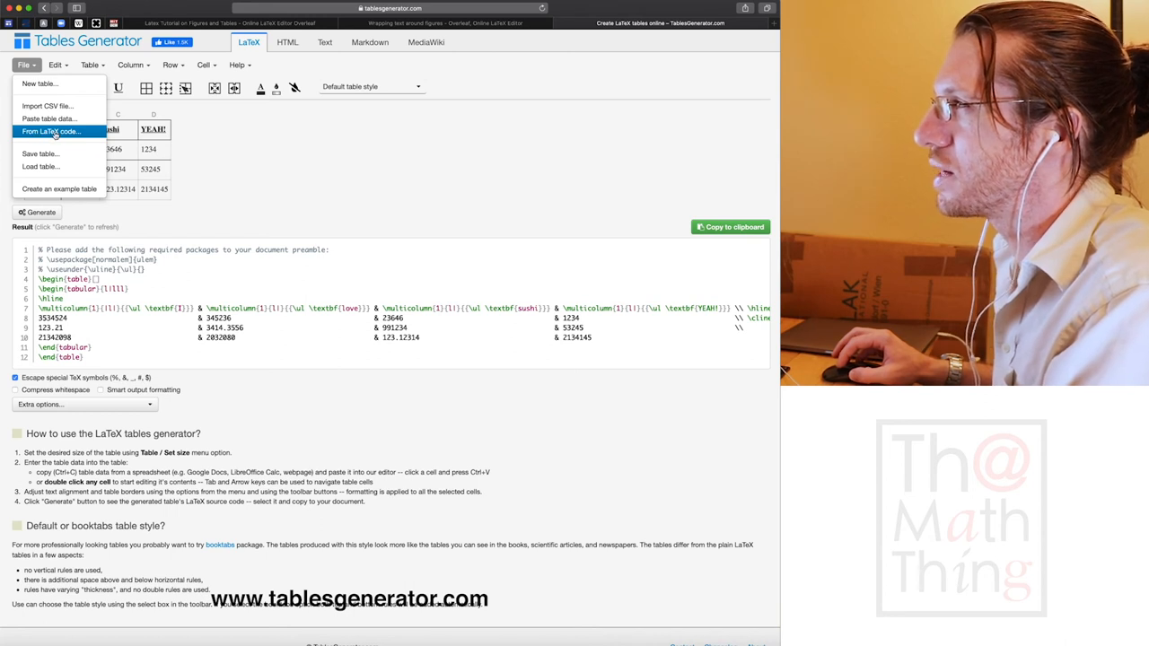
{"action": "mouse_move", "coordinate": [59, 188]}
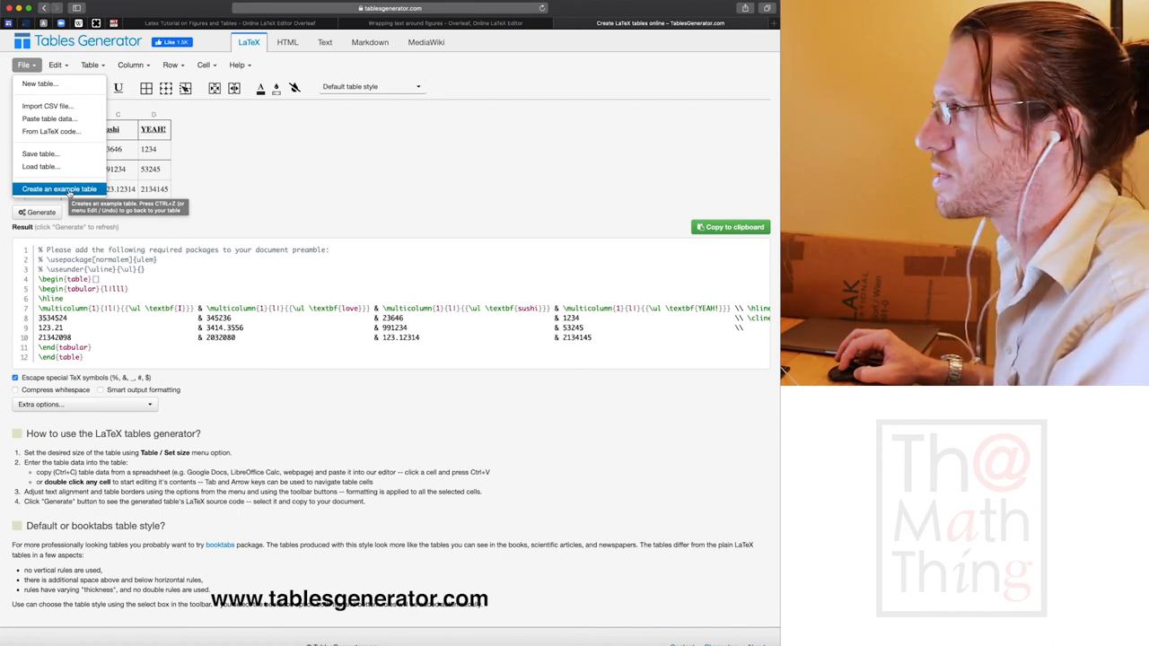
- Load the built-in example table of animals, descriptions and prices from the File menu
{"action": "left_click", "coordinate": [59, 189]}
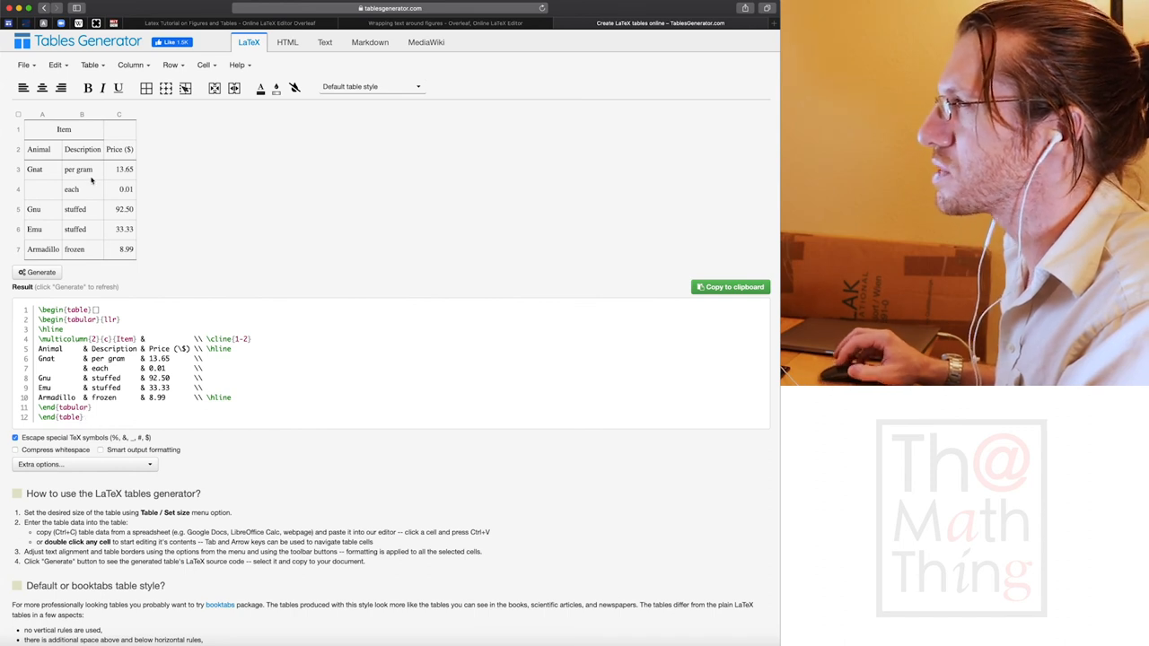
- Generate the animal price table's LaTeX code and copy it to the clipboard
{"action": "left_click", "coordinate": [40, 149]}
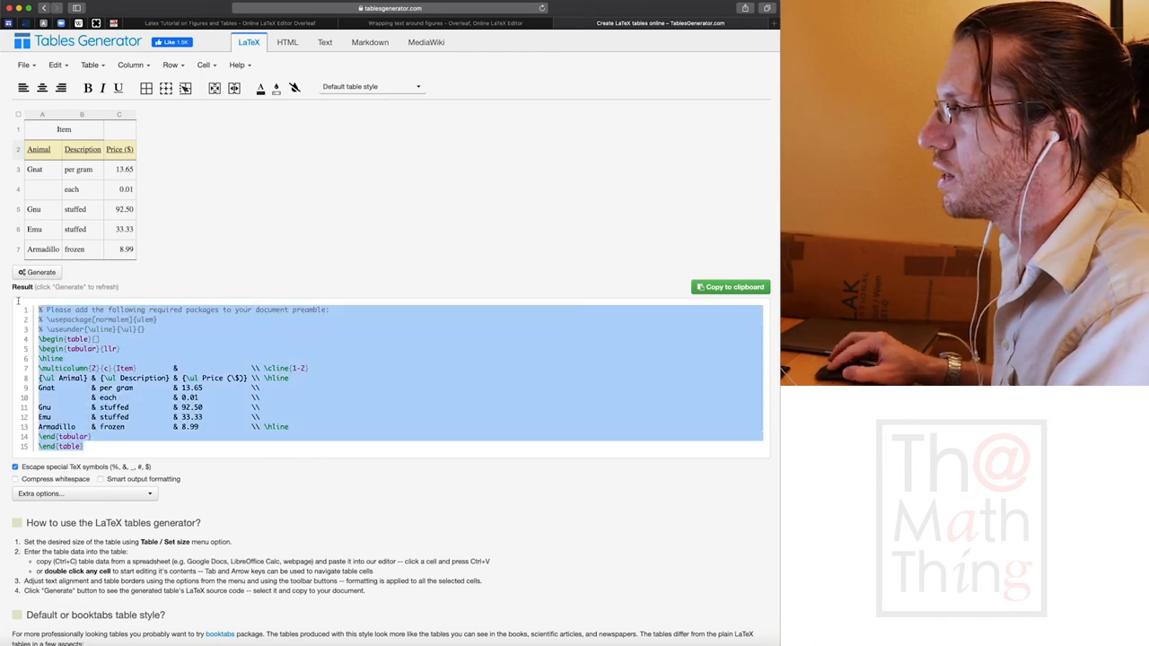
{"action": "left_click", "coordinate": [445, 22]}
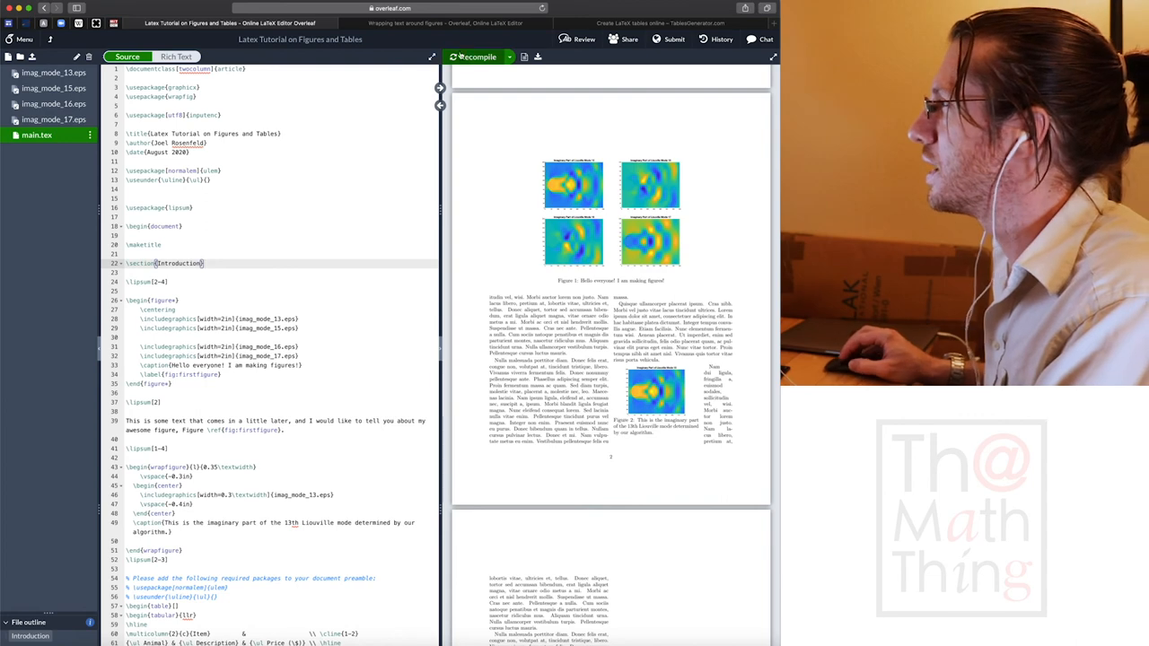
- Recompile and scroll down to the rendered animal price table in the PDF preview
{"action": "left_click", "coordinate": [476, 56]}
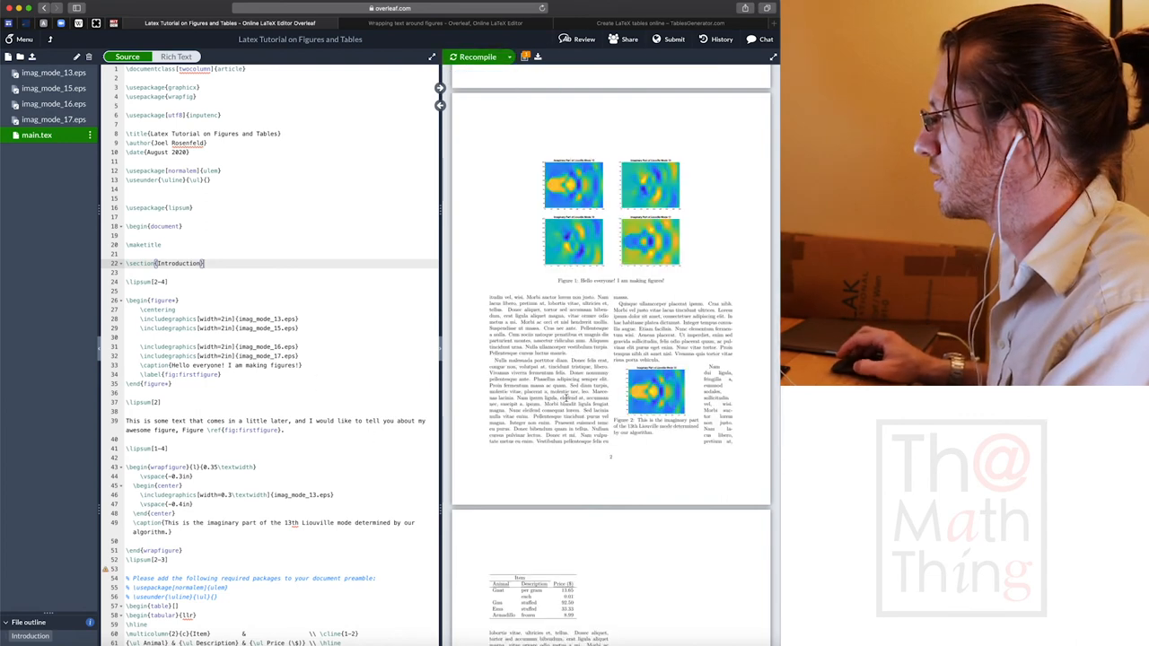
{"action": "scroll", "scroll_direction": "down", "scroll_amount": 3}
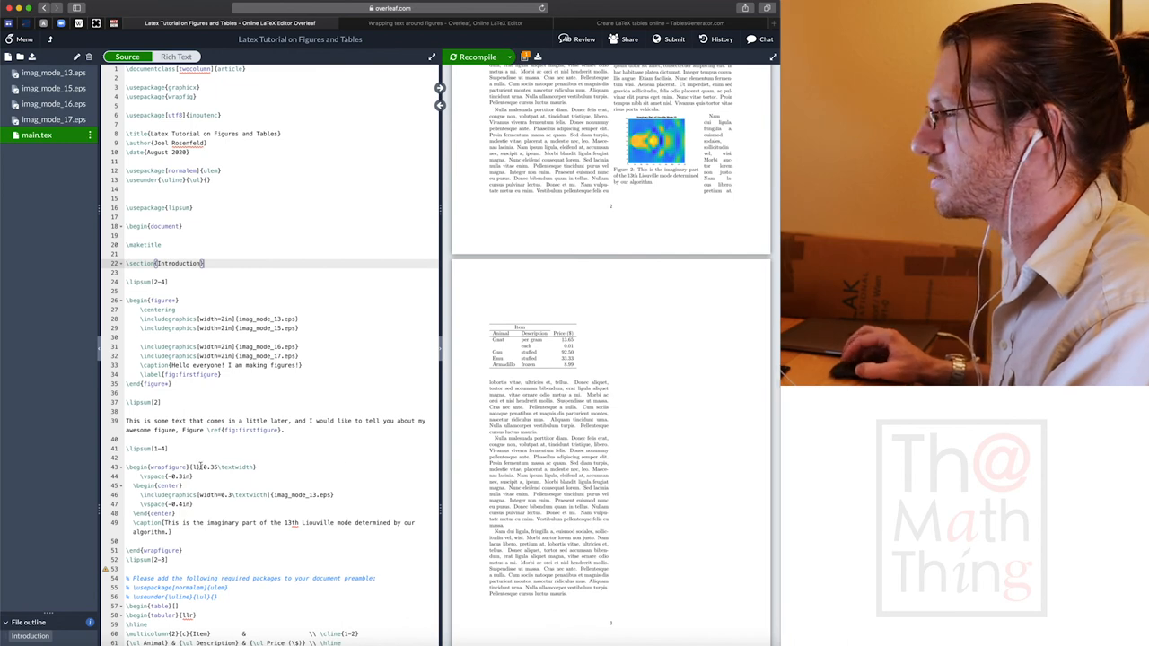
{"action": "scroll", "scroll_direction": "down", "scroll_amount": 3}
{"action": "type", "text": "\\centering"}
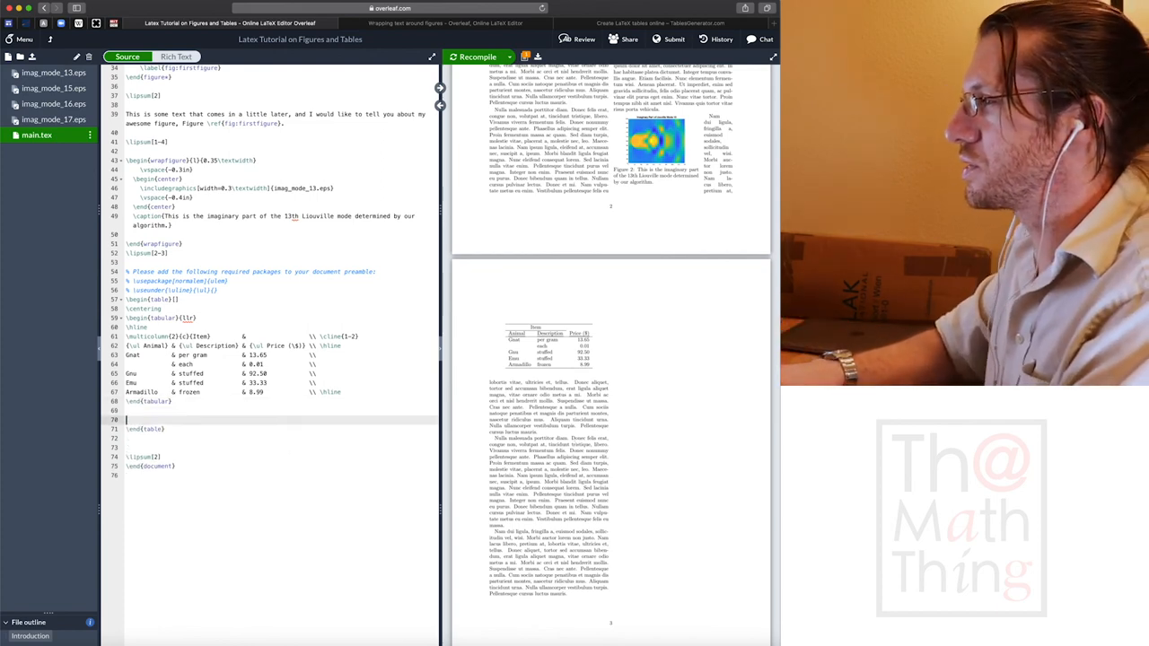
- Add \caption{Hello world!} to the animal price table and recompile the PDF
{"action": "type", "text": "\\caption"}
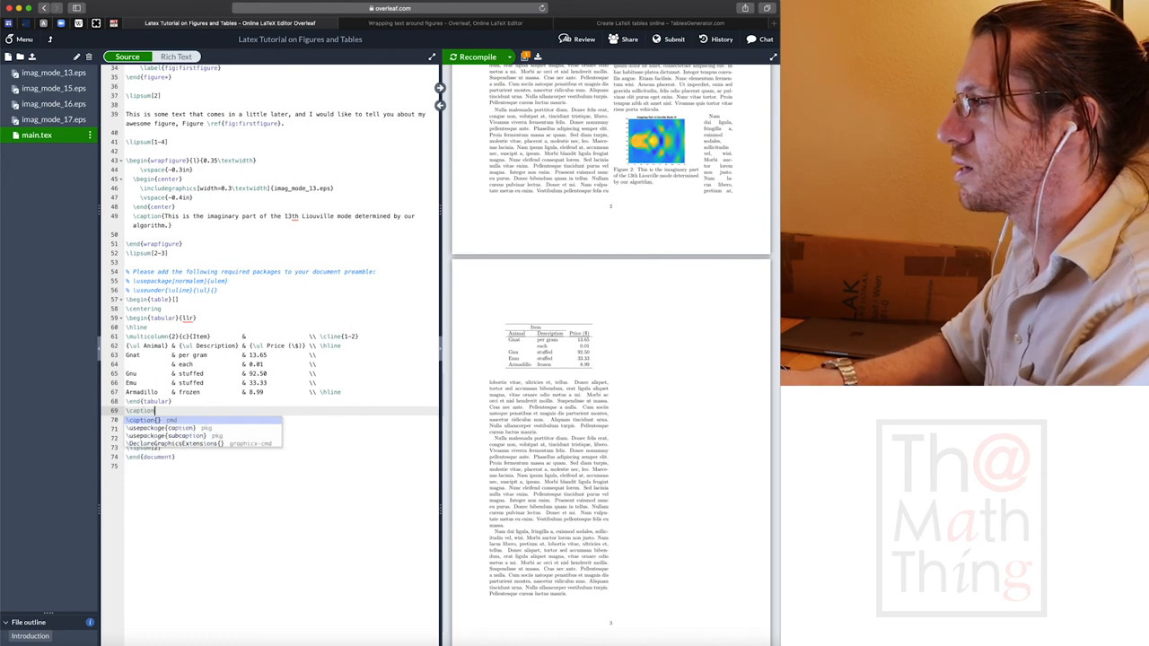
{"action": "type", "text": "Hello world!}"}
{"action": "left_click", "coordinate": [282, 418]}
{"action": "type", "text": "\\label{tab:firsttable}"}
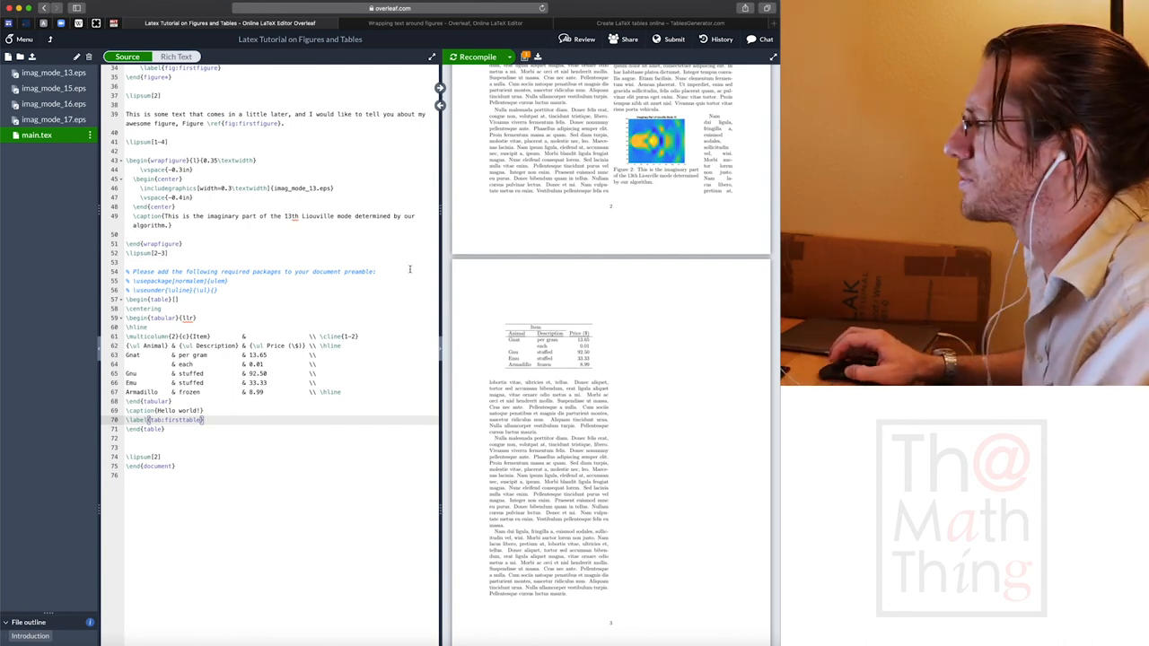
{"action": "left_click", "coordinate": [477, 55]}
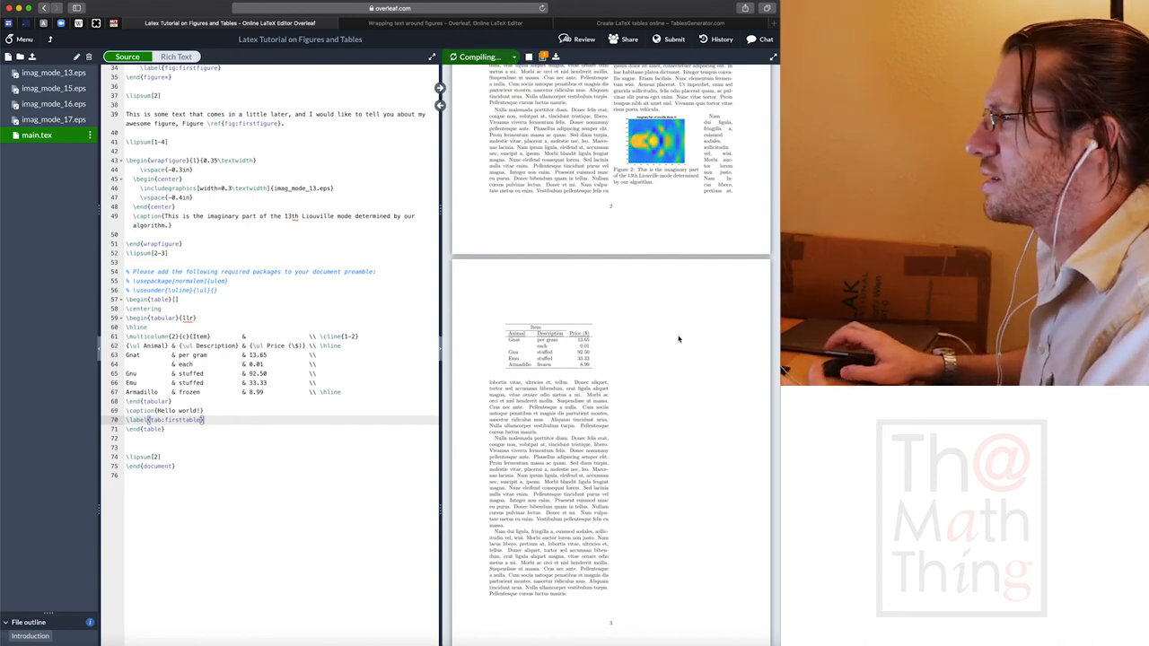